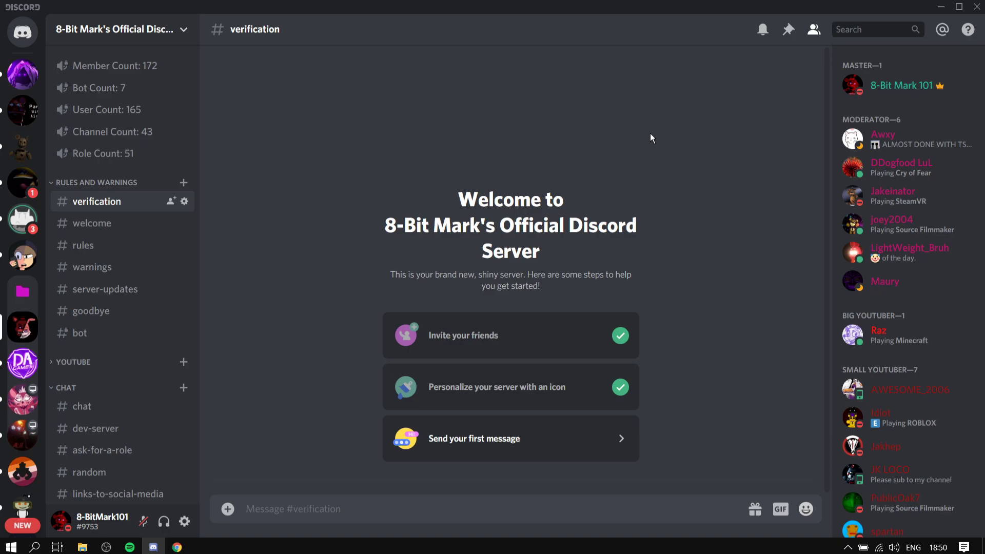
{"action": "mouse_move", "coordinate": [443, 284]}
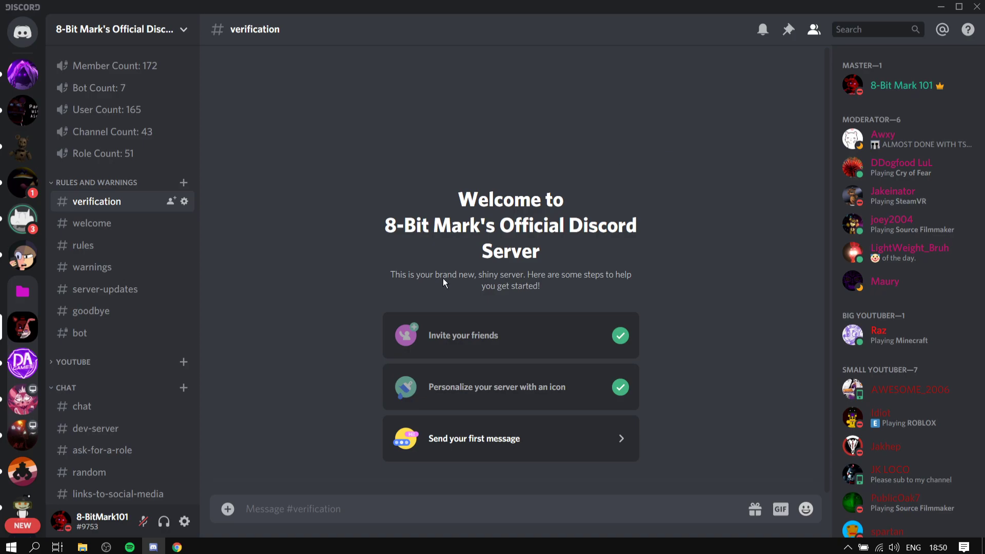
{"action": "mouse_move", "coordinate": [500, 247]}
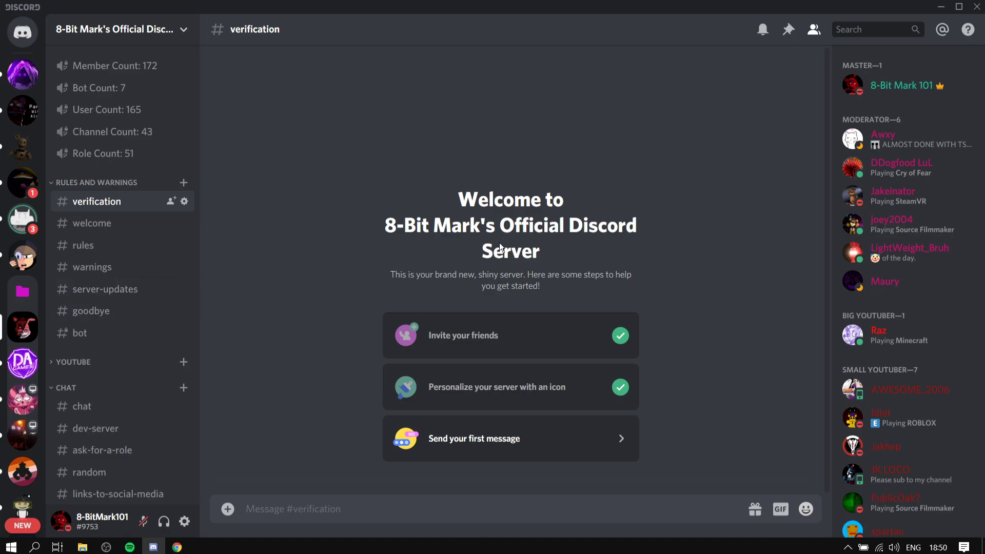
{"action": "mouse_move", "coordinate": [509, 293]}
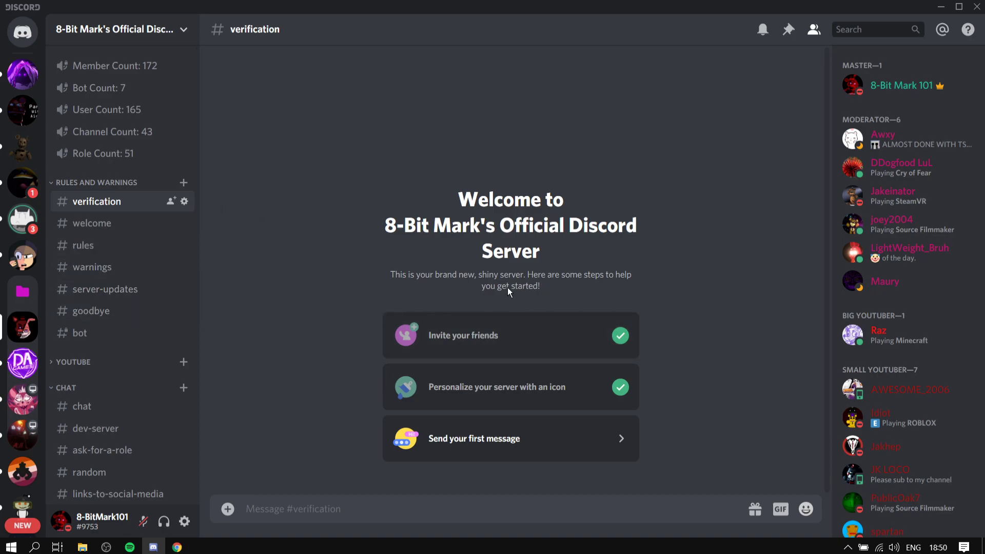
{"action": "mouse_move", "coordinate": [674, 306]}
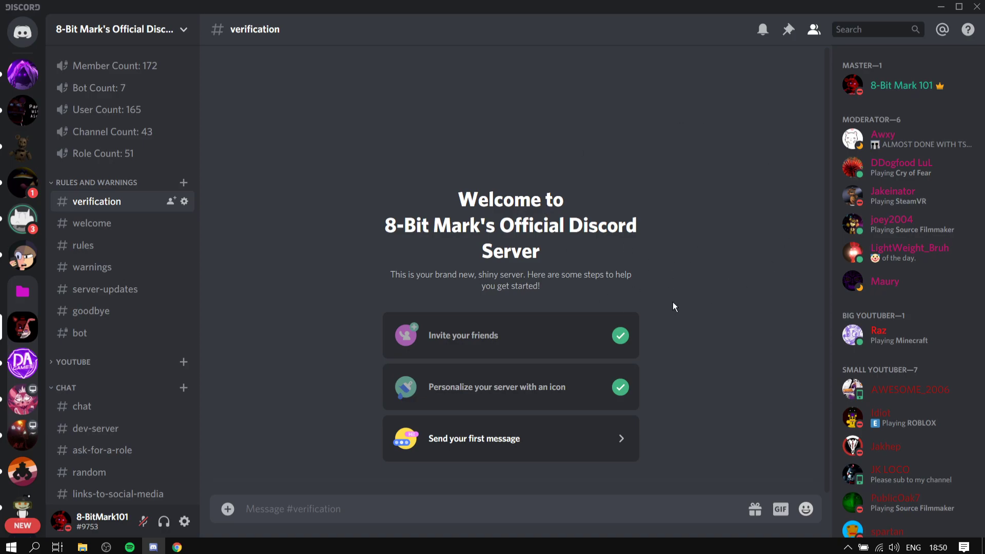
{"action": "mouse_move", "coordinate": [734, 305]}
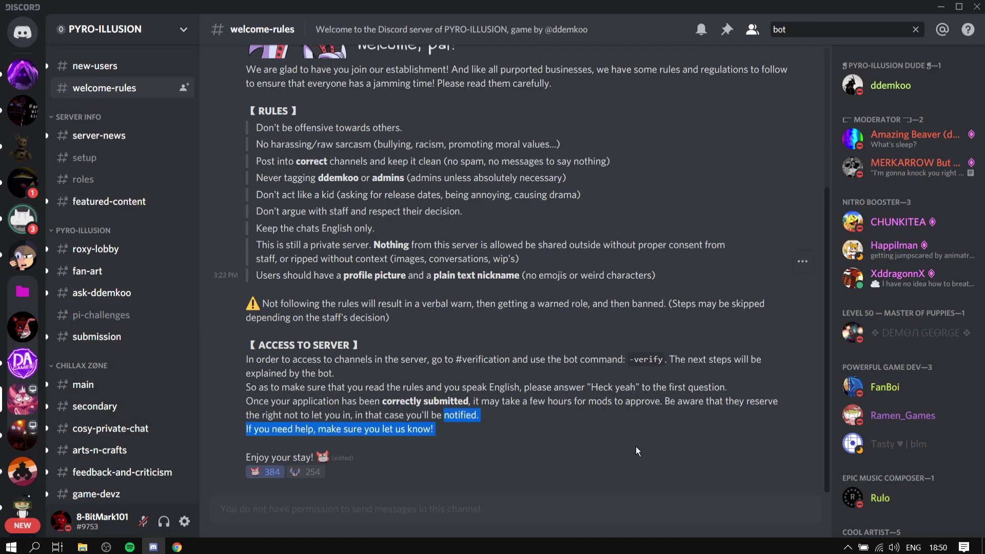
{"action": "mouse_move", "coordinate": [22, 320]}
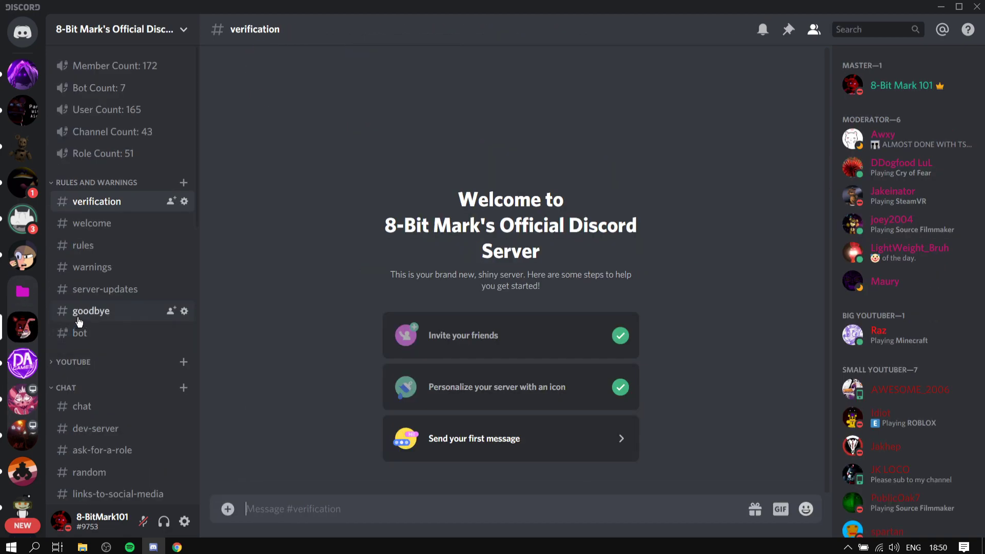
Switch between #welcome and #rules, settling on #rules' numbered rule list.
{"action": "left_click", "coordinate": [92, 223]}
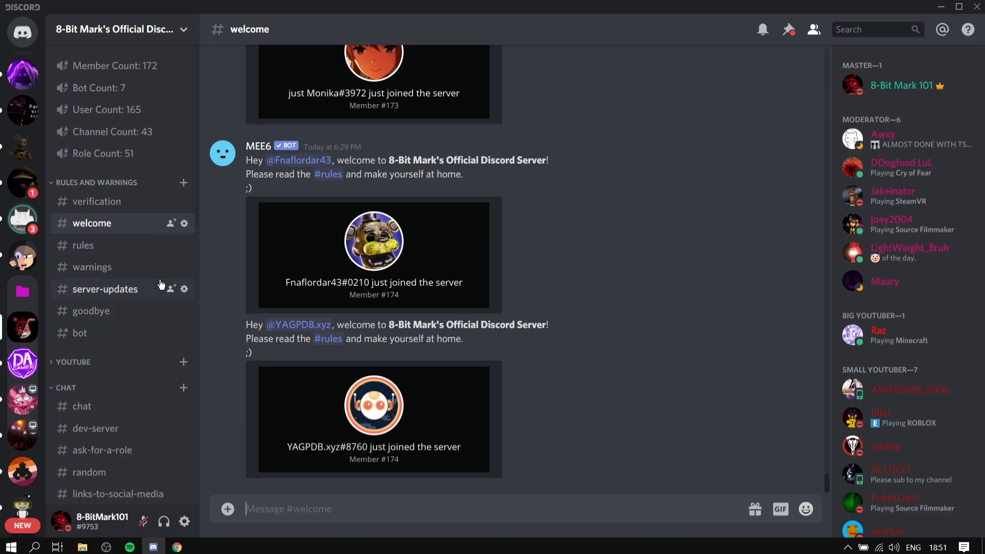
{"action": "mouse_move", "coordinate": [82, 245]}
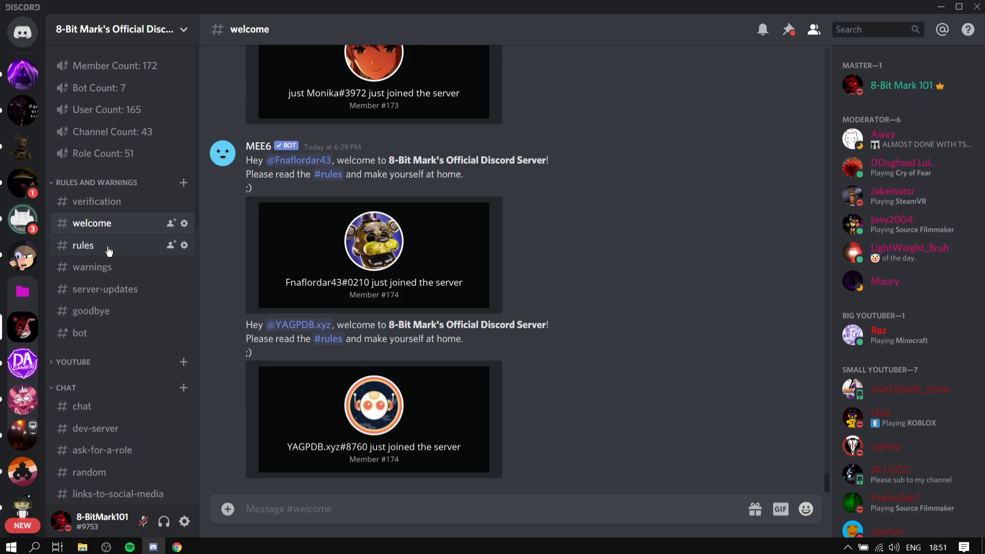
{"action": "left_click", "coordinate": [83, 245]}
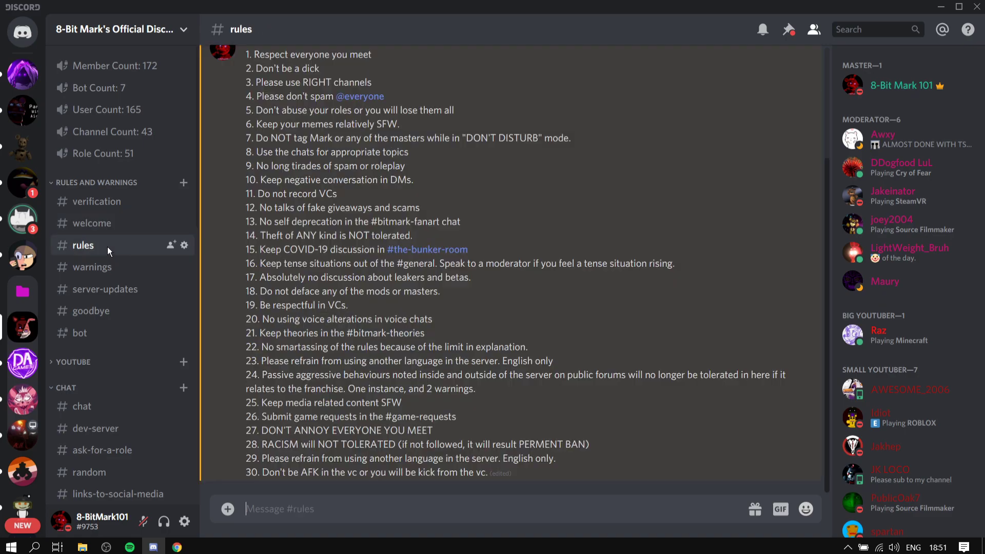
{"action": "left_click", "coordinate": [92, 223]}
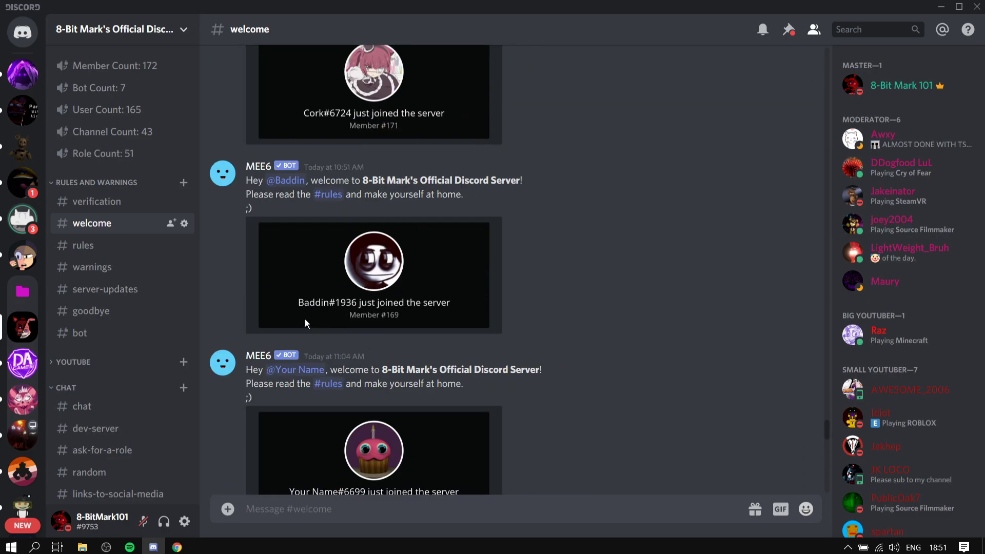
{"action": "scroll", "scroll_direction": "down", "scroll_amount": 3}
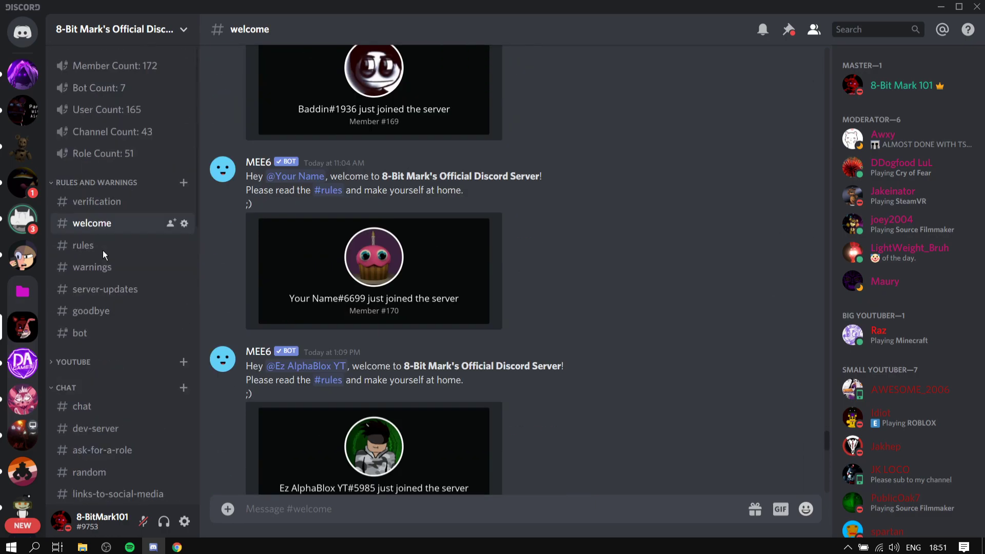
{"action": "left_click", "coordinate": [83, 245]}
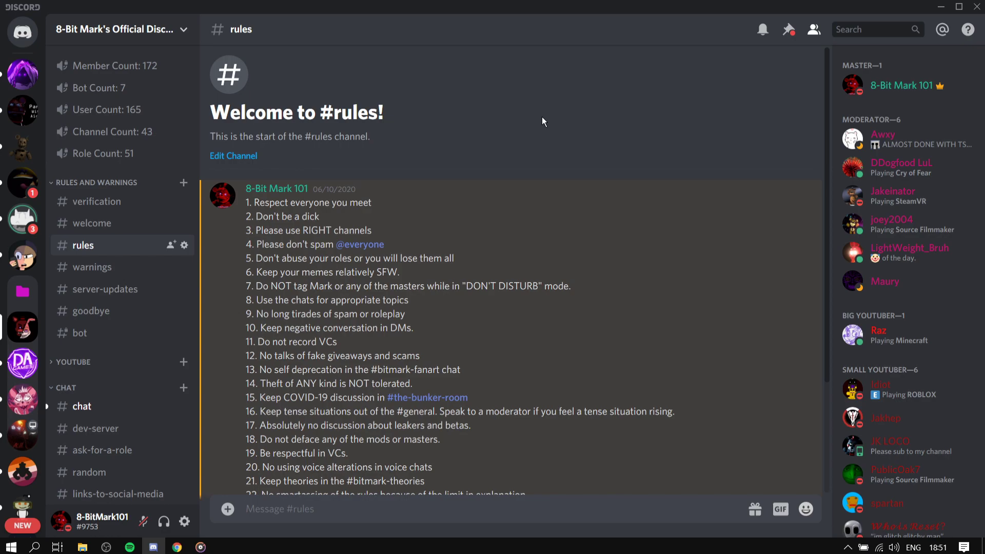
Browse #chat and #memes, back to #chat, then open #dev-server.
{"action": "left_click", "coordinate": [280, 509]}
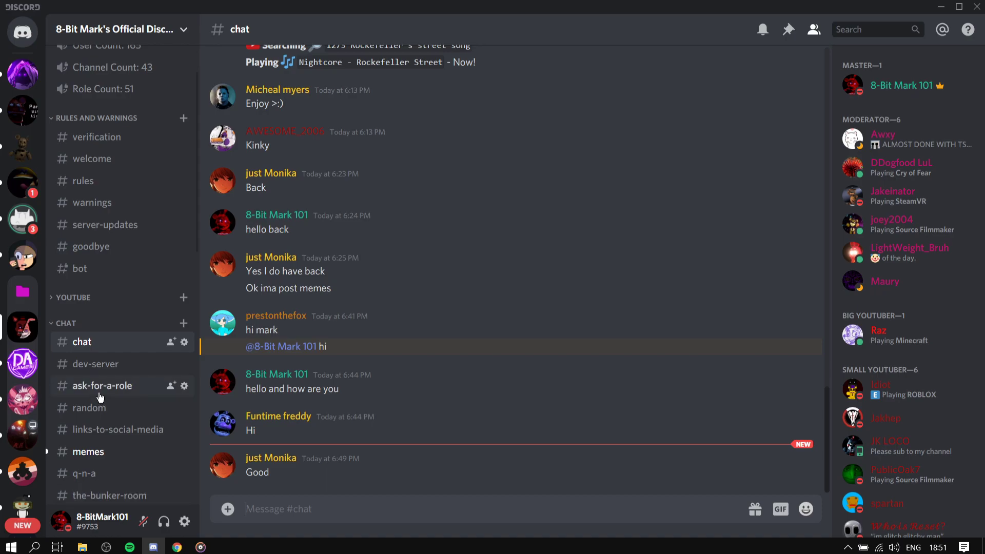
{"action": "left_click", "coordinate": [89, 451]}
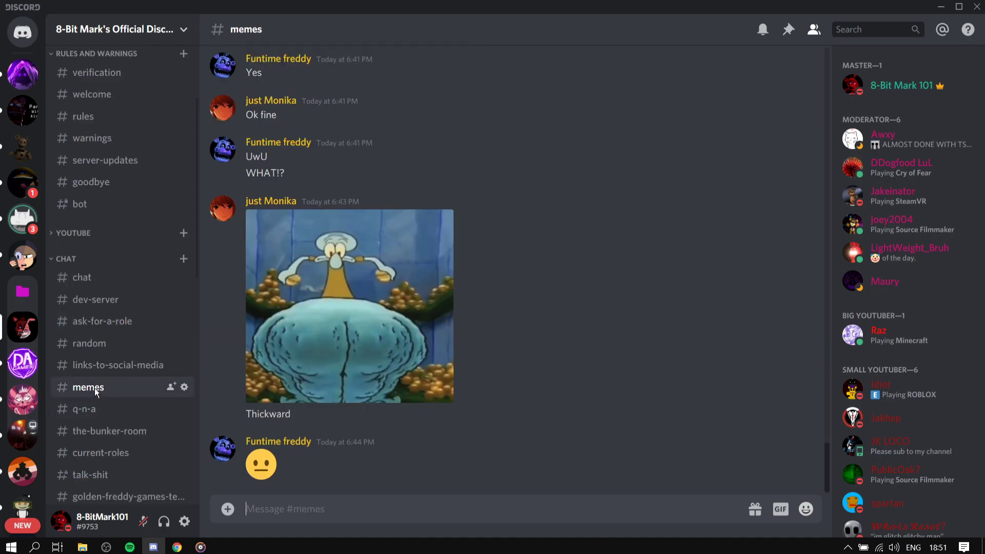
{"action": "mouse_move", "coordinate": [116, 400]}
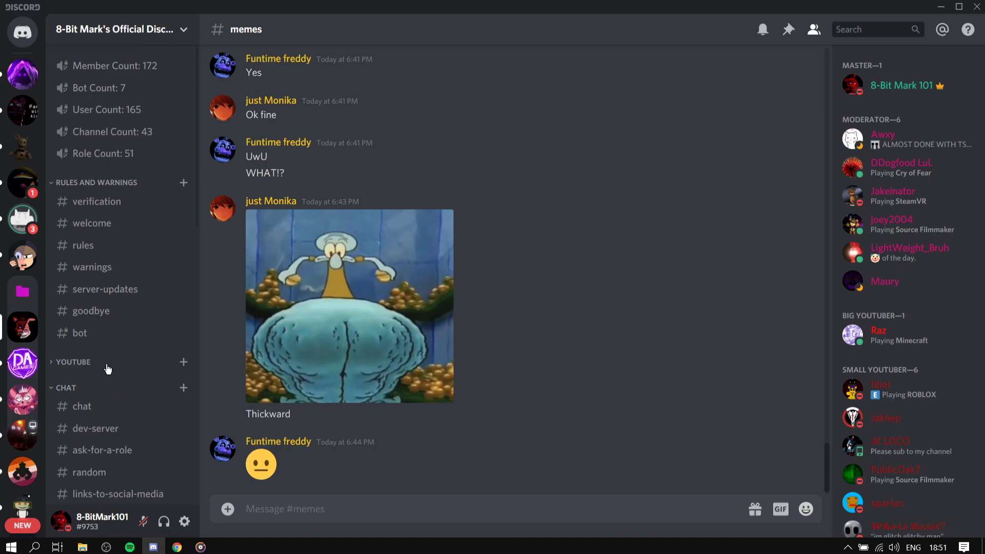
{"action": "mouse_move", "coordinate": [81, 406]}
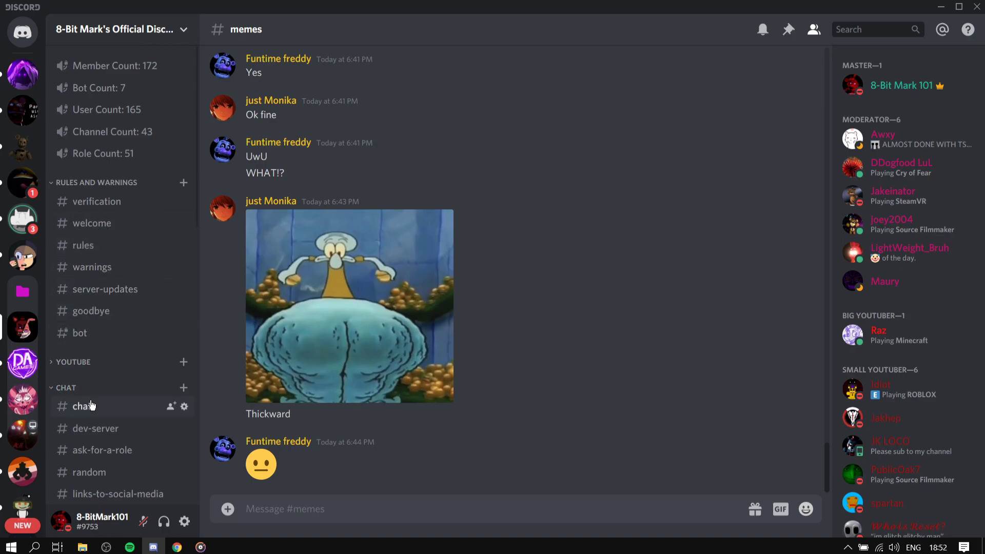
{"action": "left_click", "coordinate": [83, 405]}
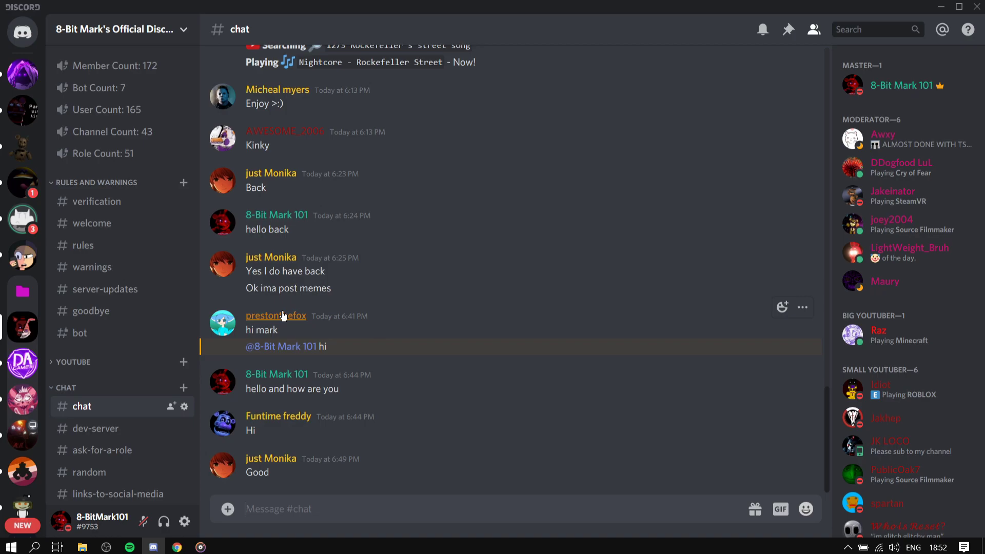
{"action": "left_click", "coordinate": [96, 428]}
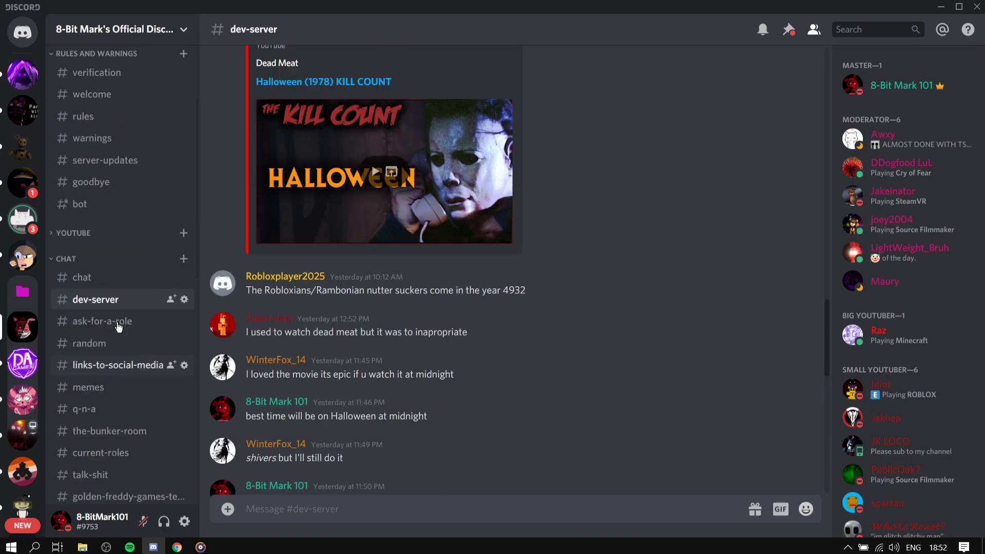
Scroll through #ask-for-a-role, then return to #dev-server.
{"action": "left_click", "coordinate": [101, 321]}
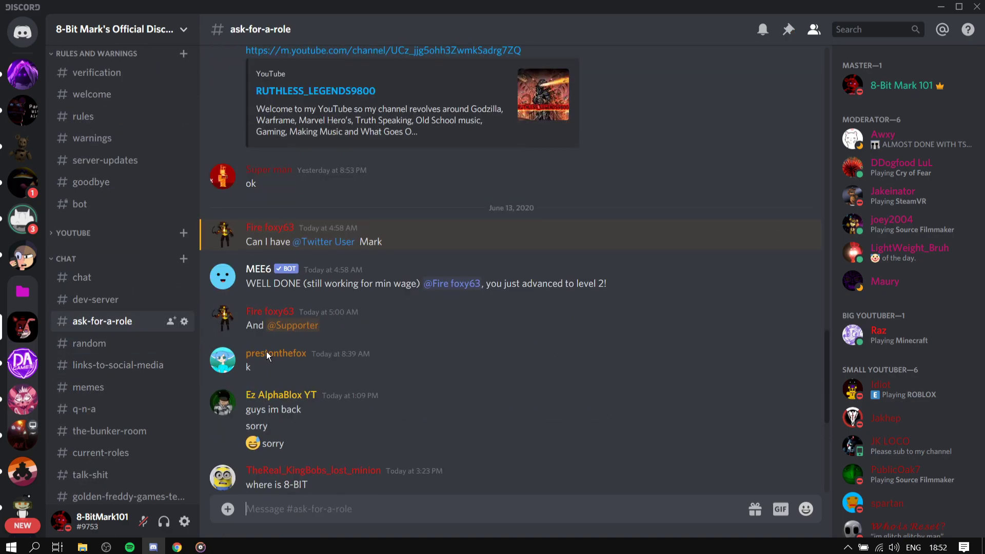
{"action": "scroll", "scroll_direction": "down", "scroll_amount": 3}
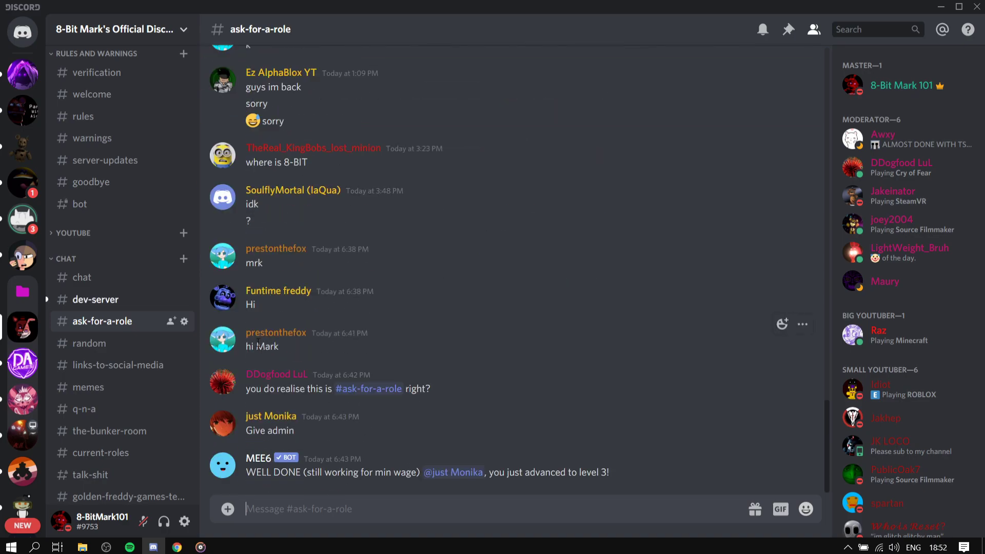
{"action": "mouse_move", "coordinate": [285, 312]}
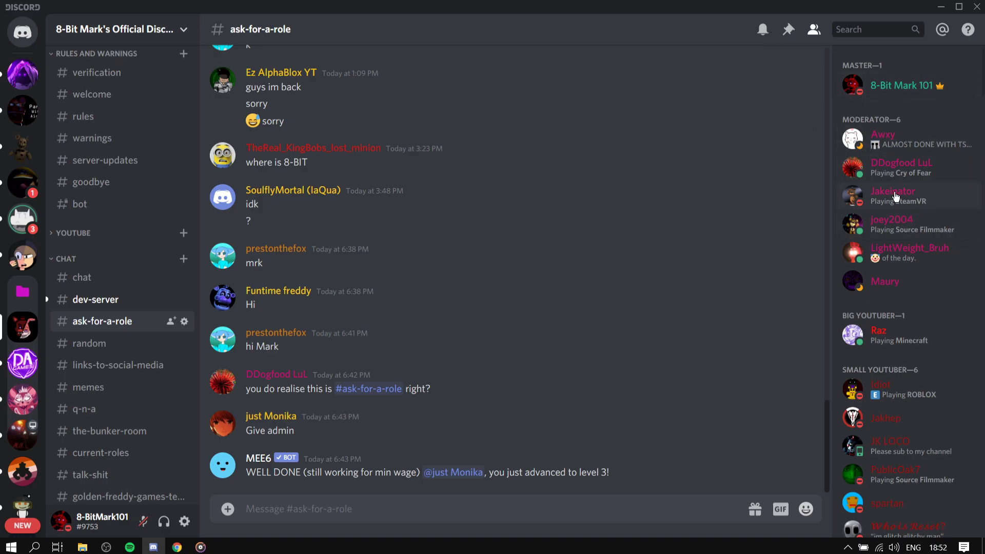
{"action": "mouse_move", "coordinate": [378, 205]}
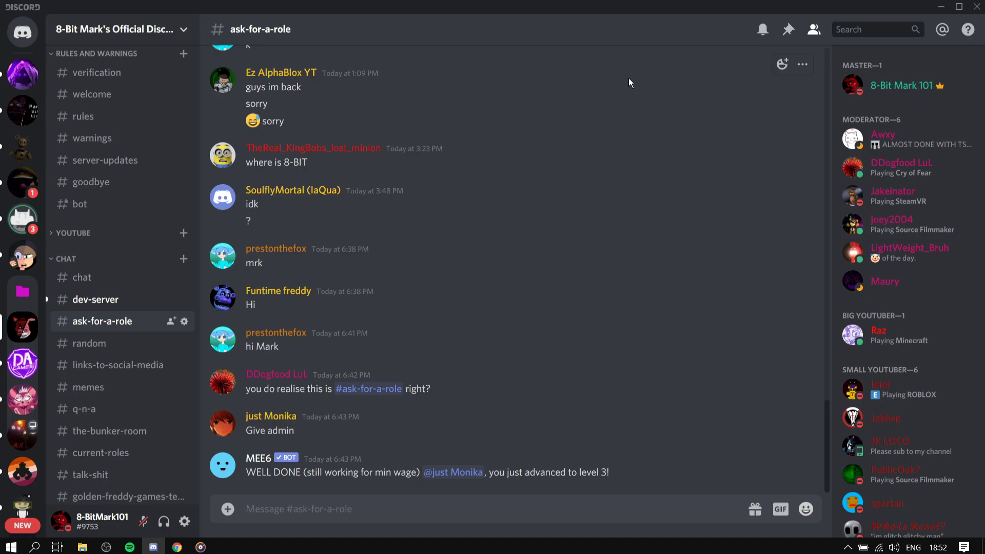
{"action": "left_click", "coordinate": [299, 509]}
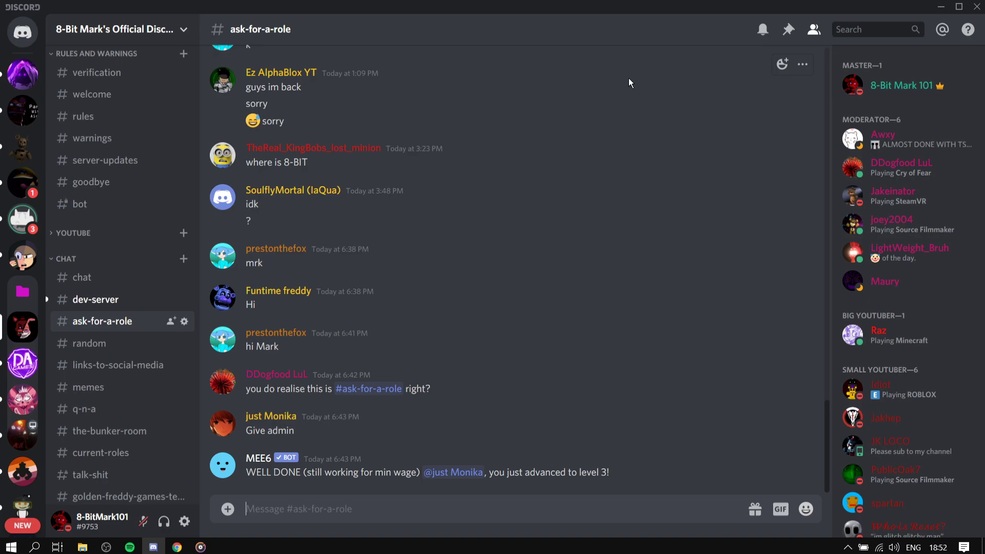
{"action": "mouse_move", "coordinate": [559, 119]}
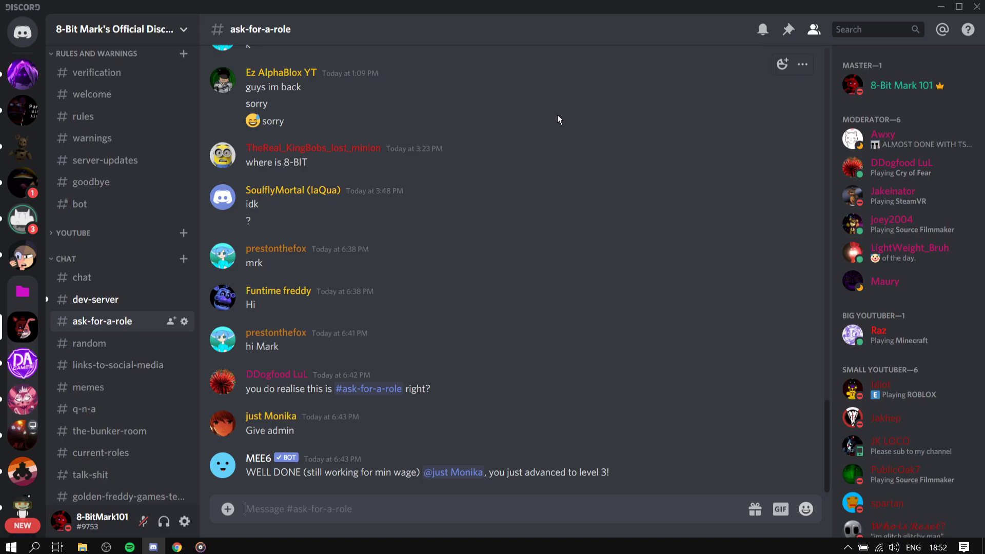
{"action": "left_click", "coordinate": [96, 299]}
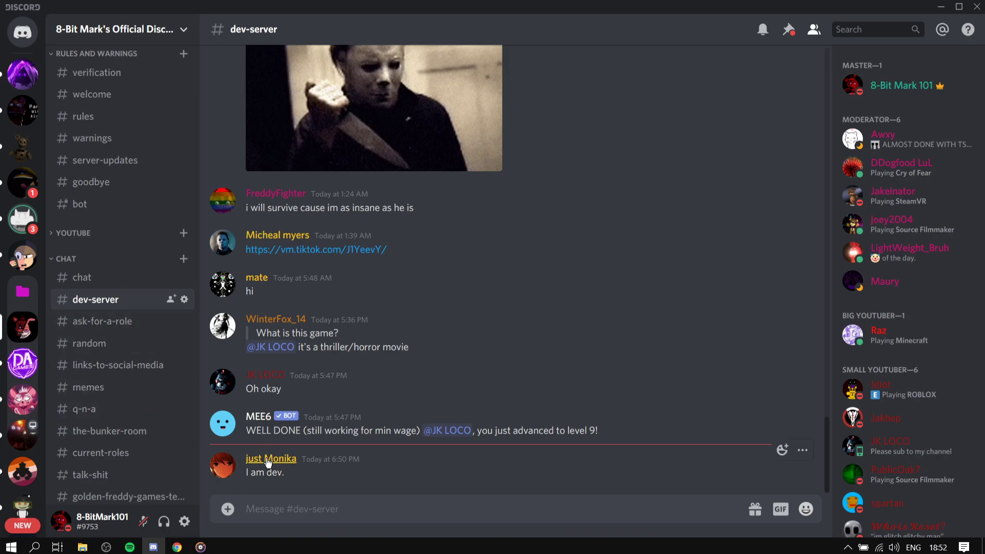
{"action": "left_click", "coordinate": [271, 458]}
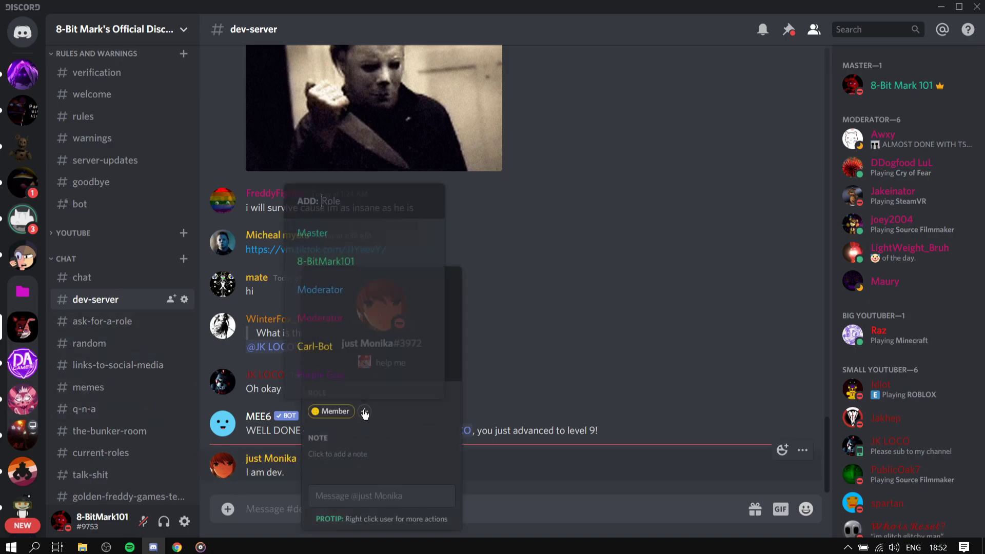
{"action": "type", "text": "de"}
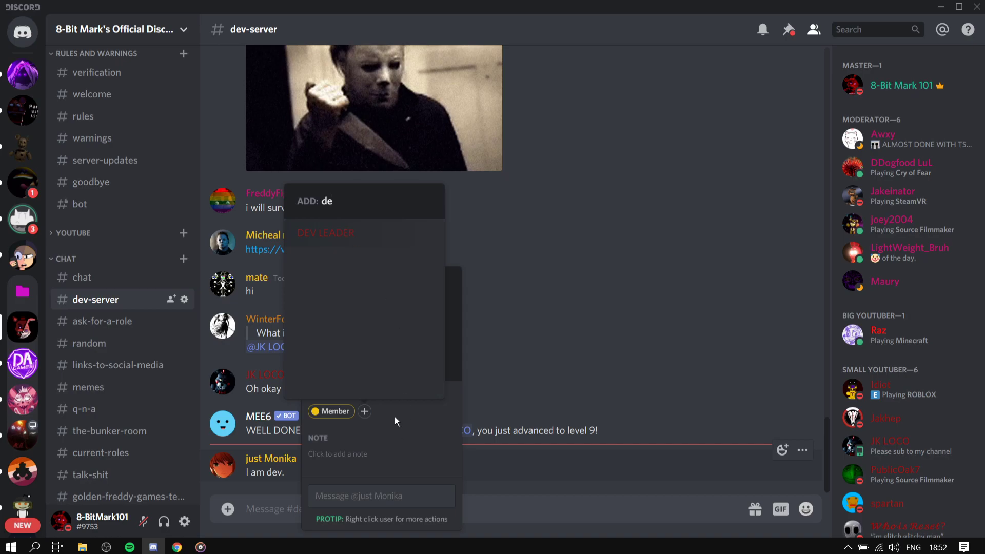
{"action": "type", "text": "gam"}
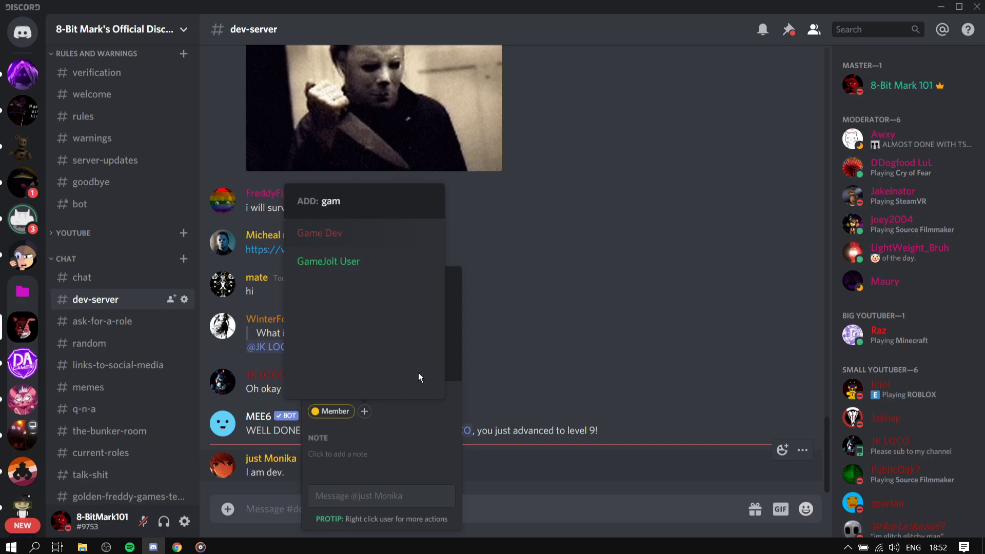
{"action": "left_click", "coordinate": [245, 359]}
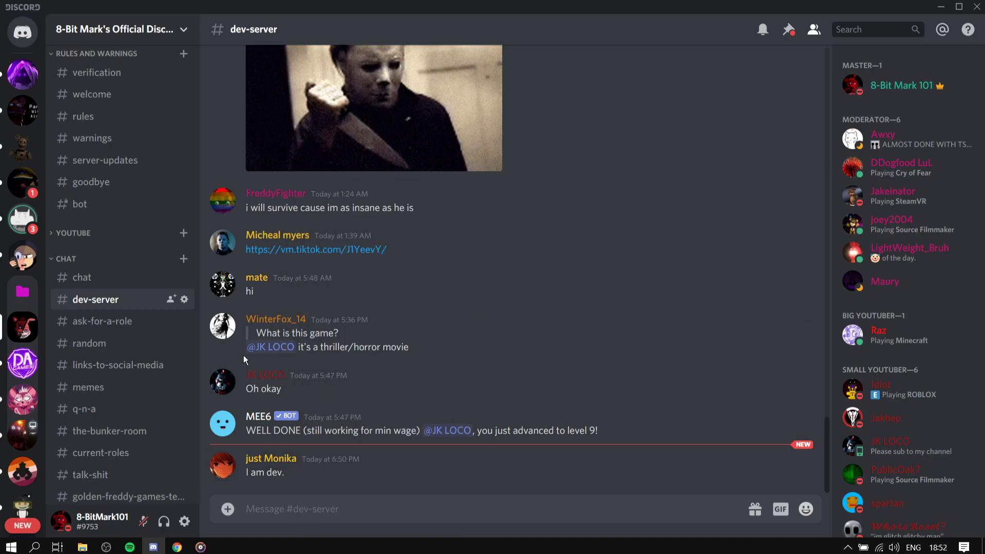
{"action": "mouse_move", "coordinate": [278, 496]}
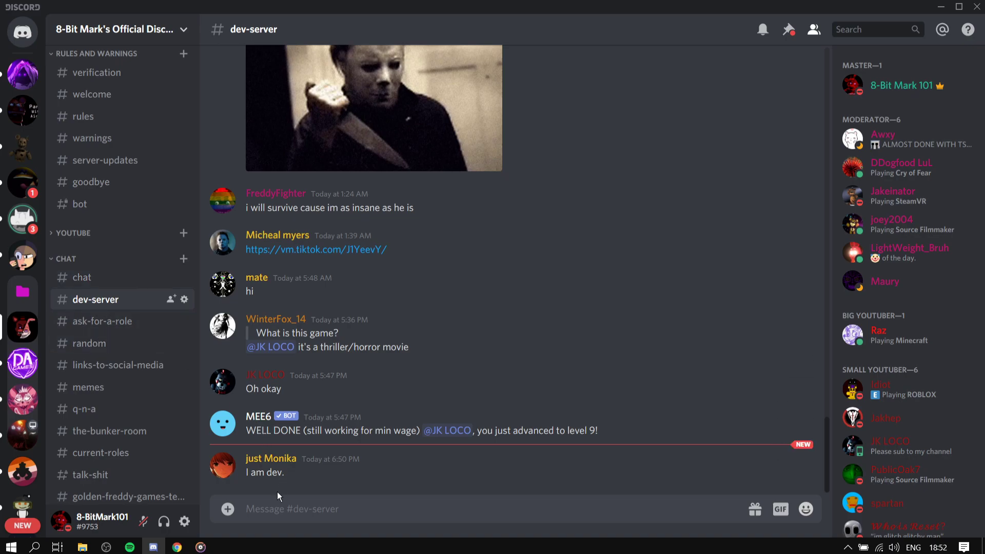
{"action": "mouse_move", "coordinate": [228, 377]}
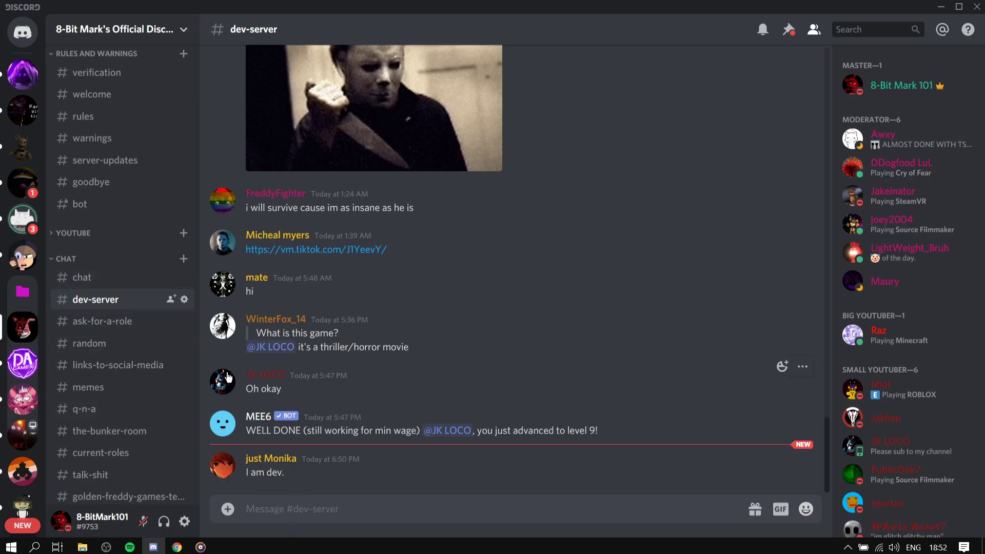
Visit #chat, then #rules highlighting rule lines including rule 7, and return to #rules.
{"action": "left_click", "coordinate": [82, 277]}
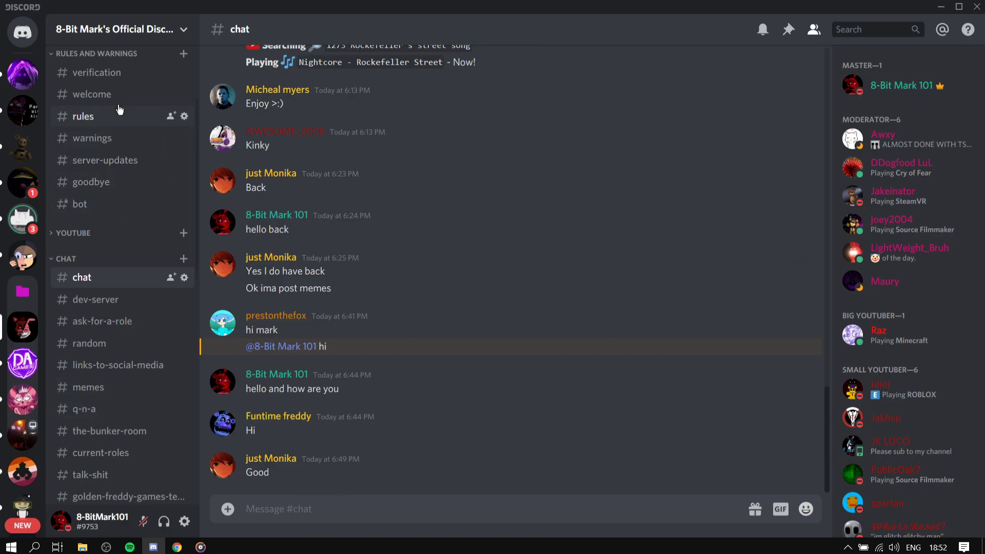
{"action": "left_click", "coordinate": [83, 115]}
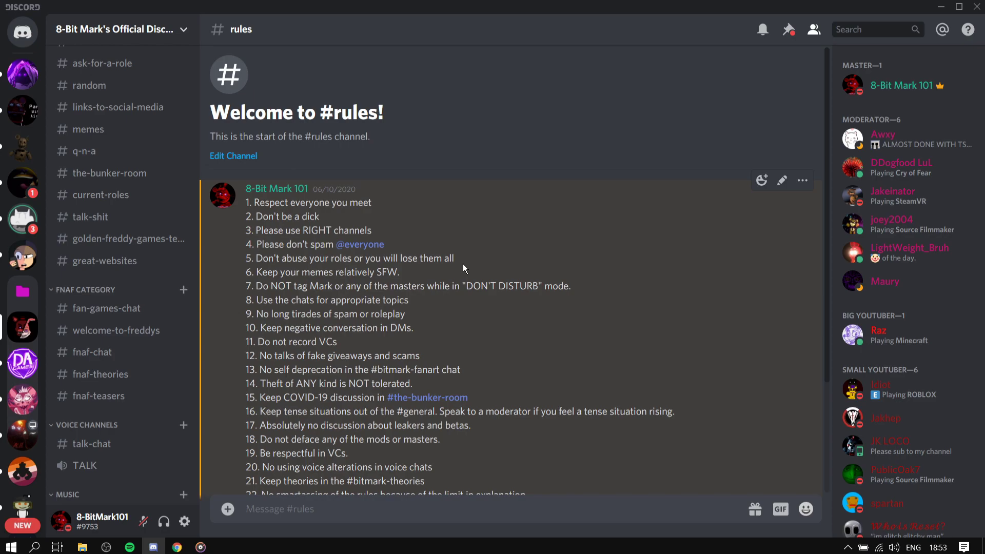
{"action": "left_click_drag", "start_coordinate": [322, 271], "coordinate": [400, 271]}
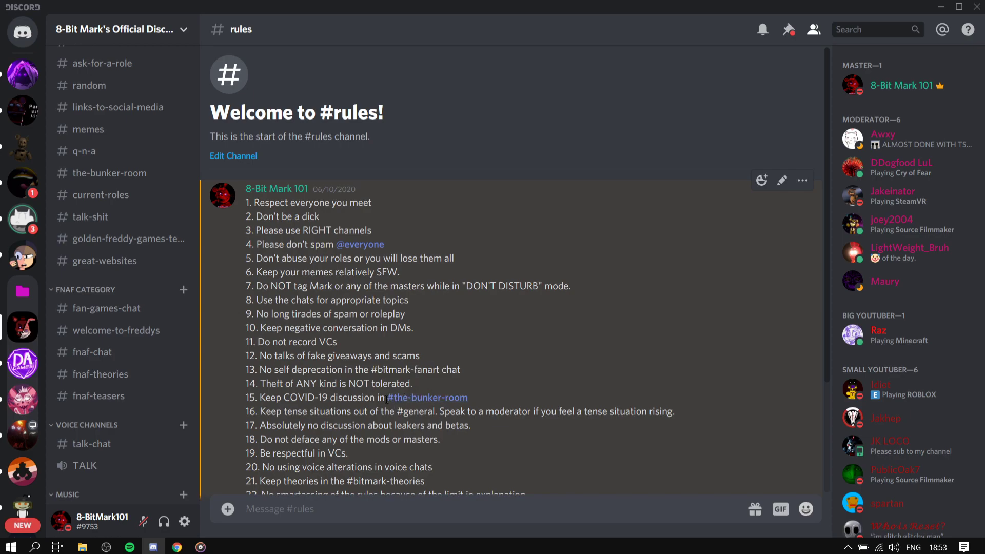
{"action": "left_click_drag", "start_coordinate": [282, 285], "coordinate": [356, 299]}
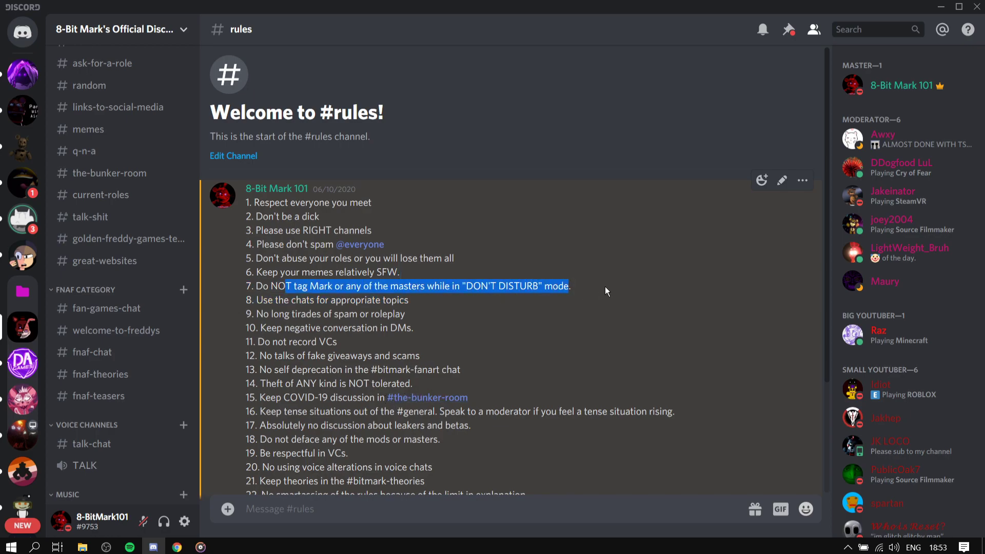
{"action": "mouse_move", "coordinate": [853, 84]}
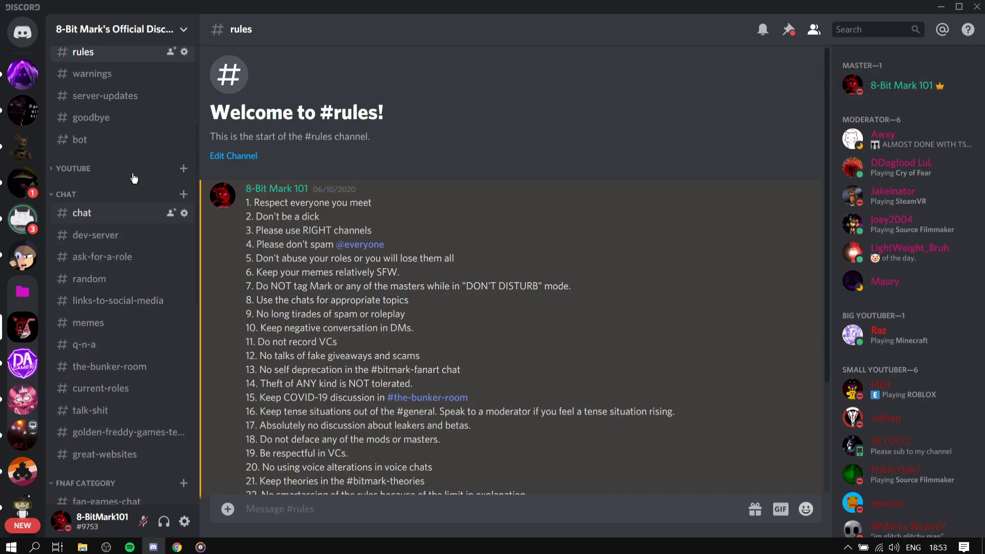
{"action": "left_click", "coordinate": [81, 213]}
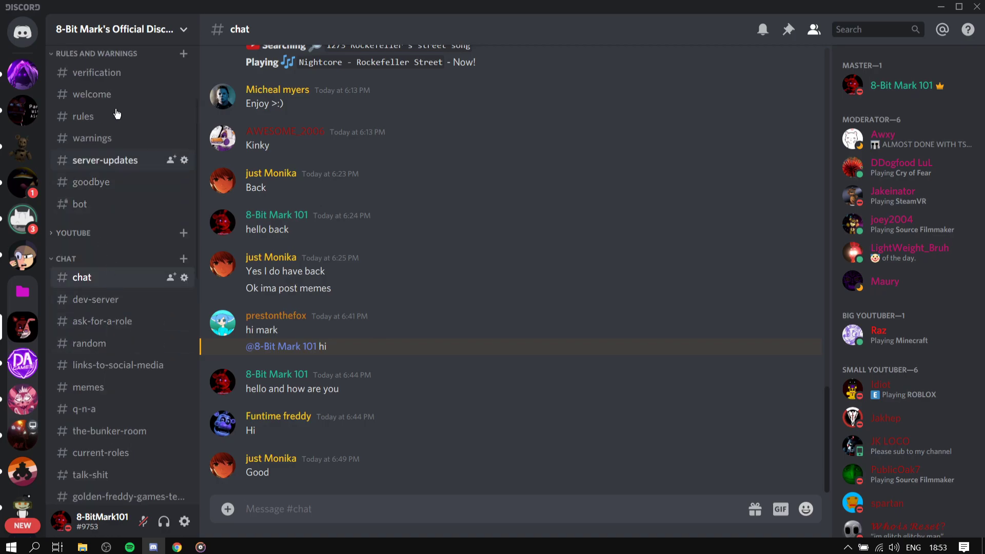
{"action": "left_click", "coordinate": [83, 116]}
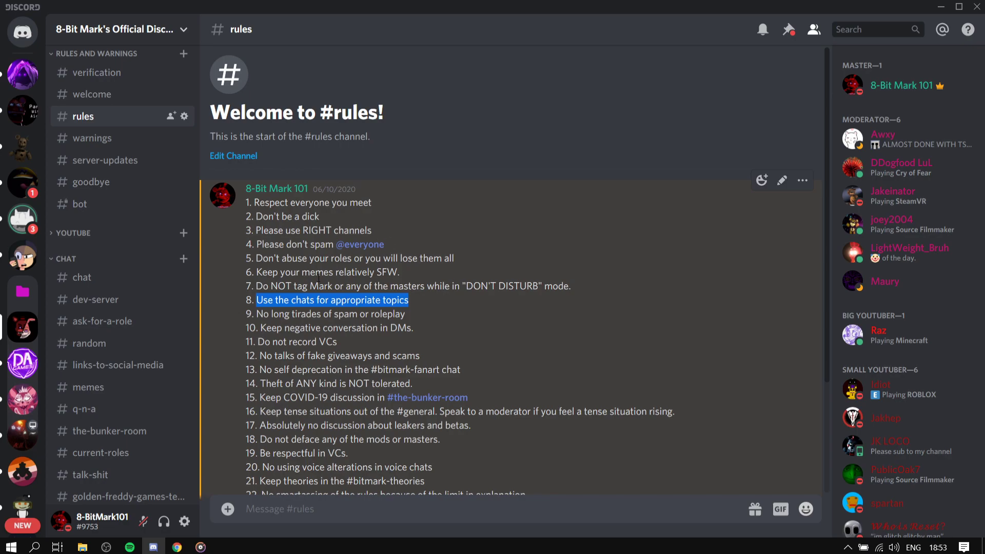
{"action": "left_click_drag", "start_coordinate": [256, 300], "coordinate": [344, 313]}
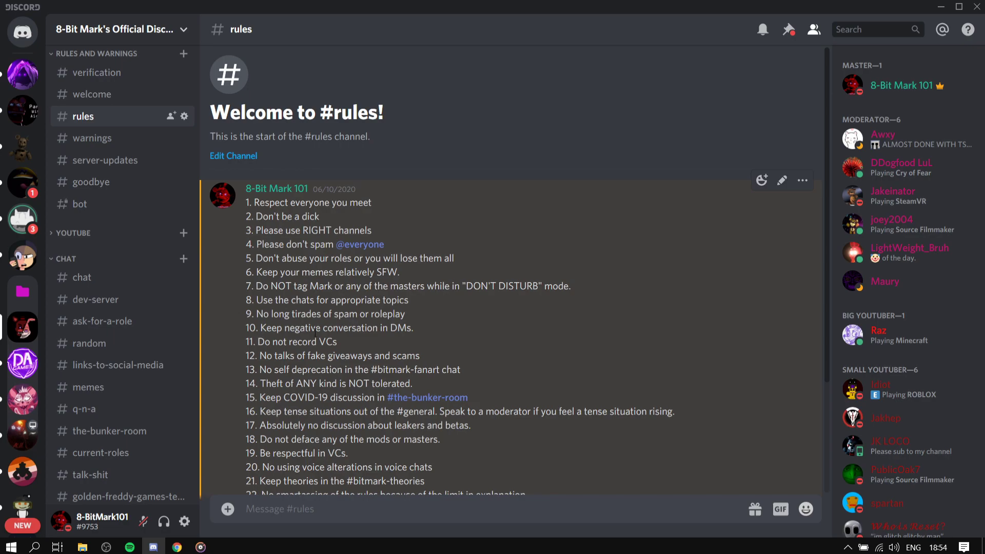
{"action": "left_click_drag", "start_coordinate": [261, 327], "coordinate": [370, 328]}
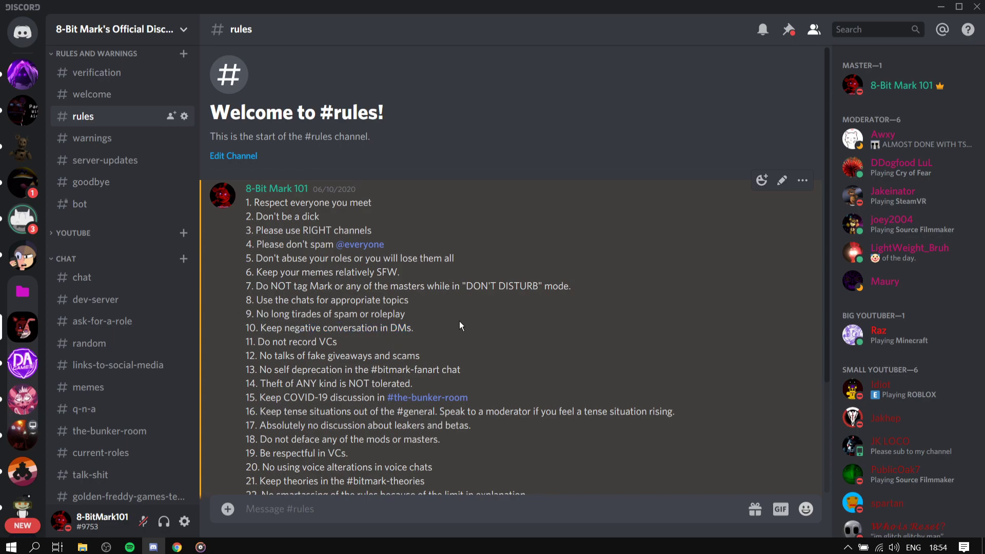
{"action": "scroll", "scroll_direction": "down", "scroll_amount": 3}
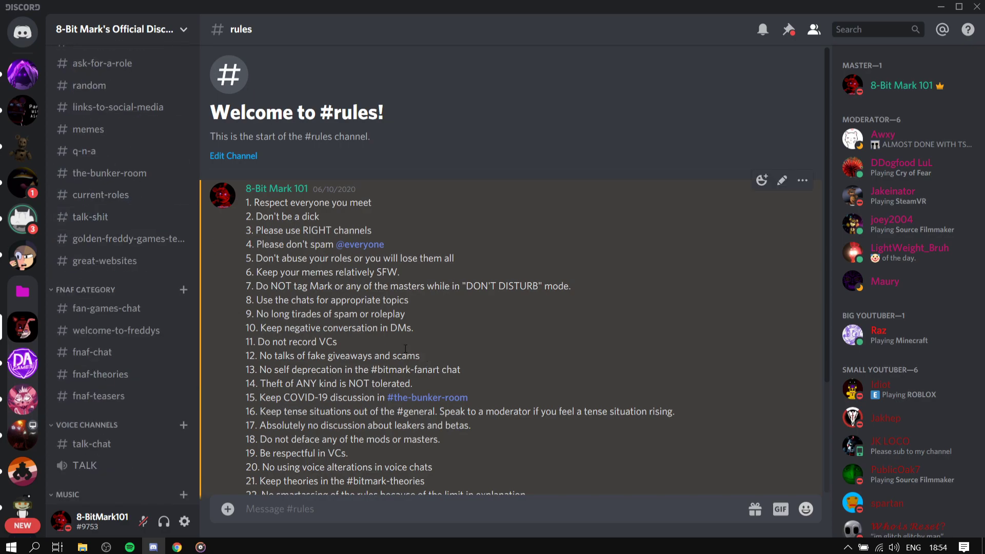
{"action": "left_click_drag", "start_coordinate": [257, 341], "coordinate": [400, 355]}
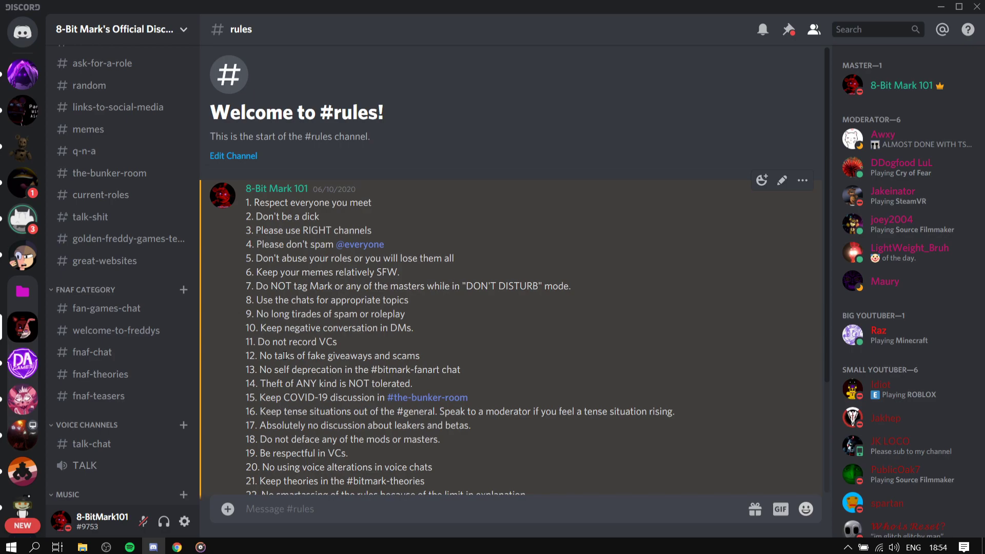
{"action": "left_click_drag", "start_coordinate": [266, 355], "coordinate": [388, 355]}
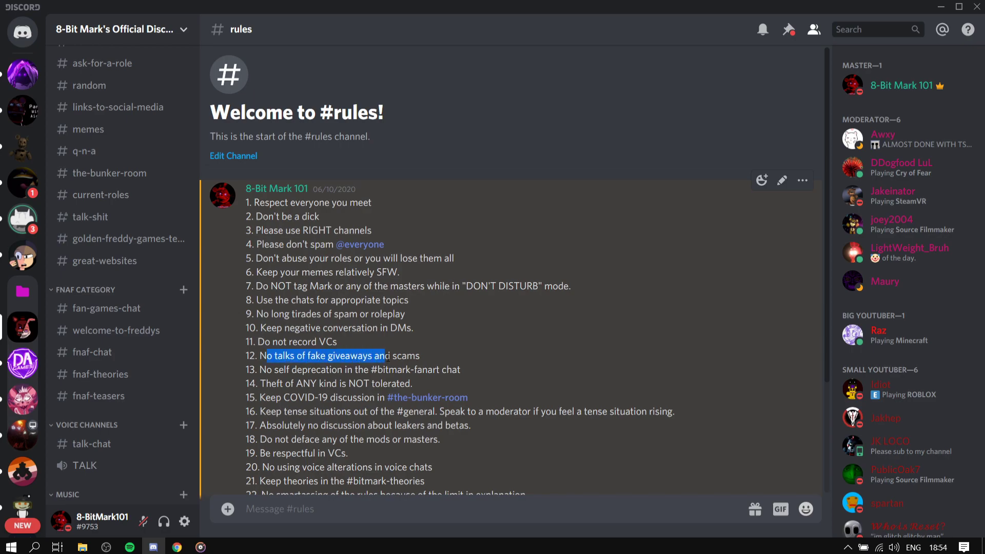
{"action": "left_click", "coordinate": [436, 350]}
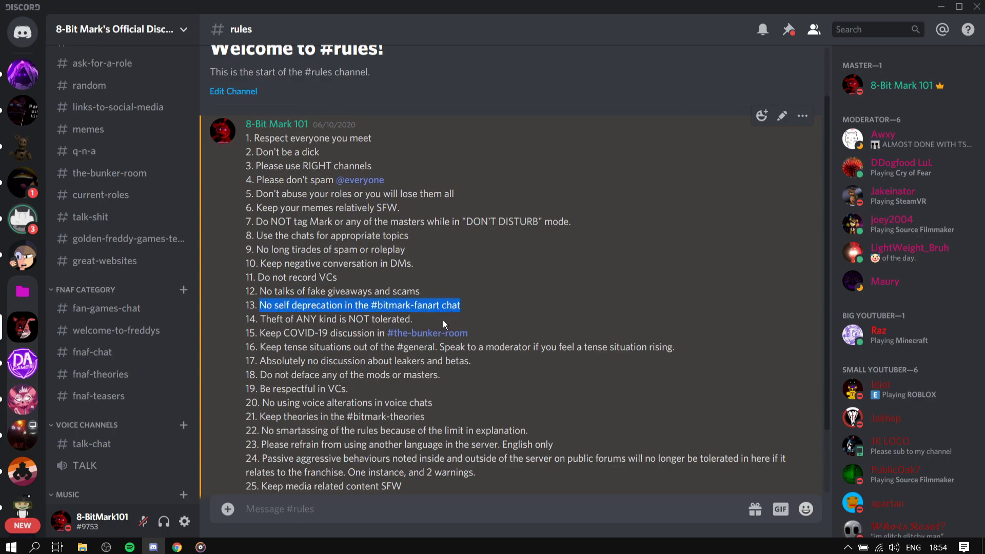
{"action": "left_click", "coordinate": [439, 320]}
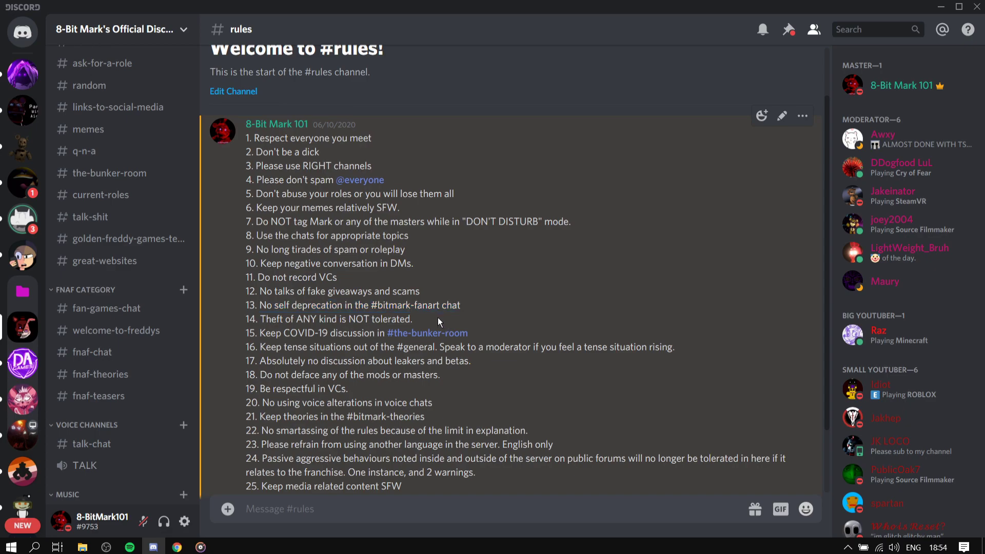
{"action": "mouse_move", "coordinate": [332, 358]}
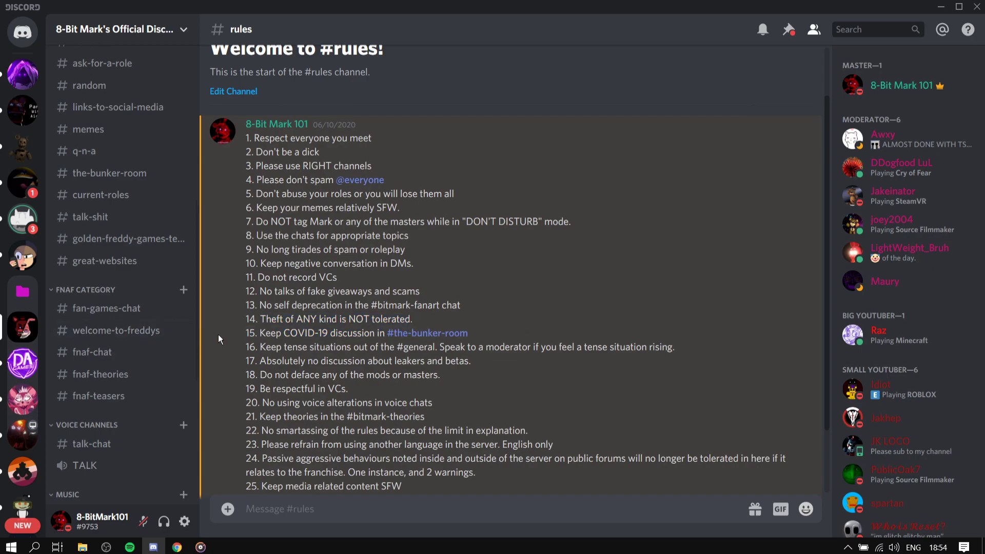
{"action": "left_click_drag", "start_coordinate": [245, 332], "coordinate": [511, 347]}
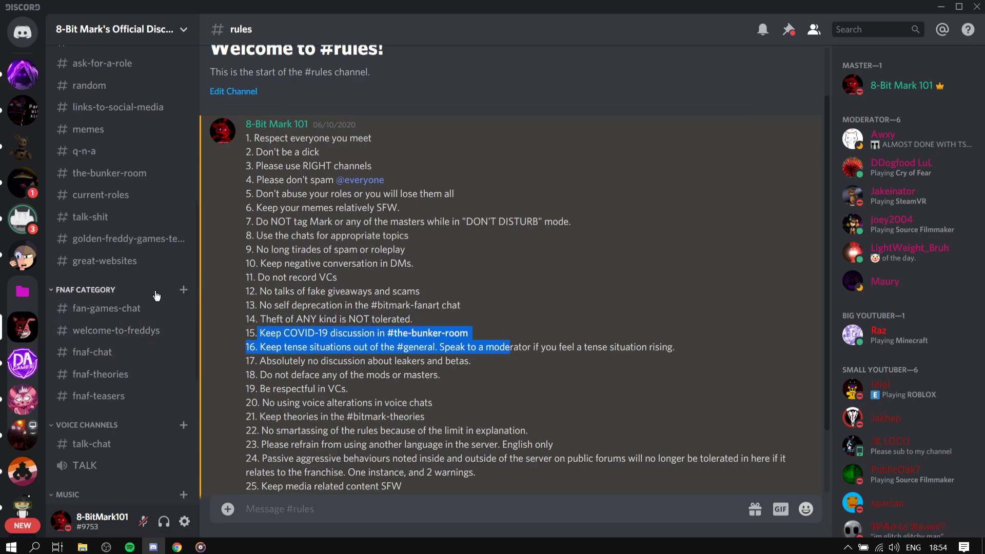
{"action": "scroll", "scroll_direction": "down", "scroll_amount": 3}
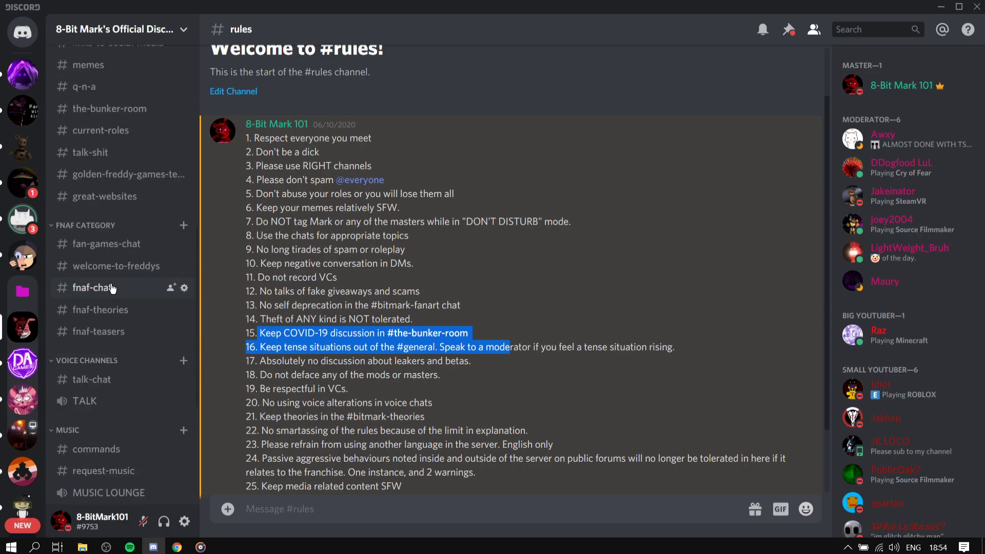
{"action": "mouse_move", "coordinate": [112, 296]}
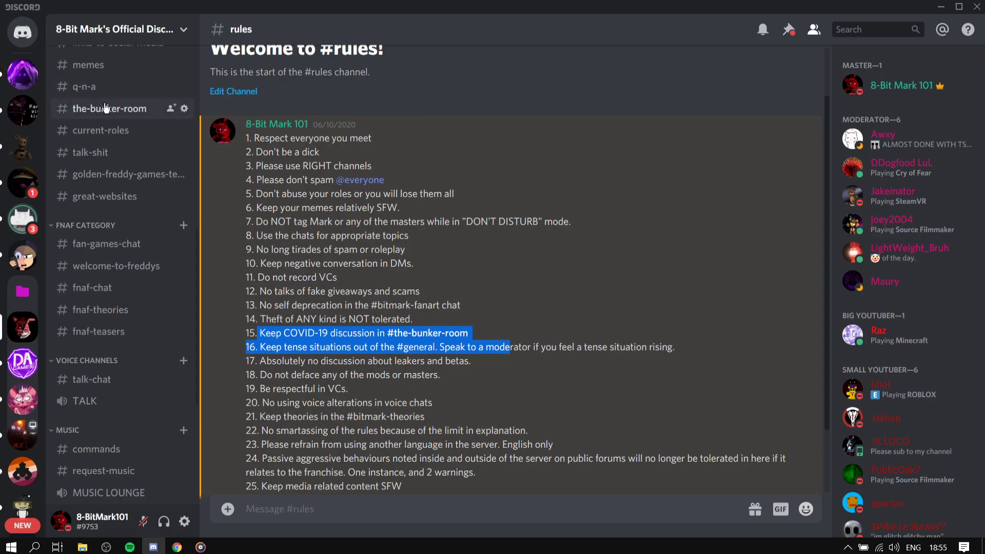
Scroll through the-bunker-room's COVID-19 case reports, then switch to #chat.
{"action": "left_click", "coordinate": [110, 108]}
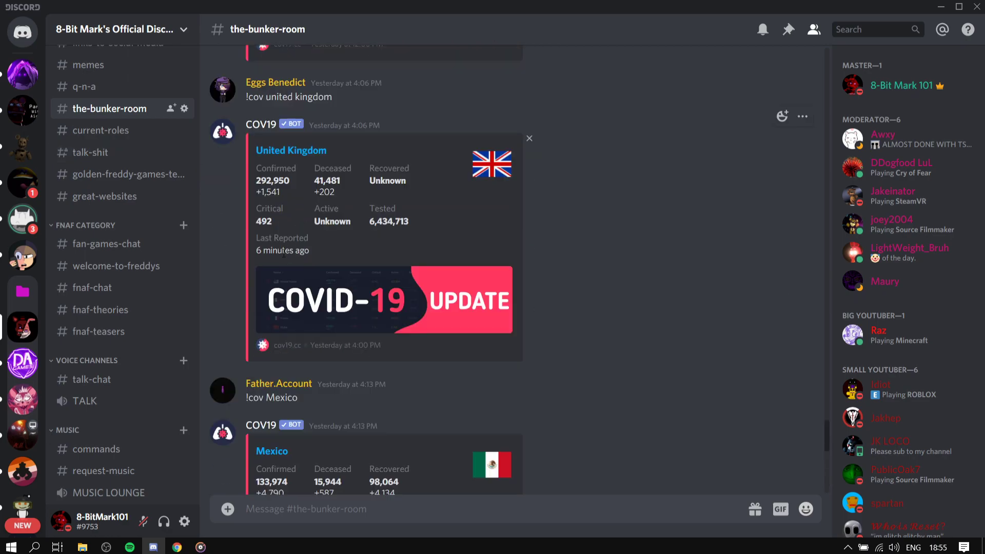
{"action": "scroll", "scroll_direction": "down", "scroll_amount": 3}
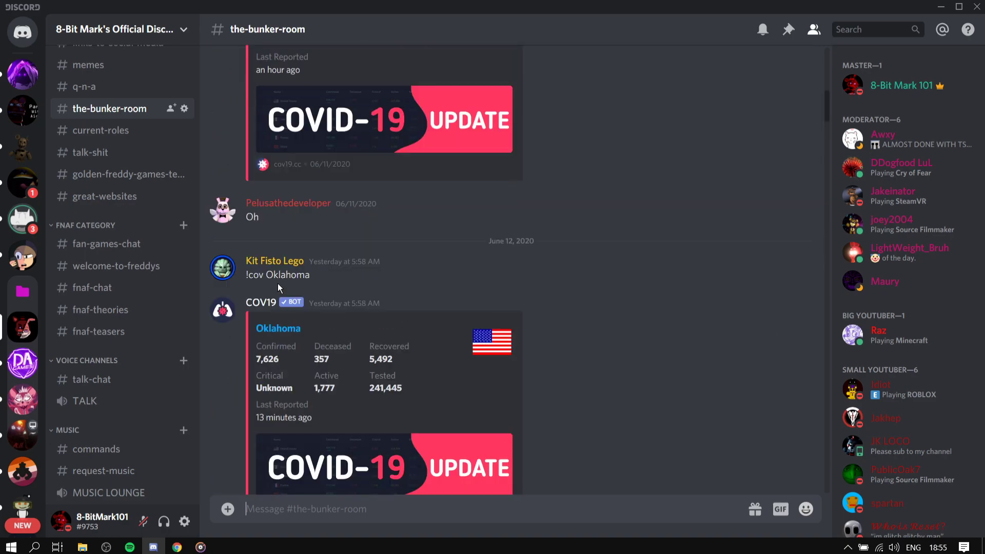
{"action": "scroll", "scroll_direction": "down", "scroll_amount": 3}
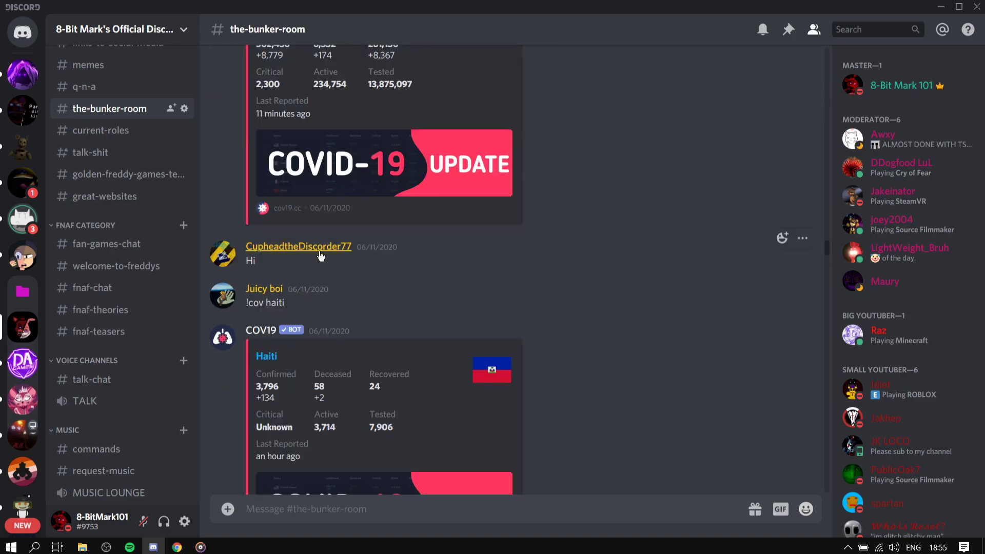
{"action": "mouse_move", "coordinate": [484, 113]}
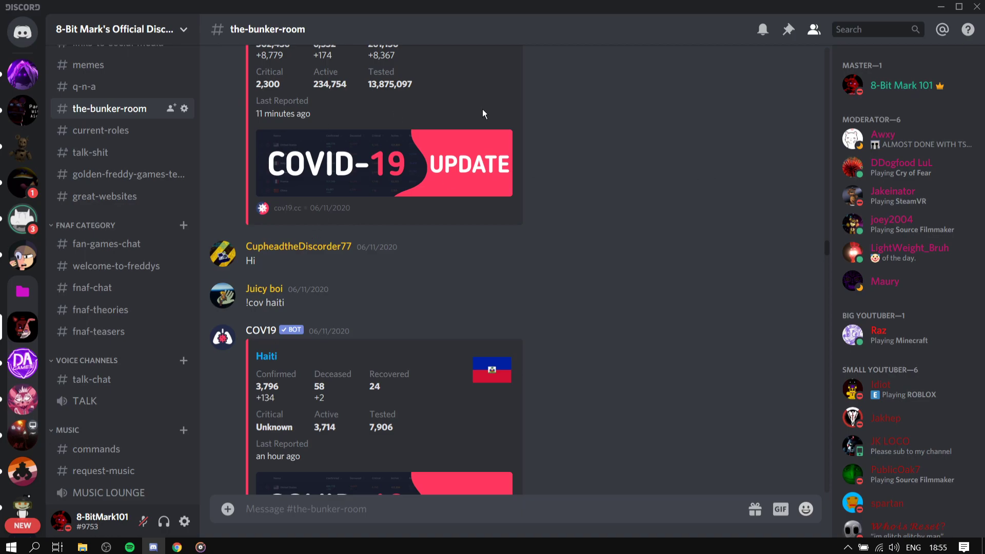
{"action": "scroll", "scroll_direction": "down", "scroll_amount": 3}
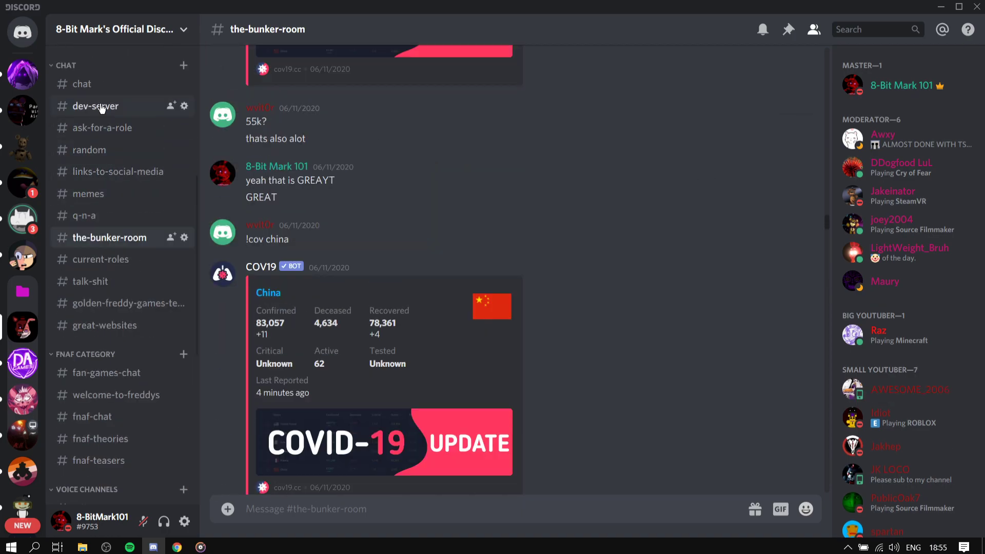
{"action": "mouse_move", "coordinate": [185, 135]}
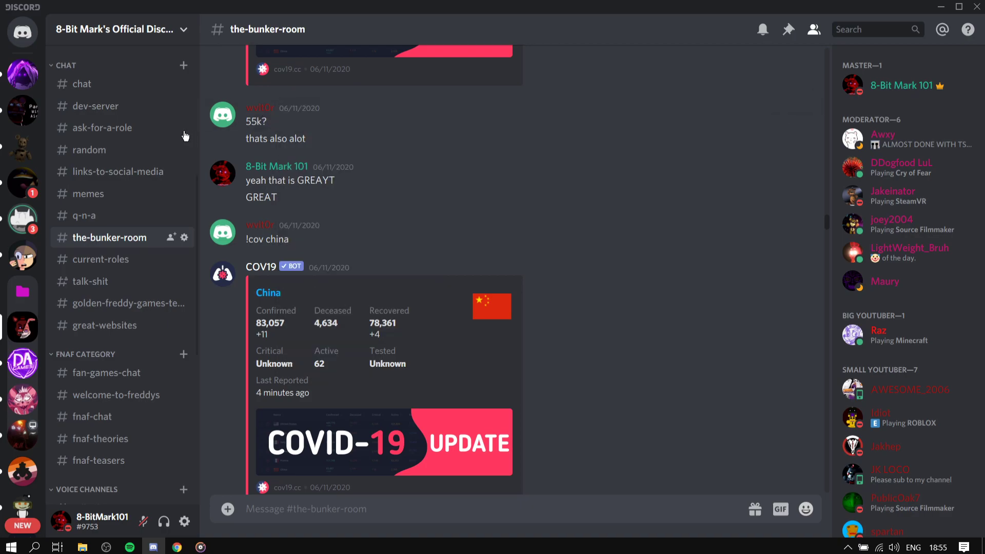
{"action": "left_click", "coordinate": [82, 83]}
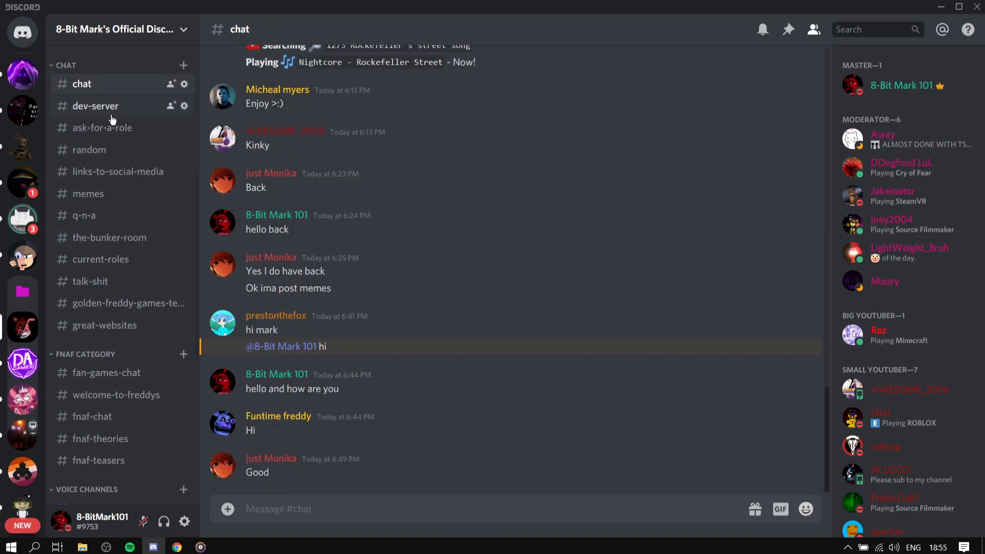
Open #rules and highlight rule 20 about voice alterations.
{"action": "left_click", "coordinate": [83, 245]}
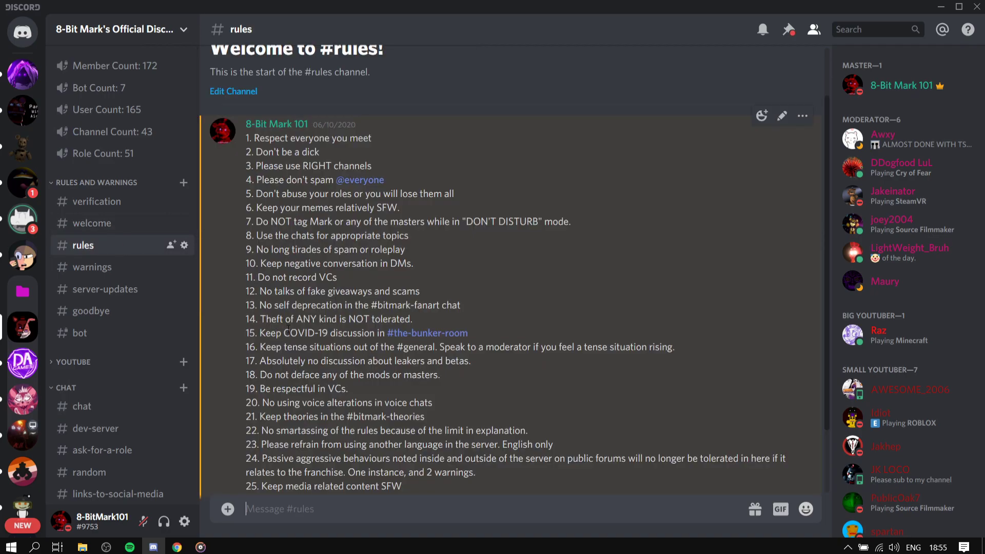
{"action": "left_click_drag", "start_coordinate": [257, 346], "coordinate": [424, 360]}
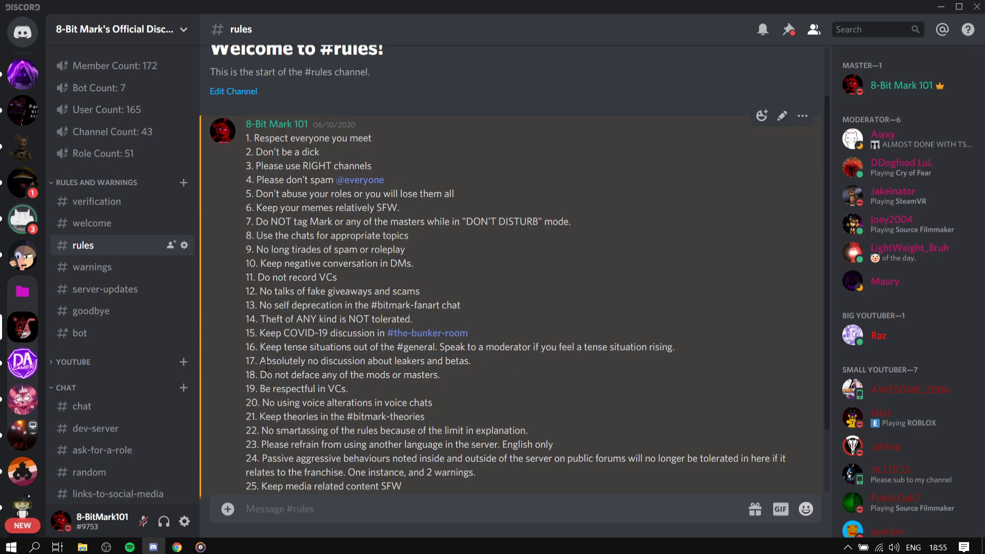
{"action": "left_click_drag", "start_coordinate": [247, 374], "coordinate": [352, 388]}
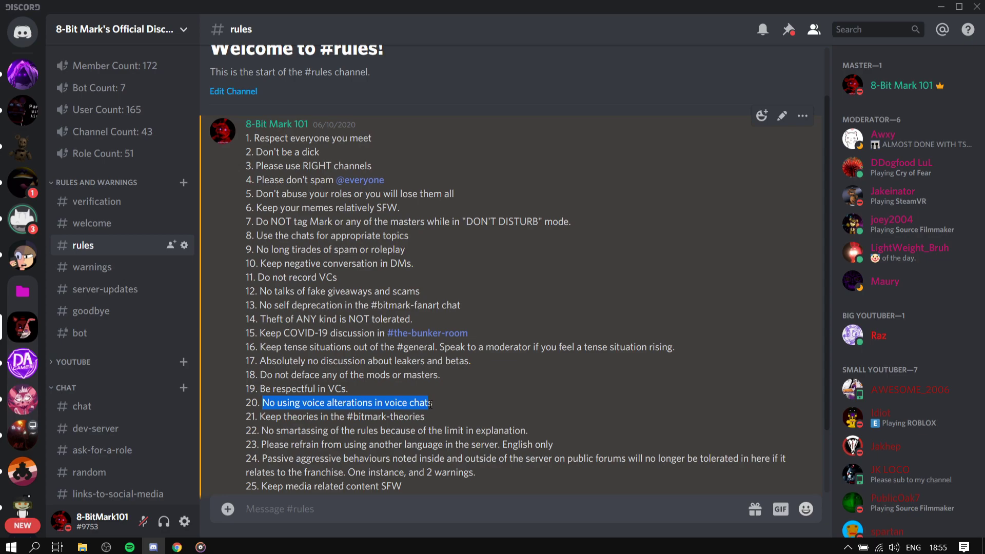
Scroll down and highlight rule 30 about going AFK in voice chats.
{"action": "scroll", "scroll_direction": "down", "scroll_amount": 3}
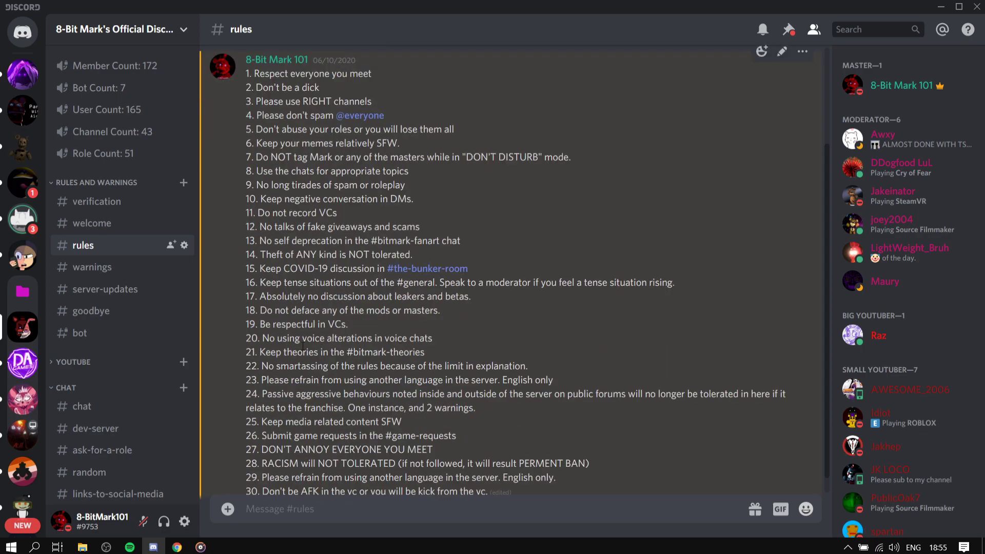
{"action": "mouse_move", "coordinate": [479, 347]}
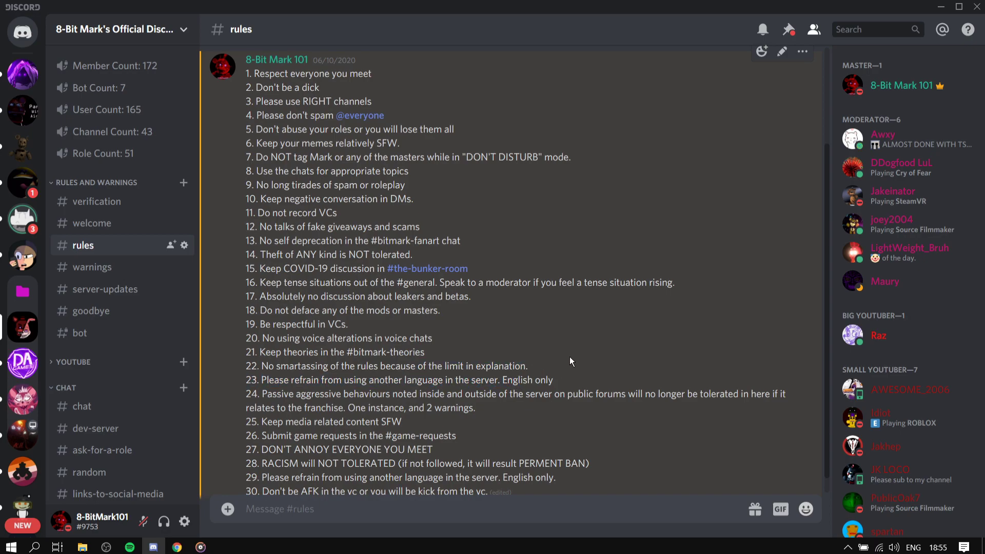
{"action": "scroll", "scroll_direction": "down", "scroll_amount": 3}
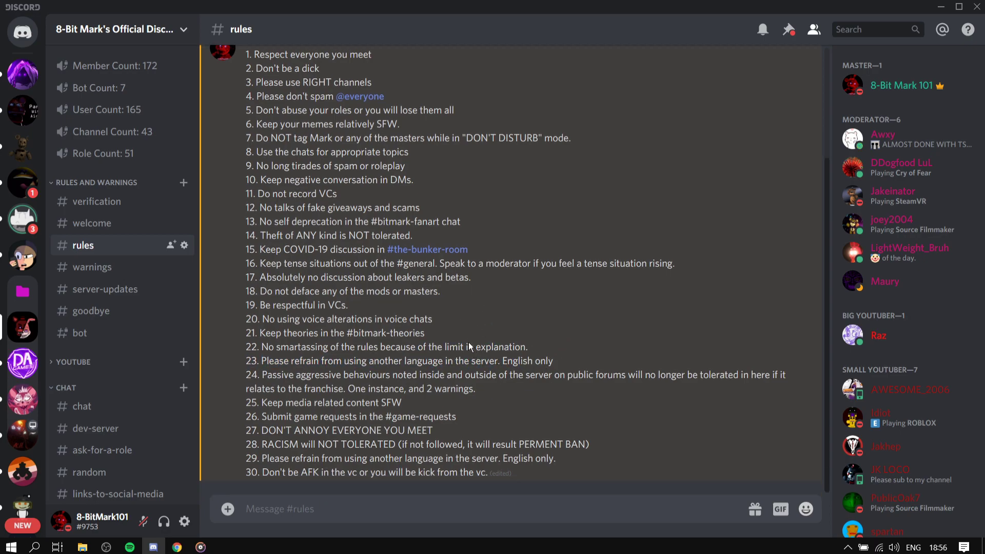
{"action": "left_click_drag", "start_coordinate": [262, 375], "coordinate": [476, 388]}
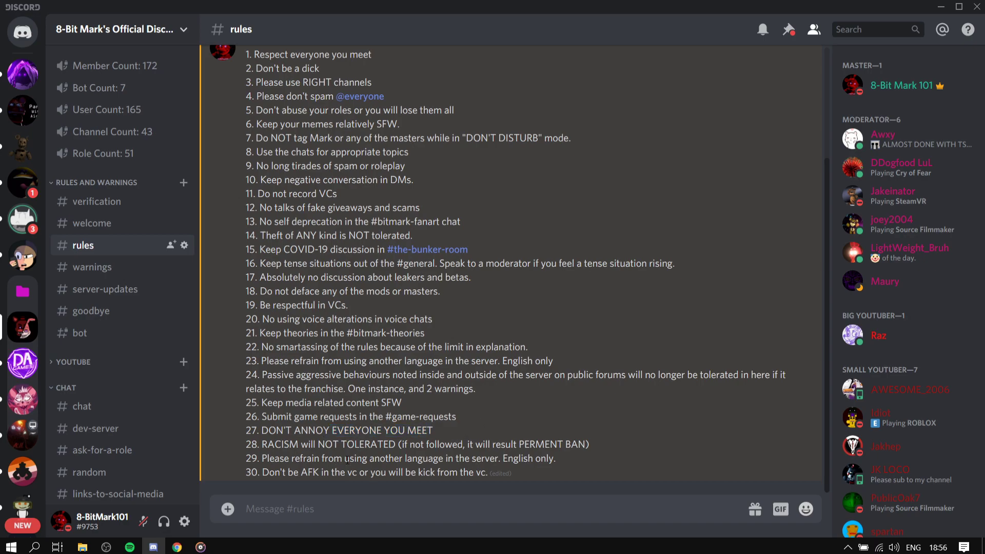
{"action": "mouse_move", "coordinate": [501, 469]}
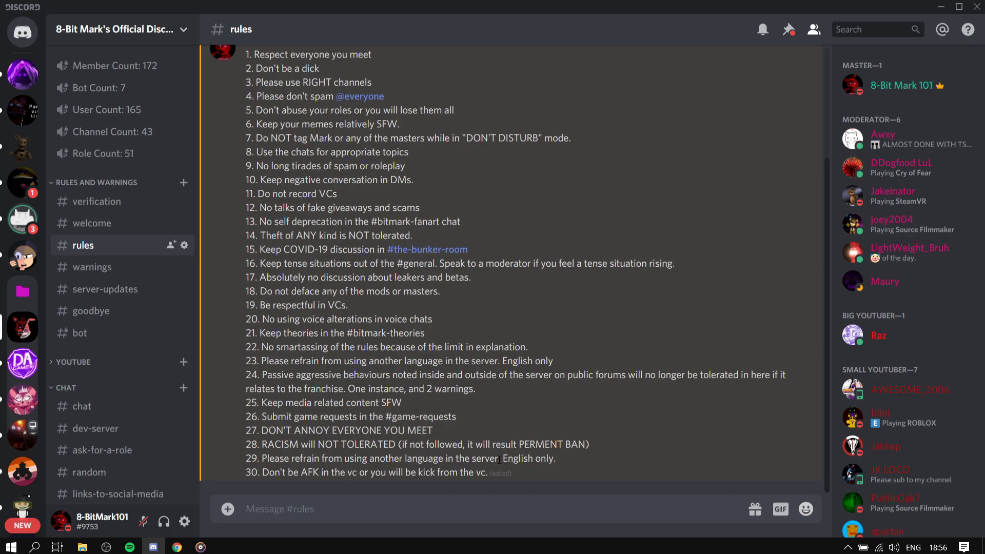
{"action": "left_click_drag", "start_coordinate": [262, 473], "coordinate": [416, 472]}
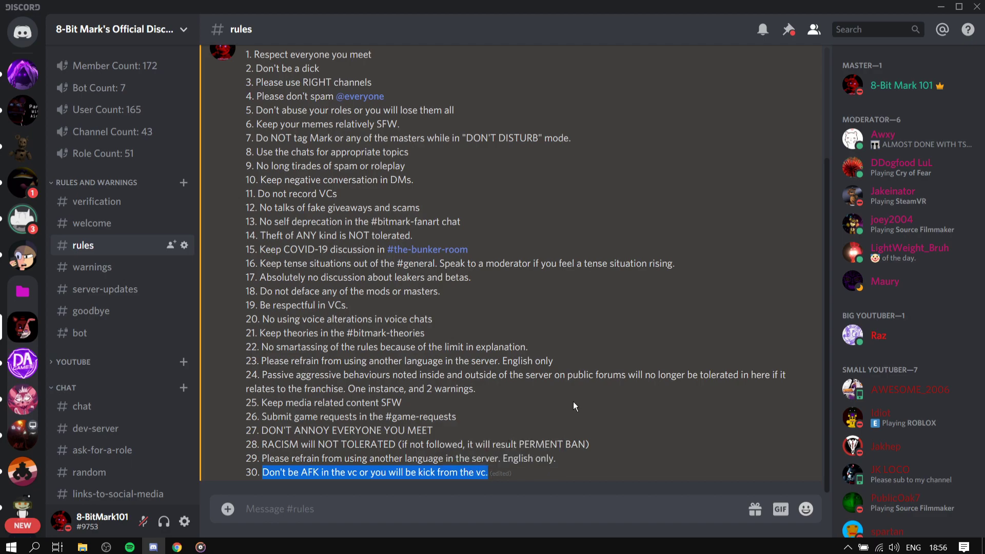
{"action": "mouse_move", "coordinate": [23, 363]}
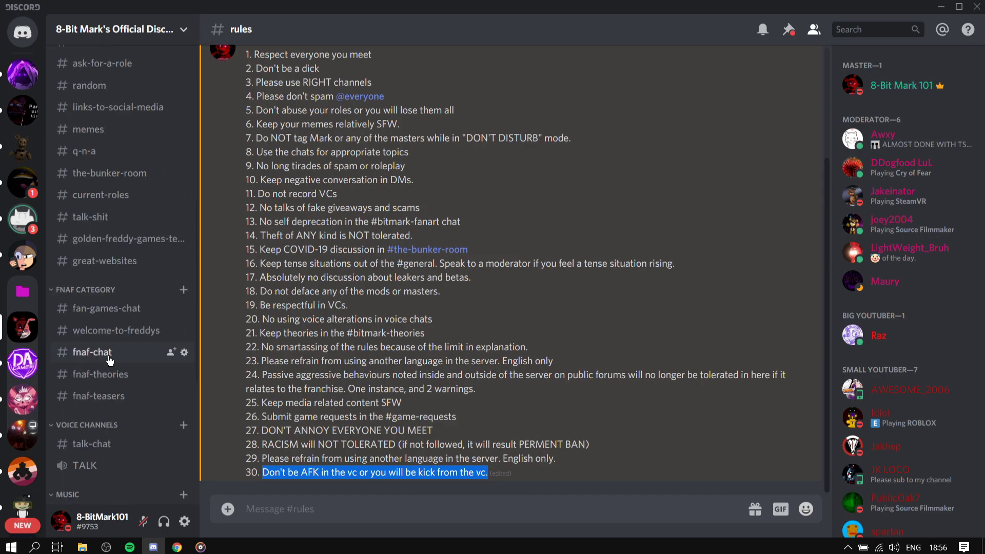
{"action": "scroll", "scroll_direction": "down", "scroll_amount": 3}
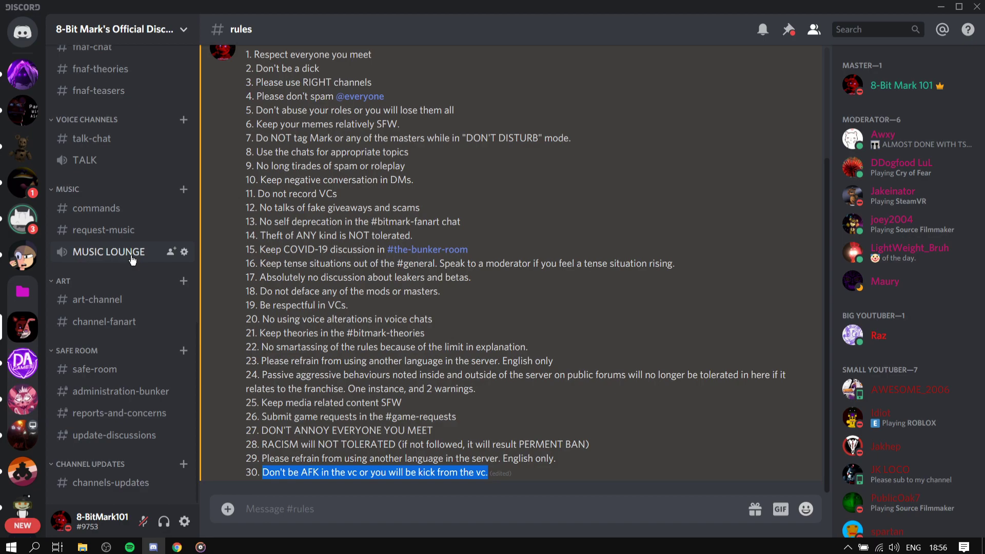
{"action": "mouse_move", "coordinate": [483, 400]}
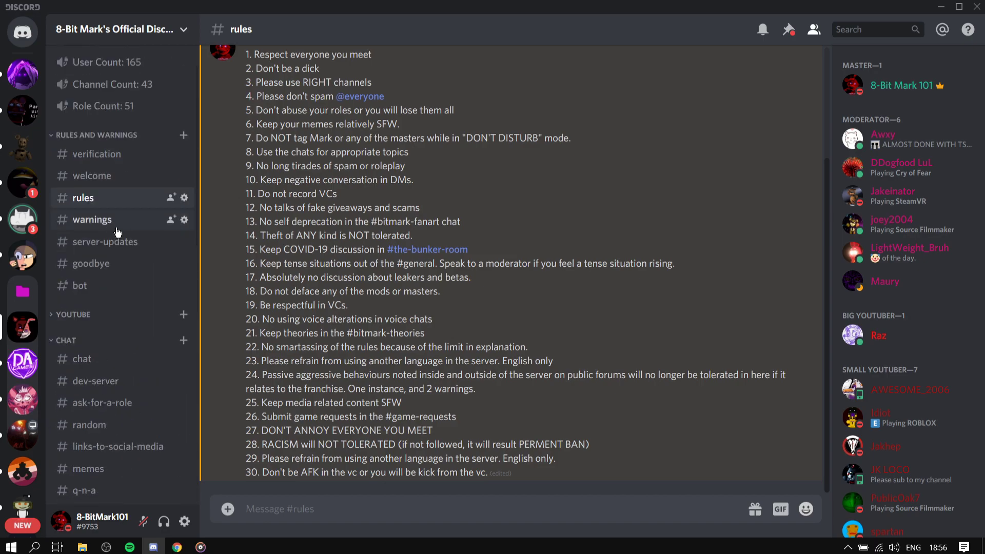
Visit the #warnings, #server-updates and #goodbye channels.
{"action": "left_click", "coordinate": [92, 219]}
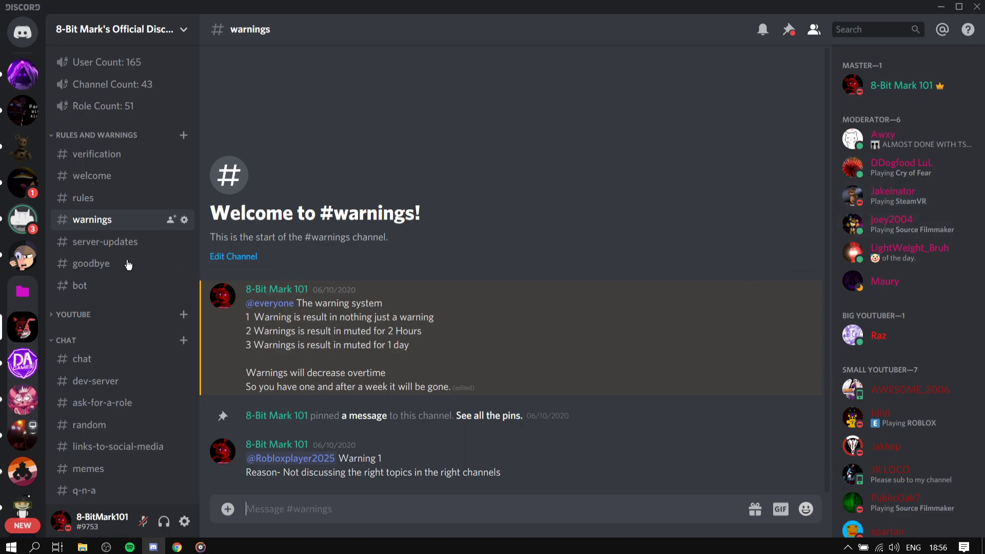
{"action": "left_click", "coordinate": [107, 242]}
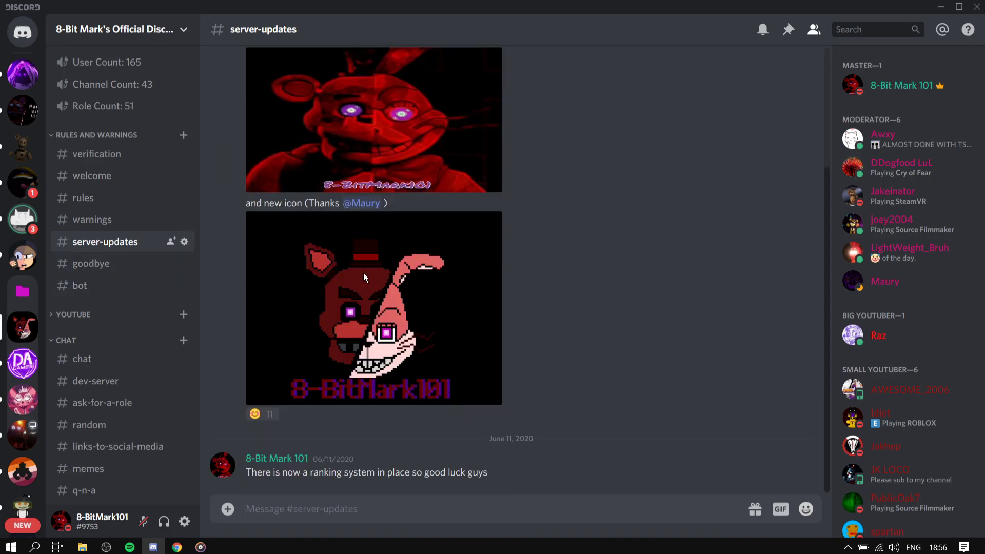
{"action": "left_click", "coordinate": [92, 263]}
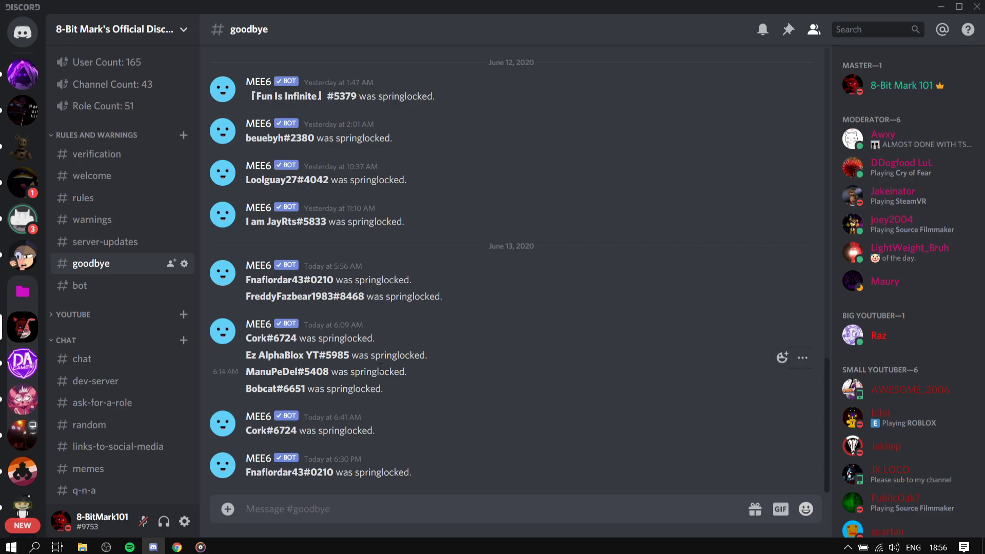
{"action": "mouse_move", "coordinate": [439, 298]}
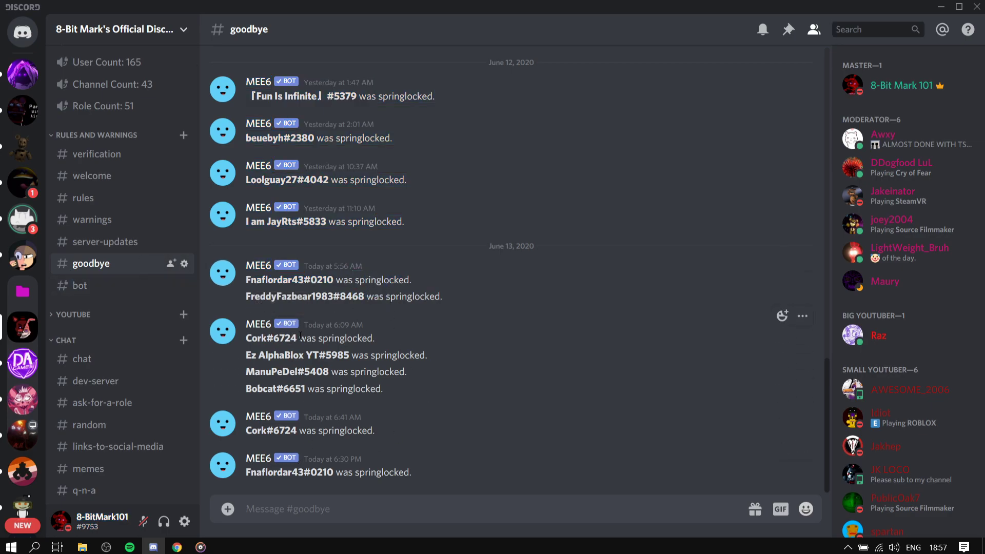
Scroll the sidebar, open #bot and expand the YOUTUBE category.
{"action": "scroll", "scroll_direction": "down", "scroll_amount": 3}
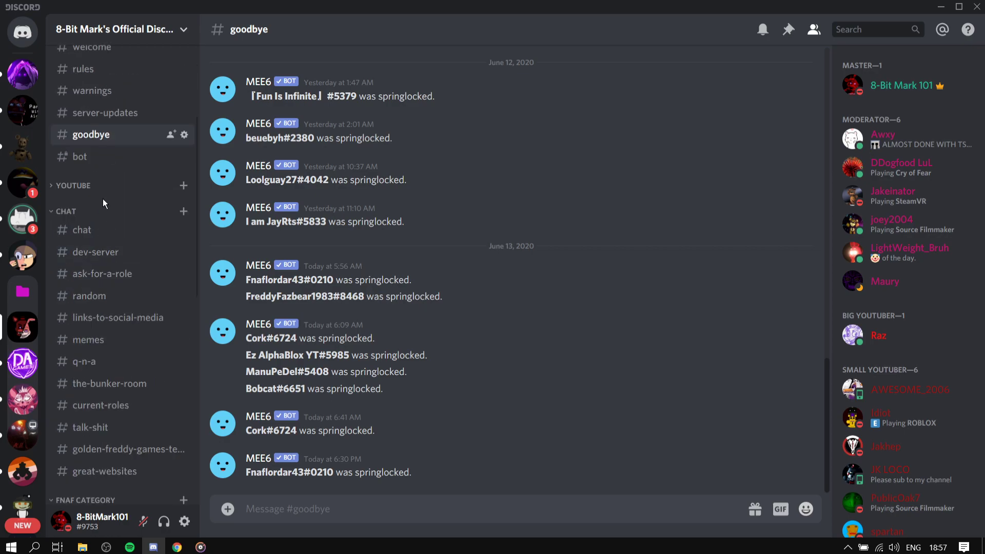
{"action": "left_click", "coordinate": [80, 156]}
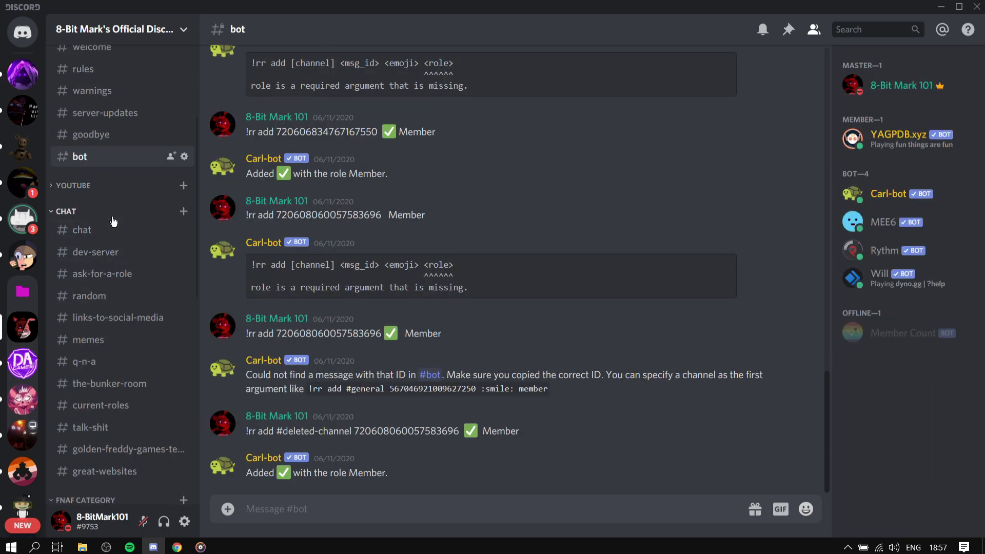
{"action": "left_click", "coordinate": [103, 203]}
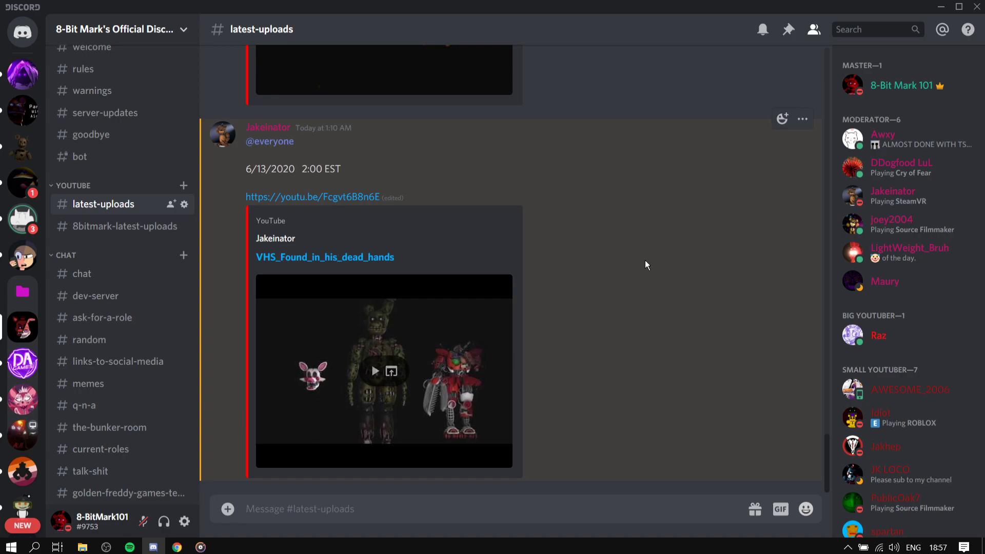
{"action": "mouse_move", "coordinate": [99, 244]}
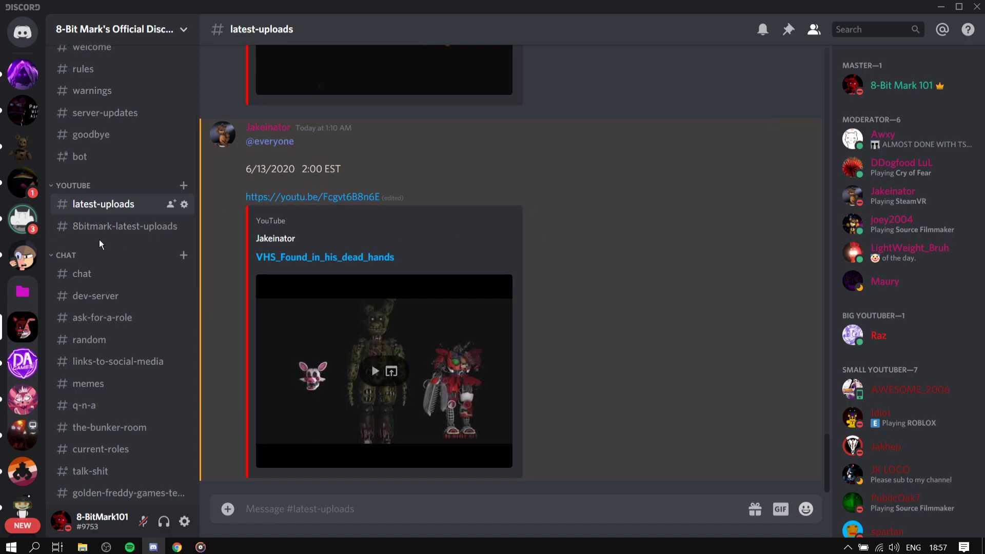
Visit #8bitmark-latest-uploads and #chat, then open #dev-server.
{"action": "left_click", "coordinate": [124, 226]}
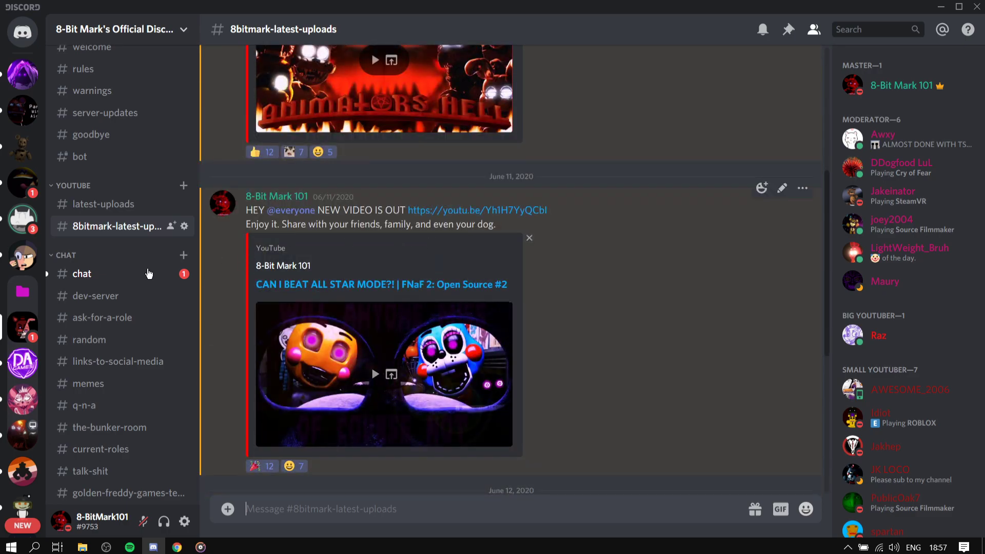
{"action": "left_click", "coordinate": [82, 274]}
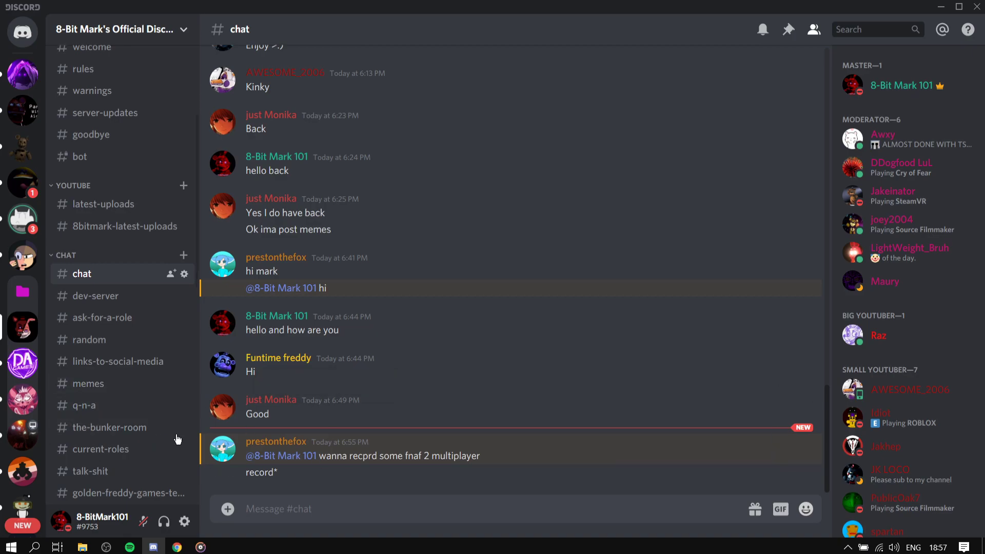
{"action": "left_click", "coordinate": [95, 295]}
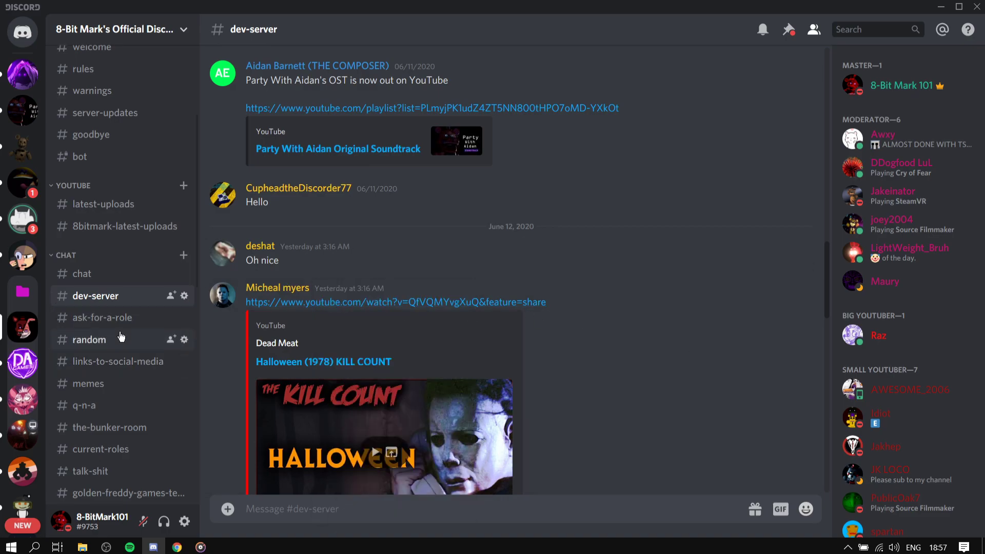
Browse #random, #links-to-social-media and #memes, scrolling their messages.
{"action": "left_click", "coordinate": [89, 339]}
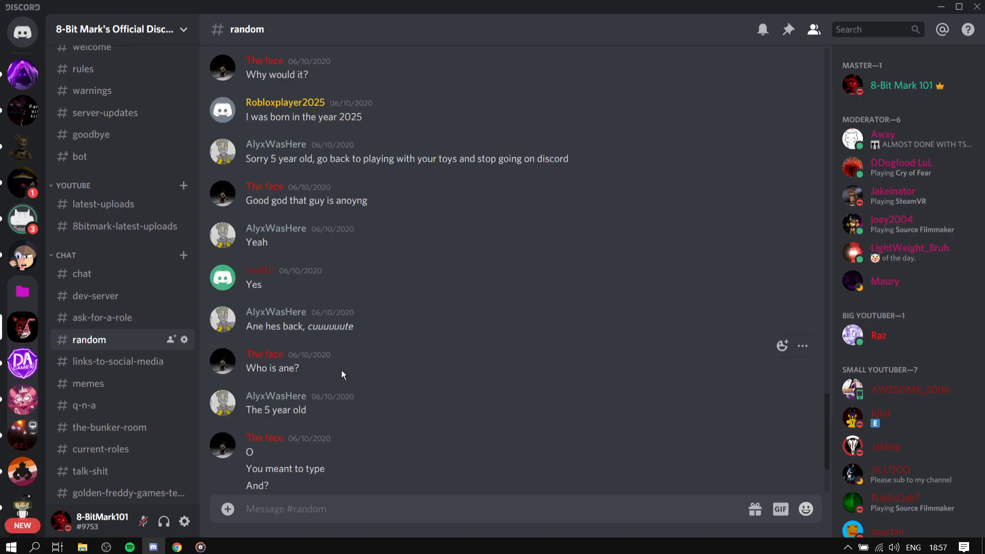
{"action": "mouse_move", "coordinate": [302, 402]}
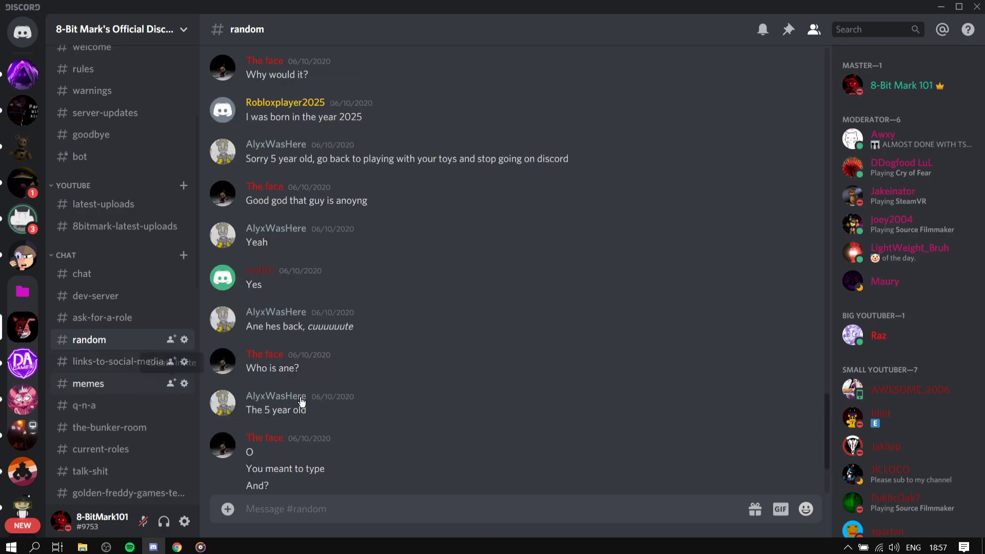
{"action": "left_click", "coordinate": [118, 361]}
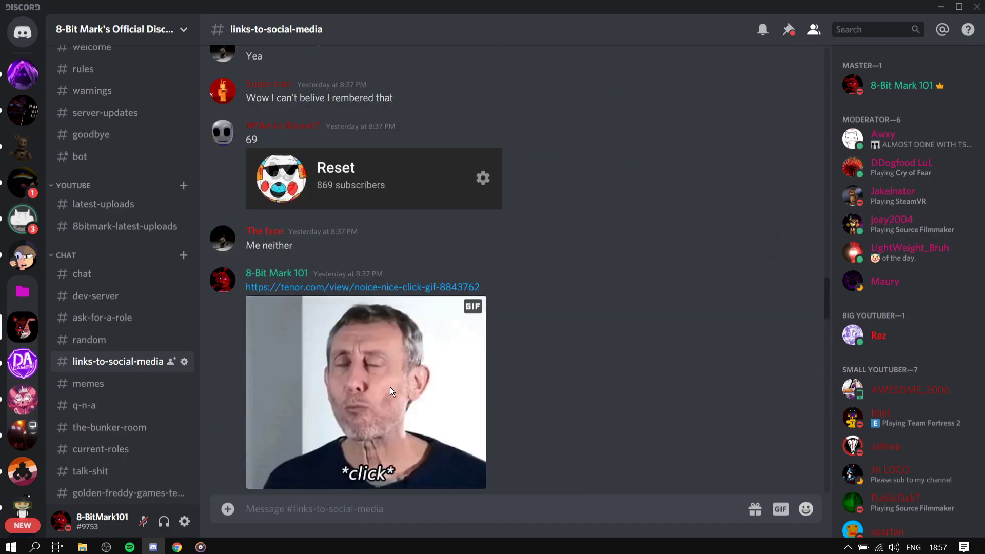
{"action": "scroll", "scroll_direction": "down", "scroll_amount": 3}
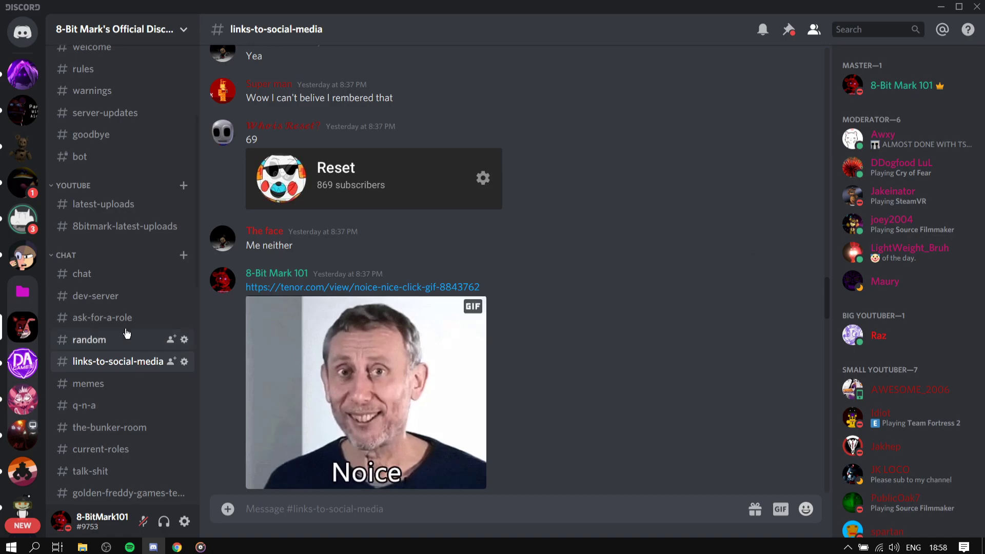
{"action": "left_click", "coordinate": [88, 384]}
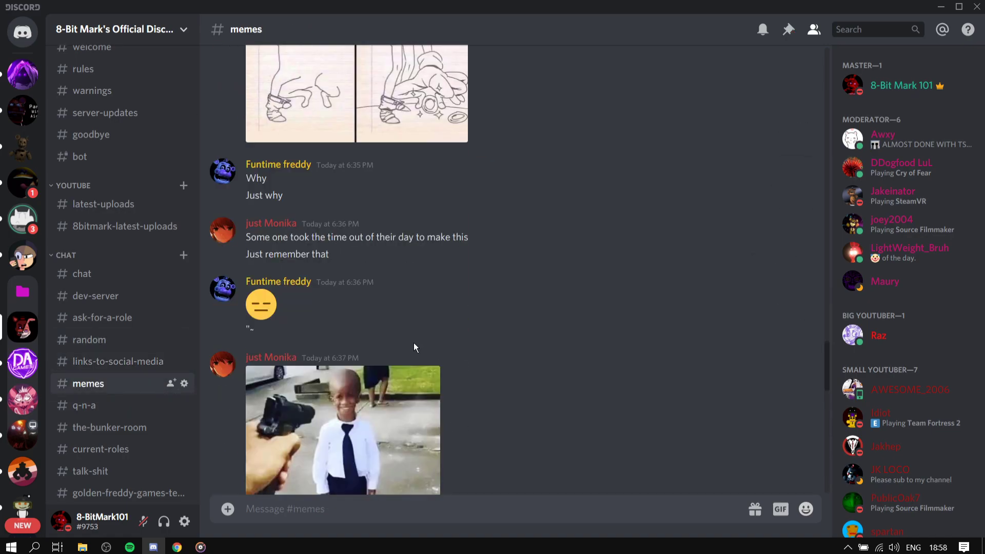
{"action": "scroll", "scroll_direction": "up", "scroll_amount": 3}
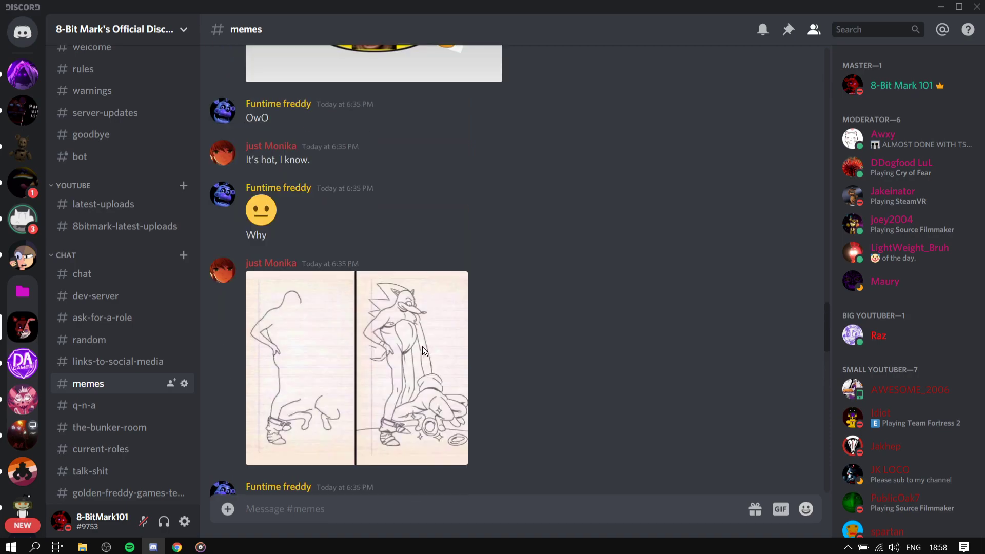
{"action": "scroll", "scroll_direction": "down", "scroll_amount": 3}
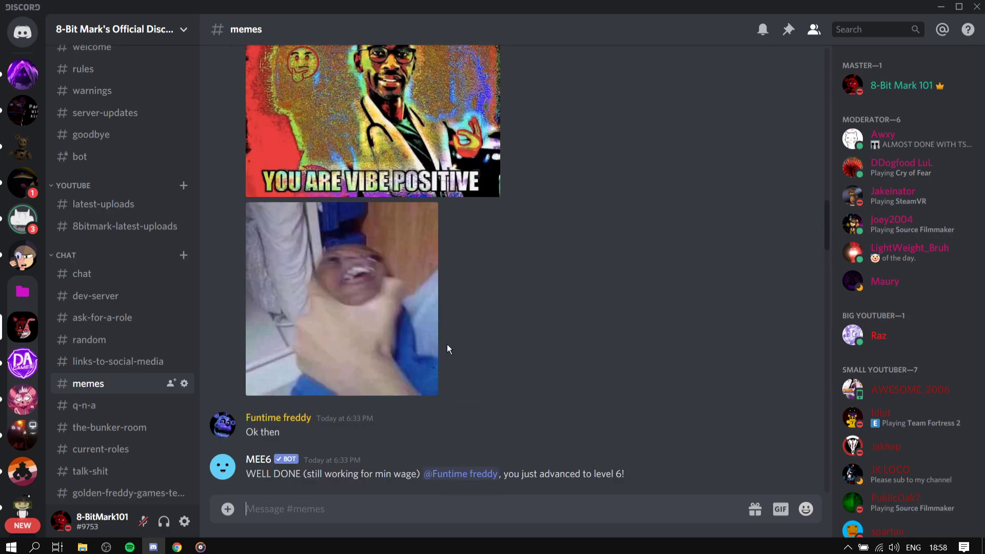
Browse #q-n-a, #current-roles, #talk-shit and #golden-freddy-games-teasers, scrolling messages.
{"action": "left_click", "coordinate": [84, 405]}
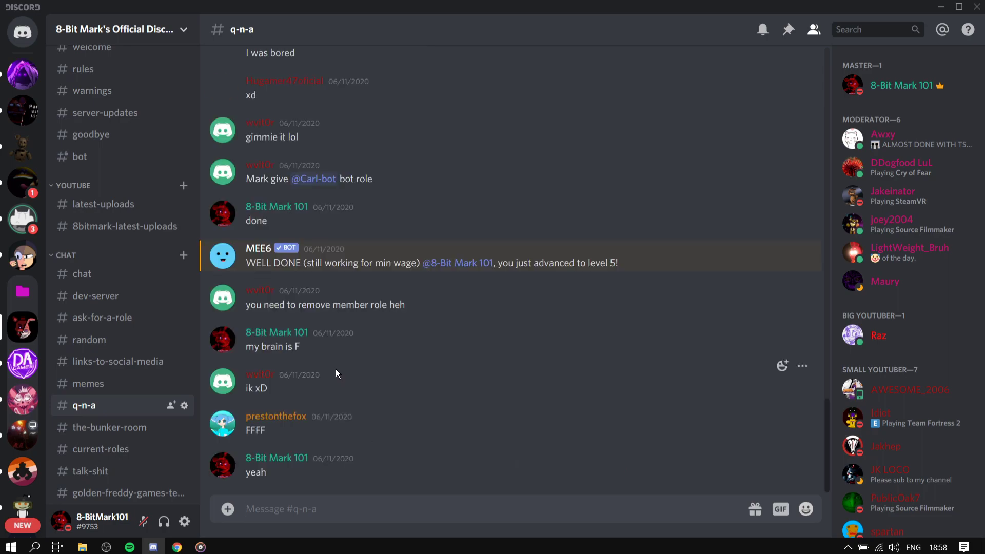
{"action": "mouse_move", "coordinate": [328, 377]}
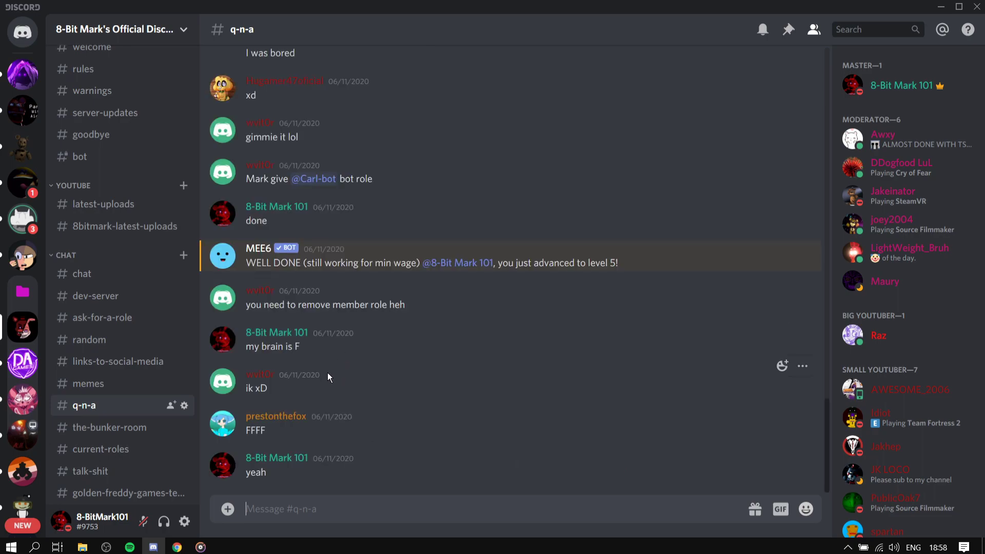
{"action": "mouse_move", "coordinate": [396, 417]}
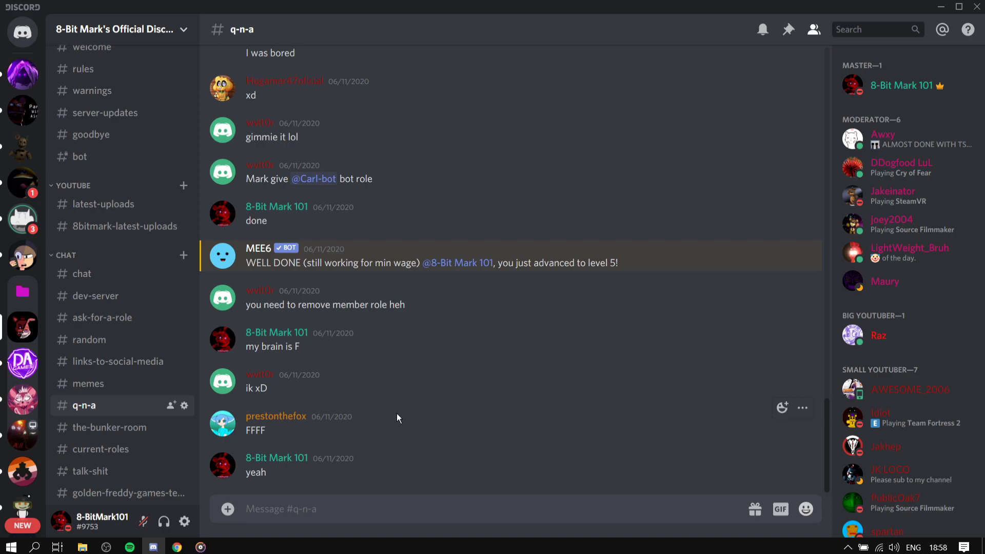
{"action": "left_click", "coordinate": [100, 449]}
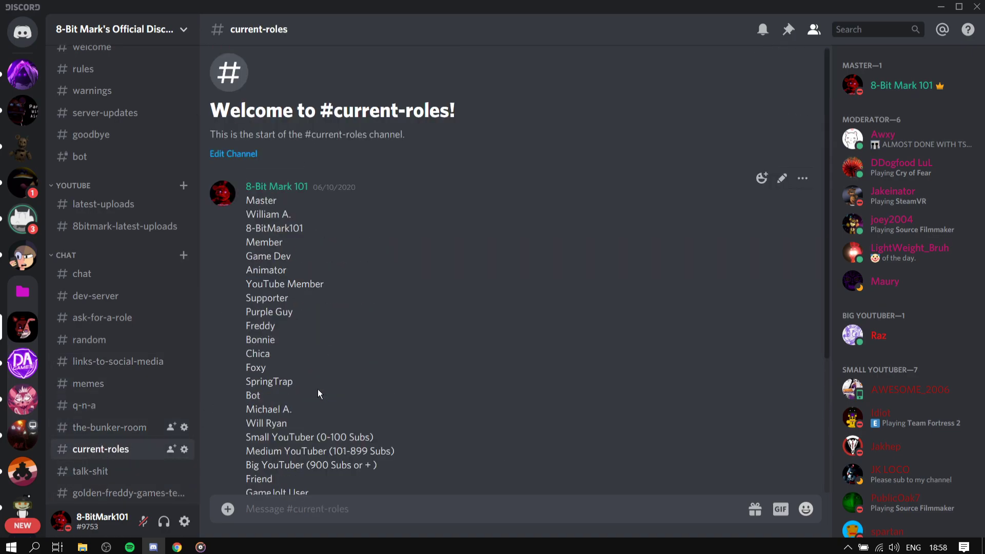
{"action": "scroll", "scroll_direction": "down", "scroll_amount": 3}
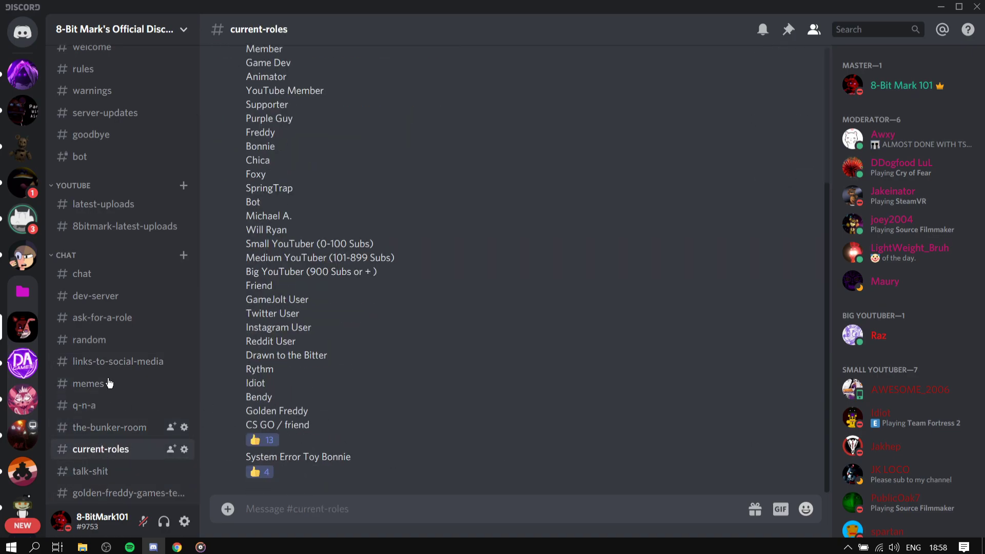
{"action": "left_click", "coordinate": [90, 471]}
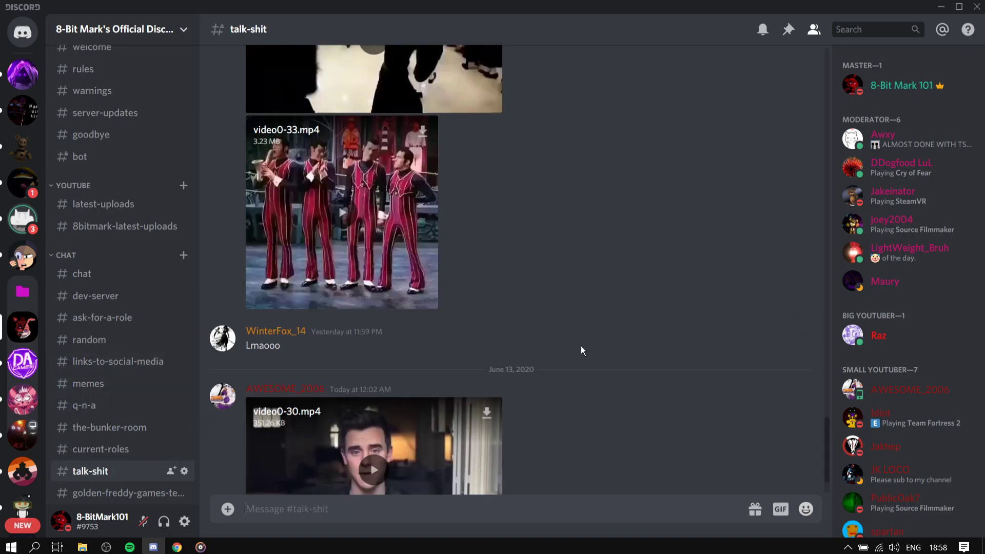
{"action": "scroll", "scroll_direction": "up", "scroll_amount": 3}
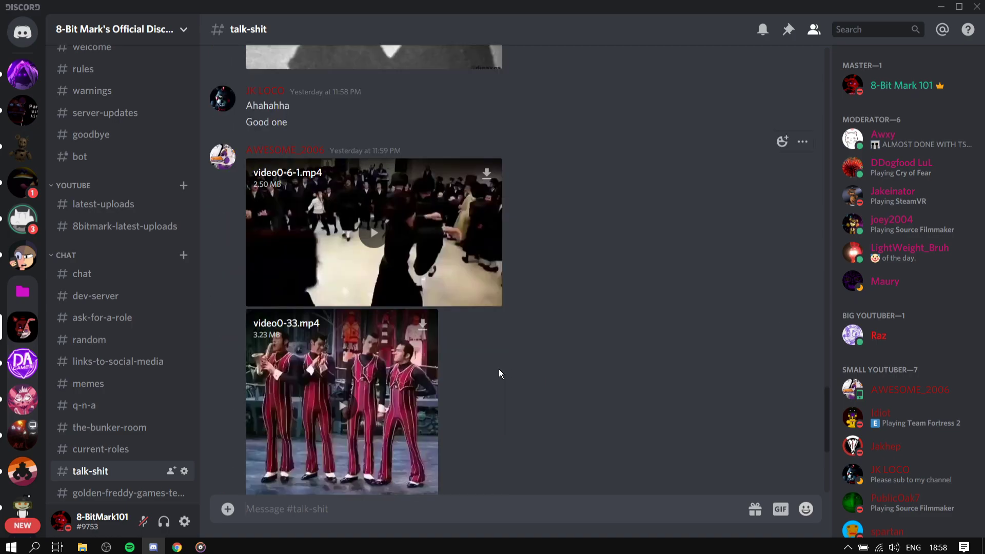
{"action": "scroll", "scroll_direction": "down", "scroll_amount": 3}
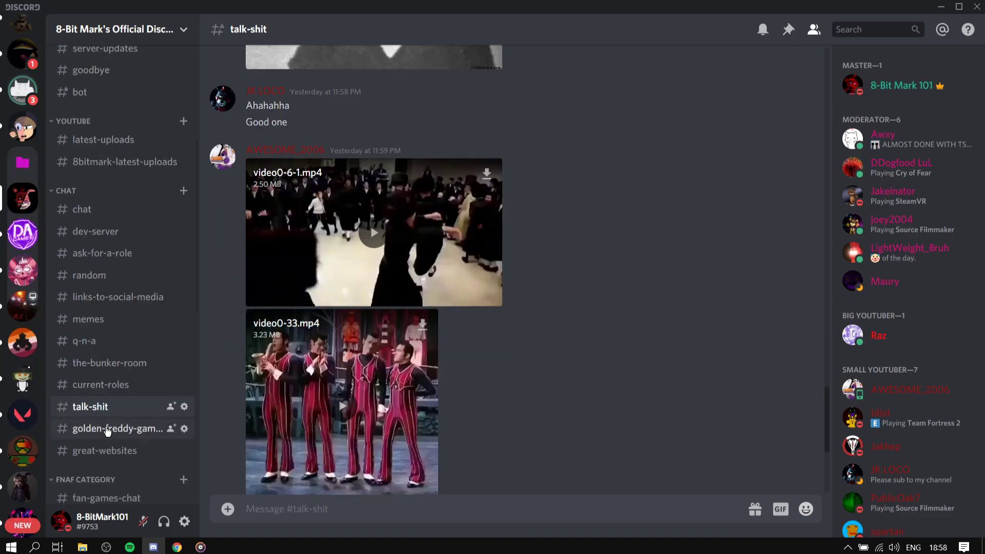
{"action": "left_click", "coordinate": [118, 428]}
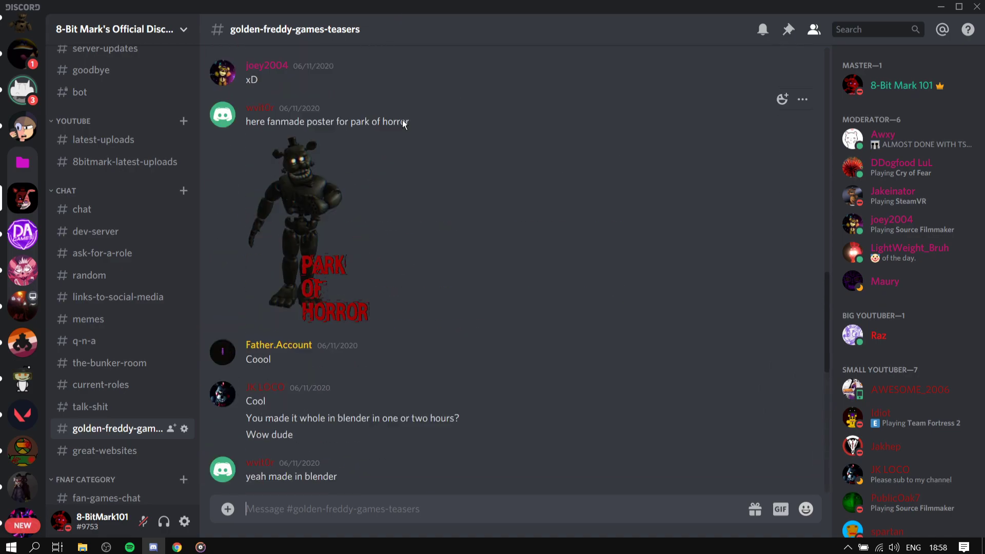
{"action": "scroll", "scroll_direction": "down", "scroll_amount": 3}
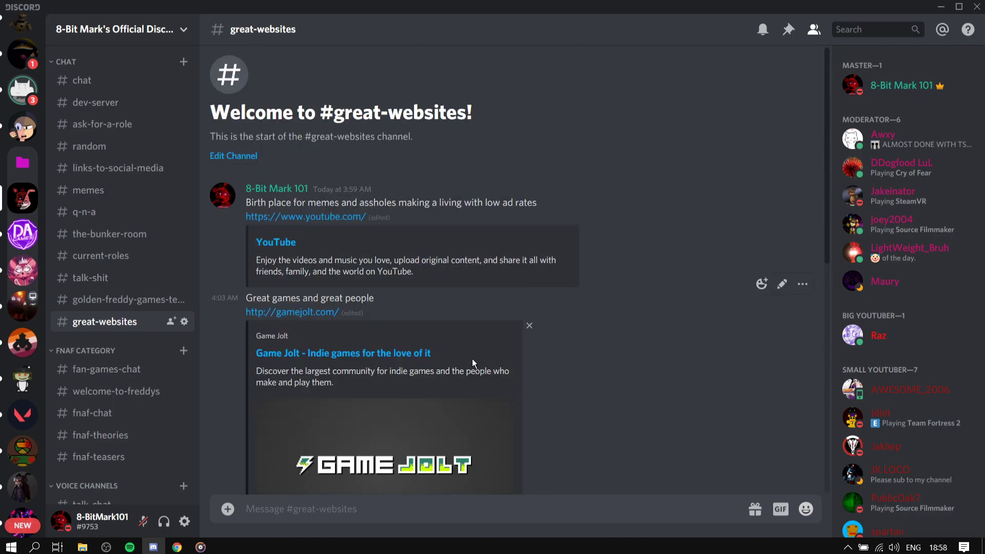
Visit #fan-games-chat, #welcome-to-freddys and #fnaf-chat, then open #ask-for-a-role.
{"action": "left_click", "coordinate": [107, 368]}
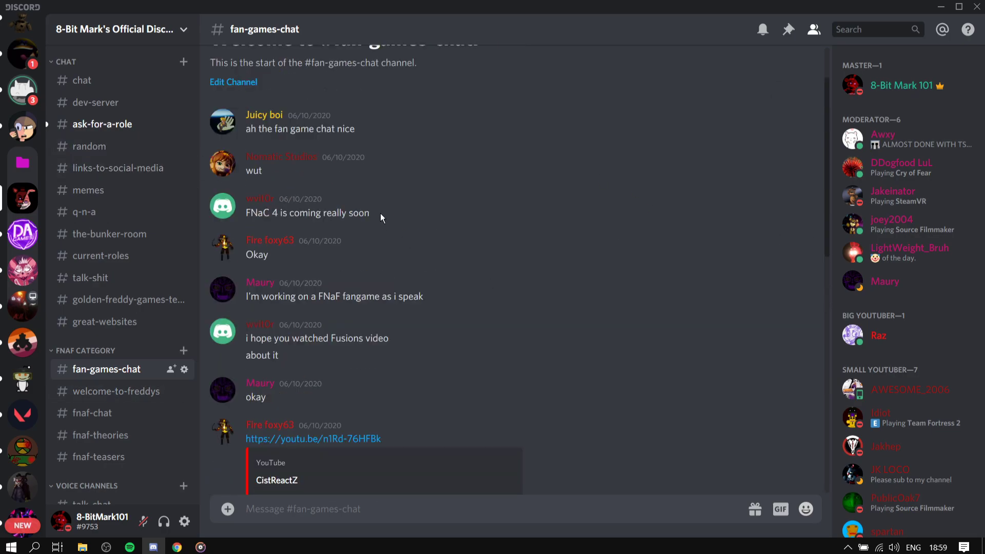
{"action": "scroll", "scroll_direction": "down", "scroll_amount": 3}
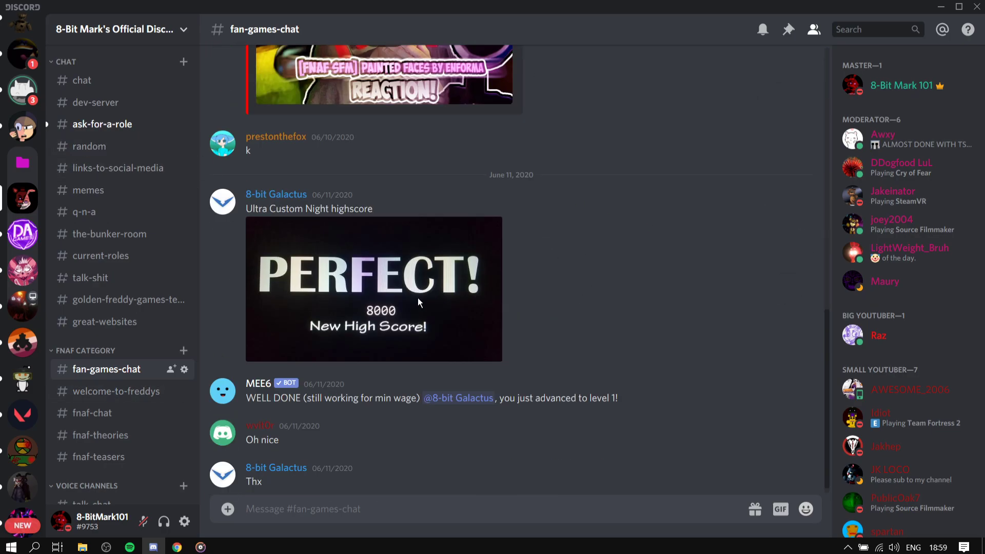
{"action": "left_click", "coordinate": [115, 391]}
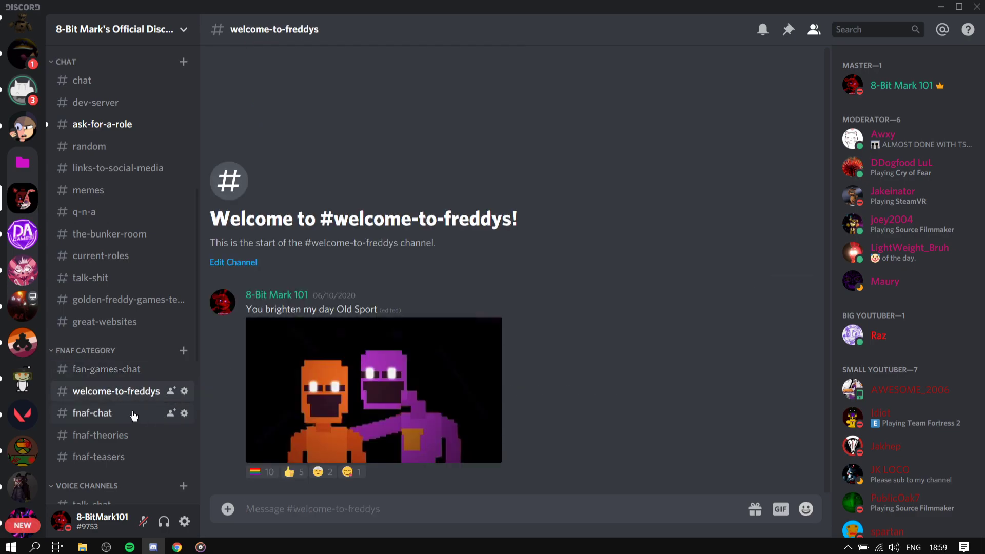
{"action": "left_click", "coordinate": [92, 413]}
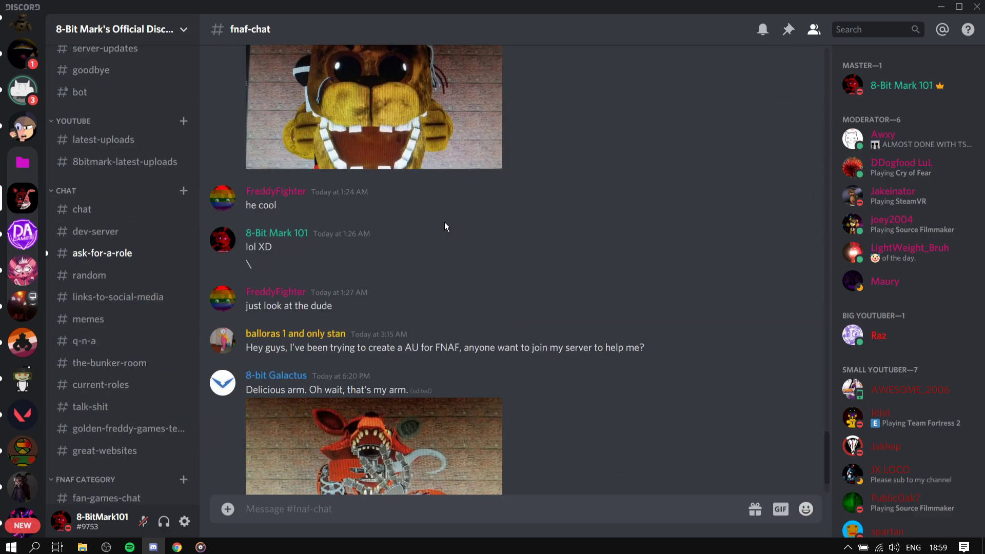
{"action": "left_click", "coordinate": [102, 252]}
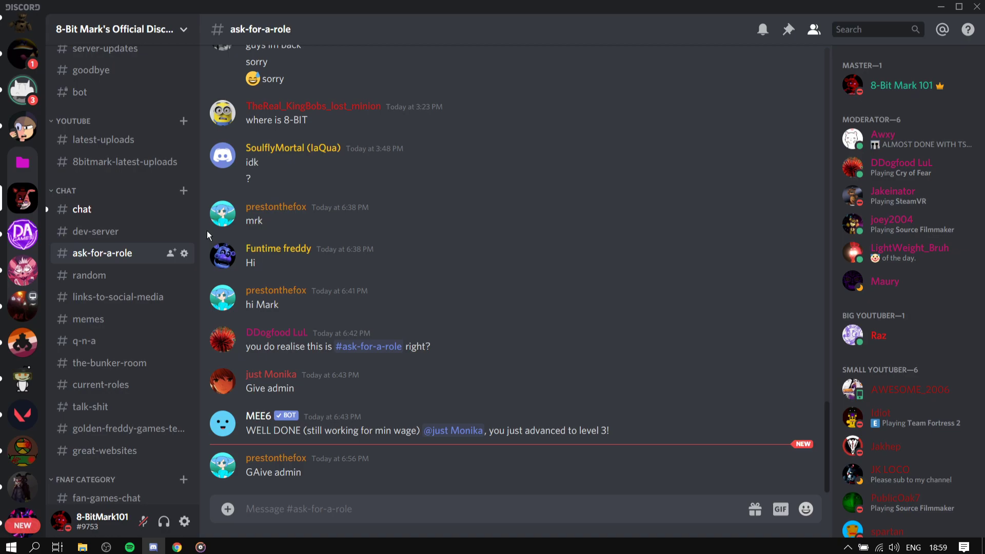
Pass through #chat and settle on the #welcome-to-freddys welcome post.
{"action": "left_click", "coordinate": [298, 508]}
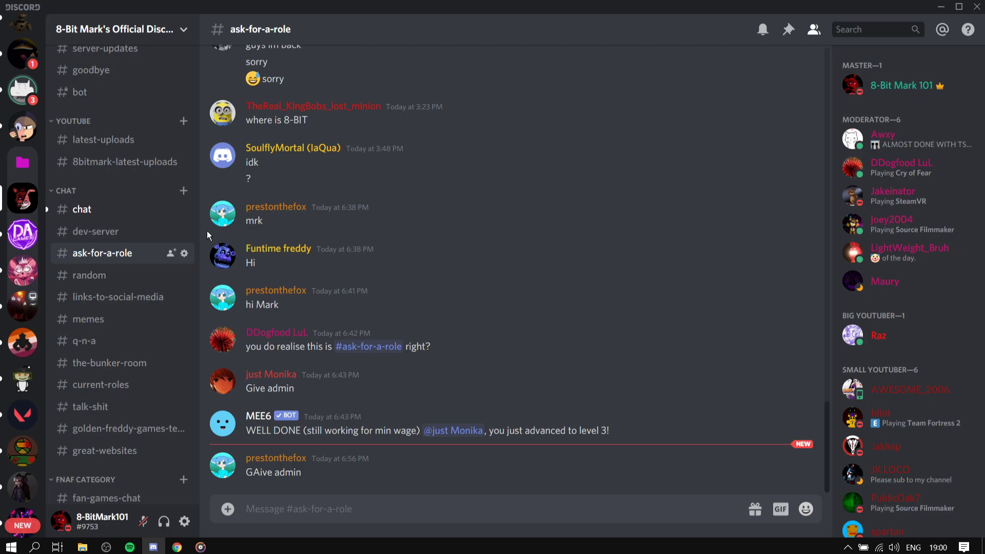
{"action": "mouse_move", "coordinate": [97, 209]}
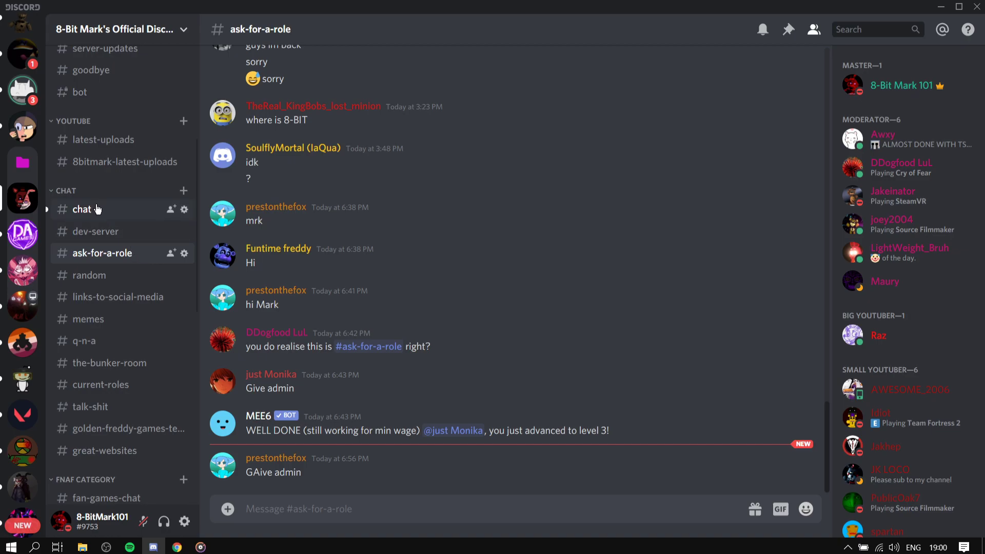
{"action": "mouse_move", "coordinate": [97, 208]}
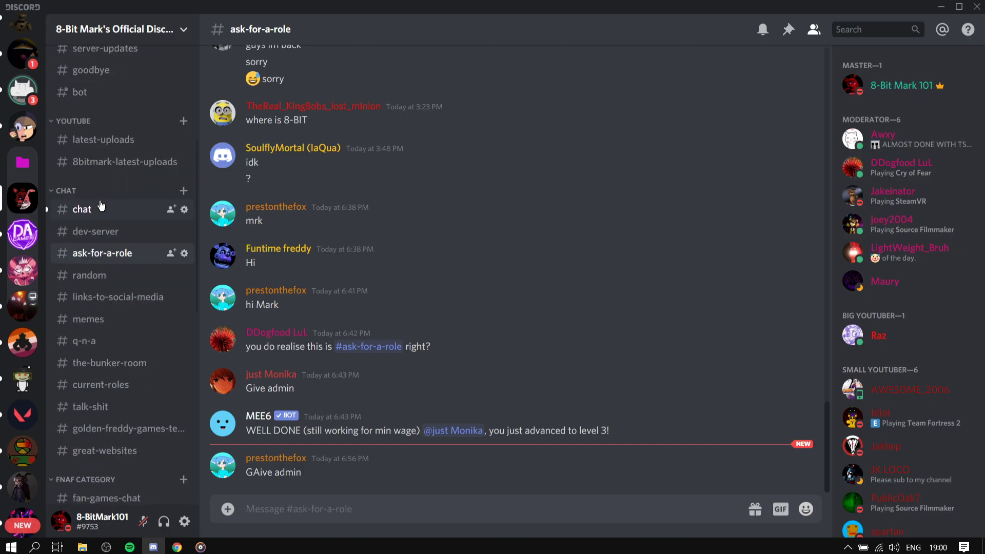
{"action": "left_click", "coordinate": [82, 209]}
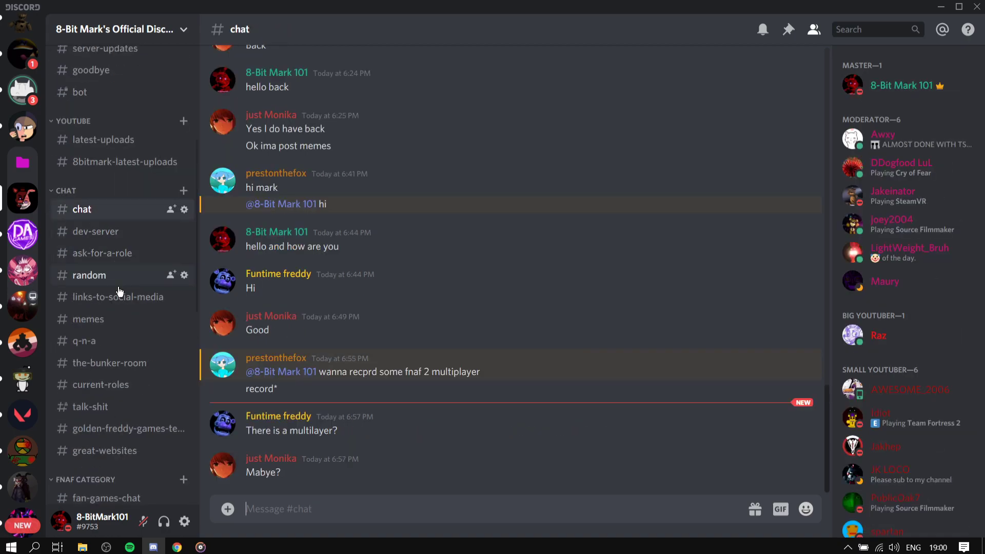
{"action": "left_click", "coordinate": [117, 197]}
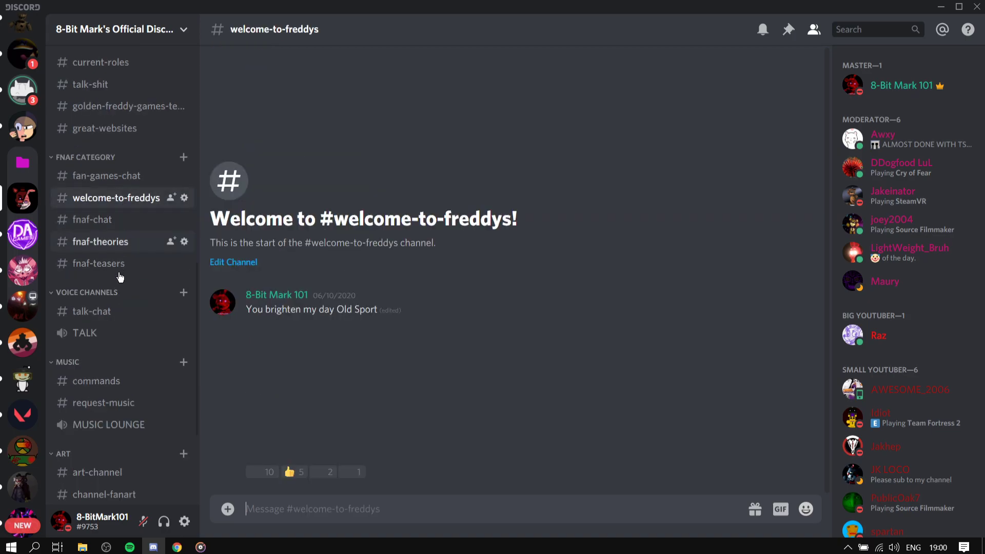
Remove the empty #talk-chat channel through its Edit Channel settings' Delete Channel option.
{"action": "left_click", "coordinate": [99, 263]}
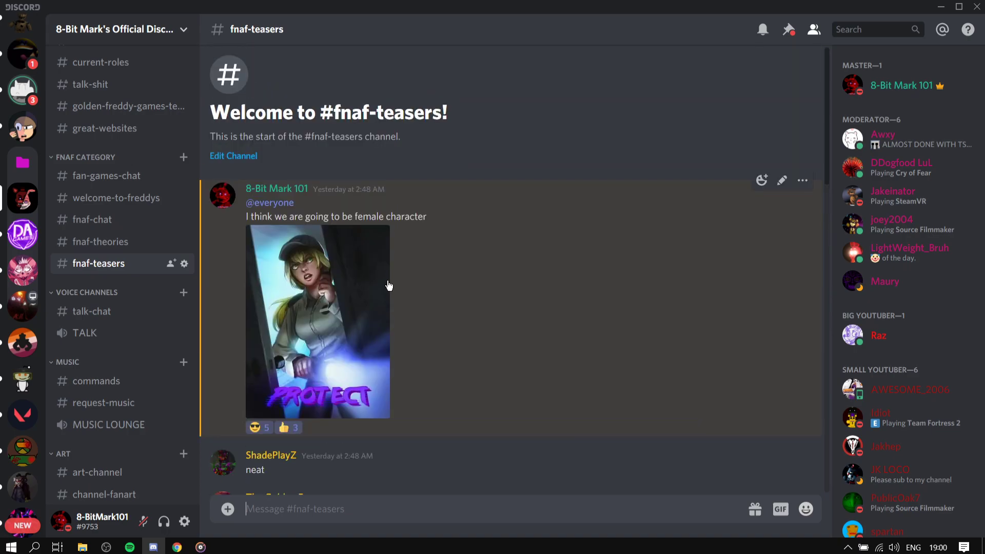
{"action": "scroll", "scroll_direction": "down", "scroll_amount": 3}
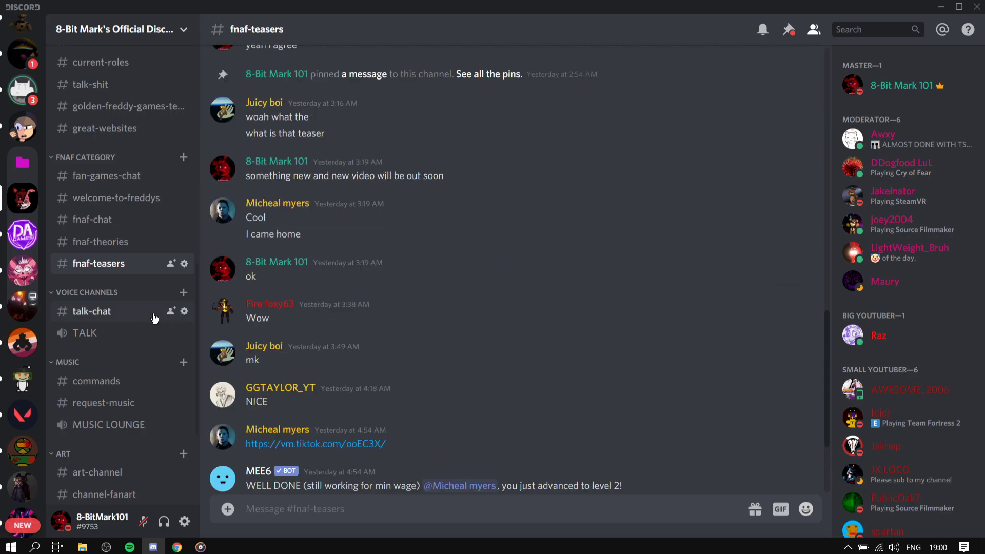
{"action": "left_click", "coordinate": [92, 311]}
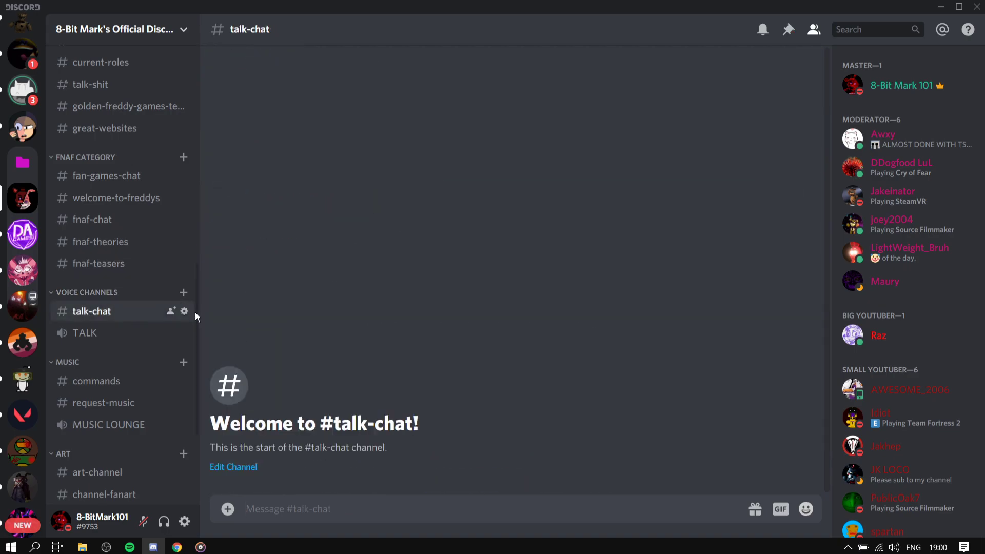
{"action": "left_click", "coordinate": [185, 311]}
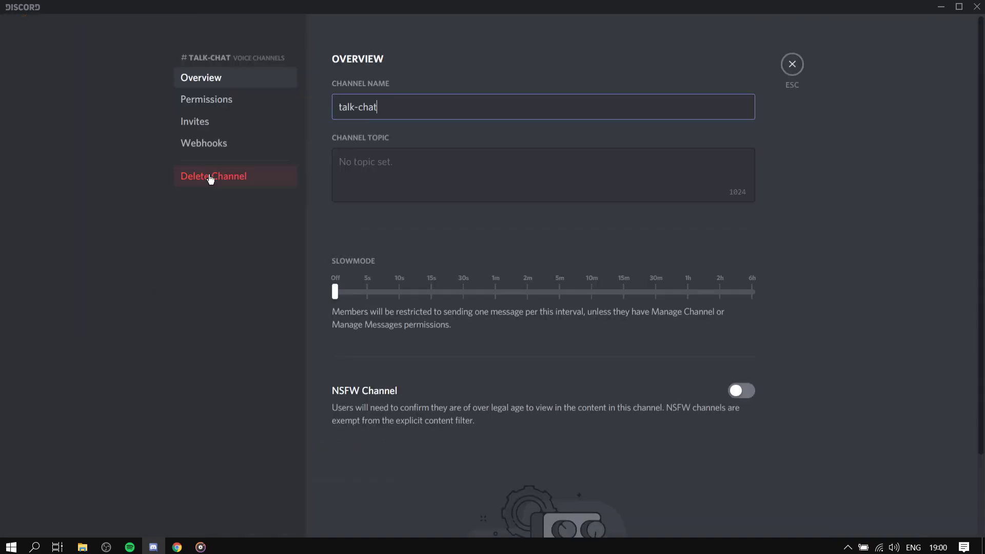
{"action": "left_click", "coordinate": [792, 63]}
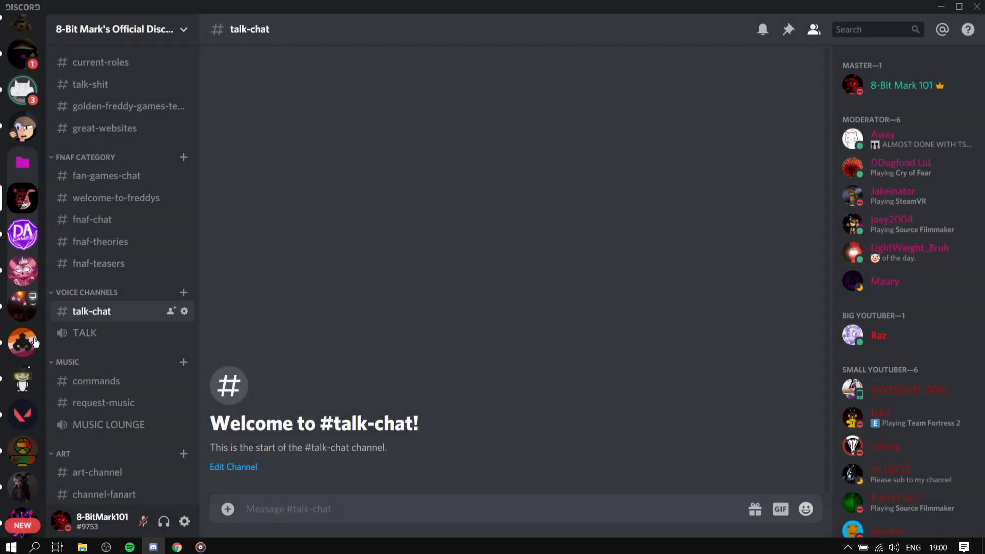
{"action": "left_click", "coordinate": [96, 332]}
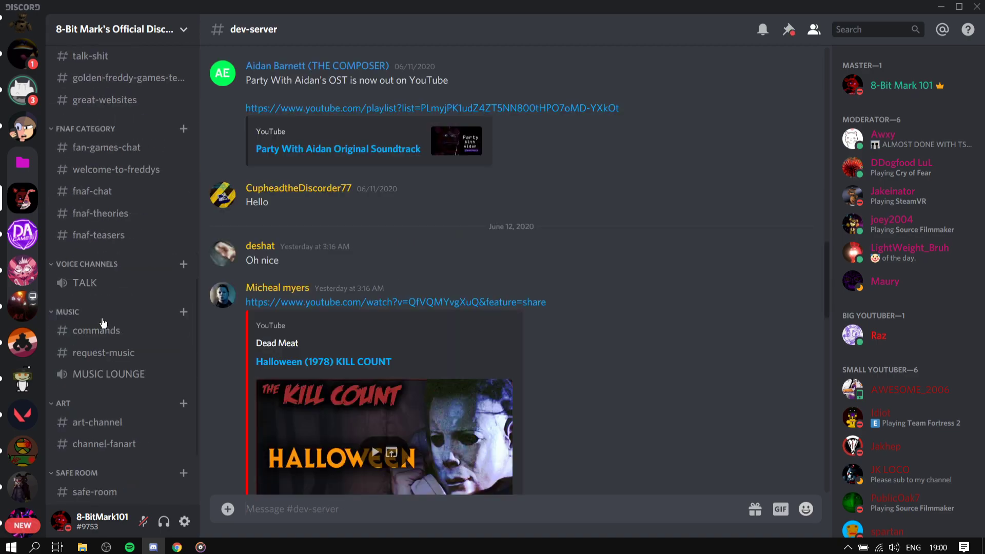
Browse #commands and #request-music history, then view the #art-channel fan drawings.
{"action": "left_click", "coordinate": [95, 330]}
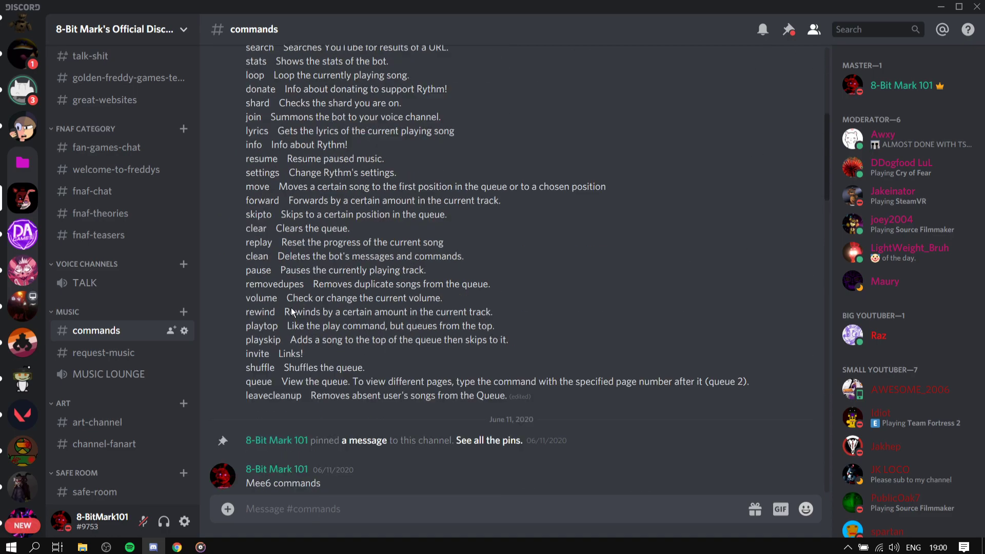
{"action": "left_click", "coordinate": [104, 352]}
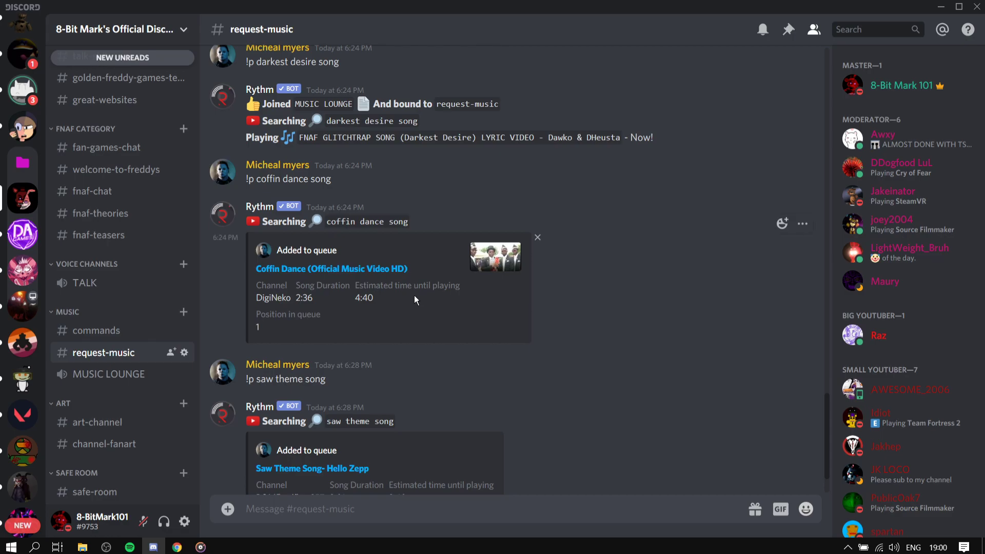
{"action": "scroll", "scroll_direction": "down", "scroll_amount": 3}
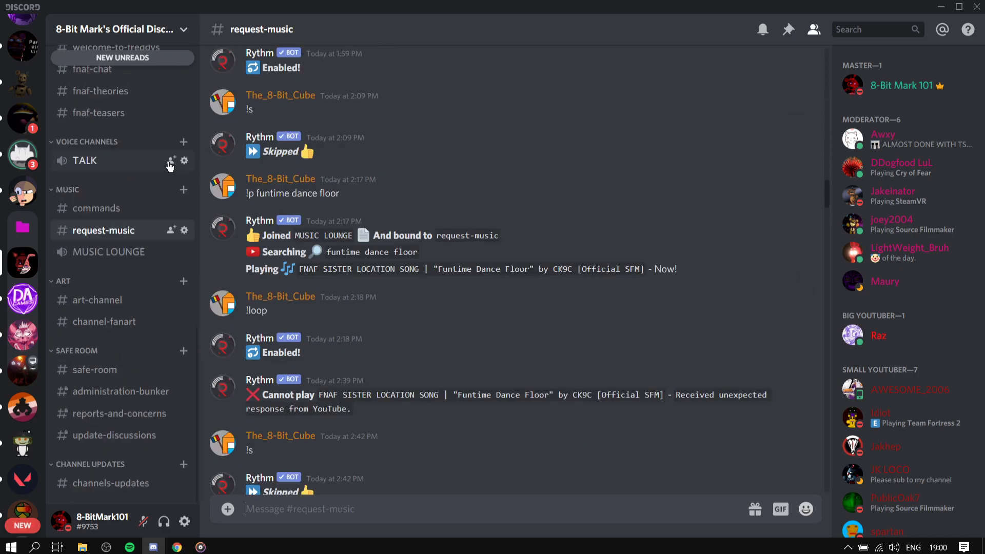
{"action": "left_click", "coordinate": [98, 299]}
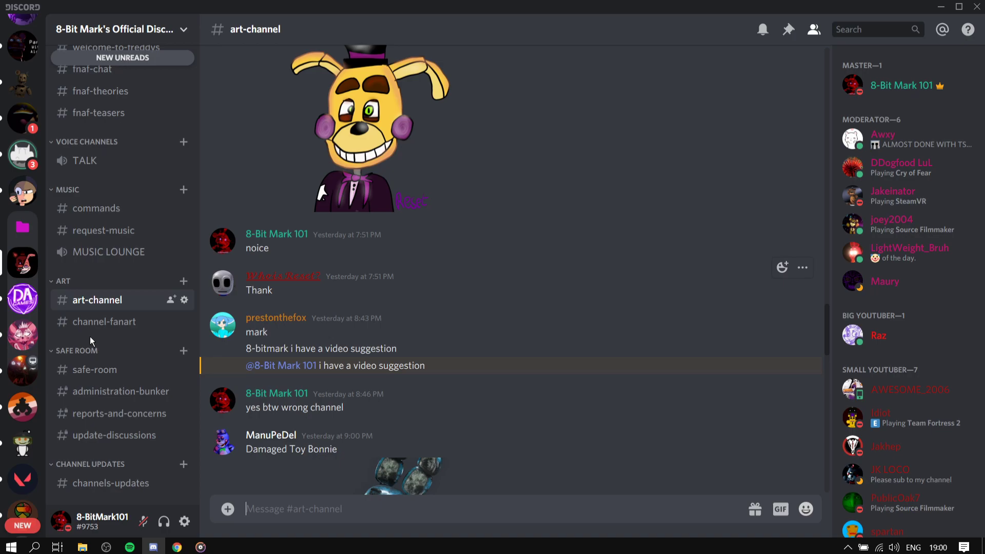
Visit #channel-fanart, #safe-room, #administration-bunker and #channels-updates, ending on #chat's latest messages.
{"action": "left_click", "coordinate": [104, 321]}
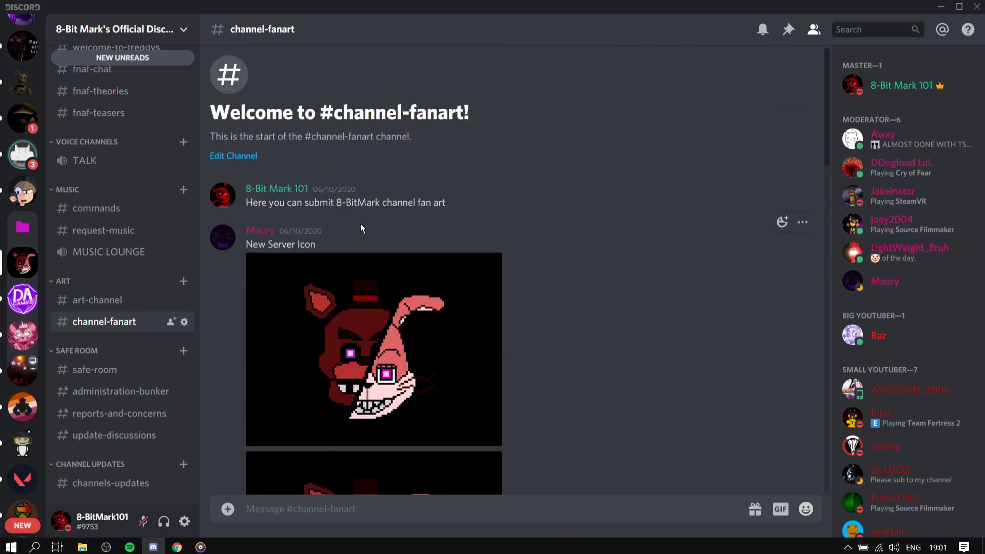
{"action": "mouse_move", "coordinate": [295, 238]}
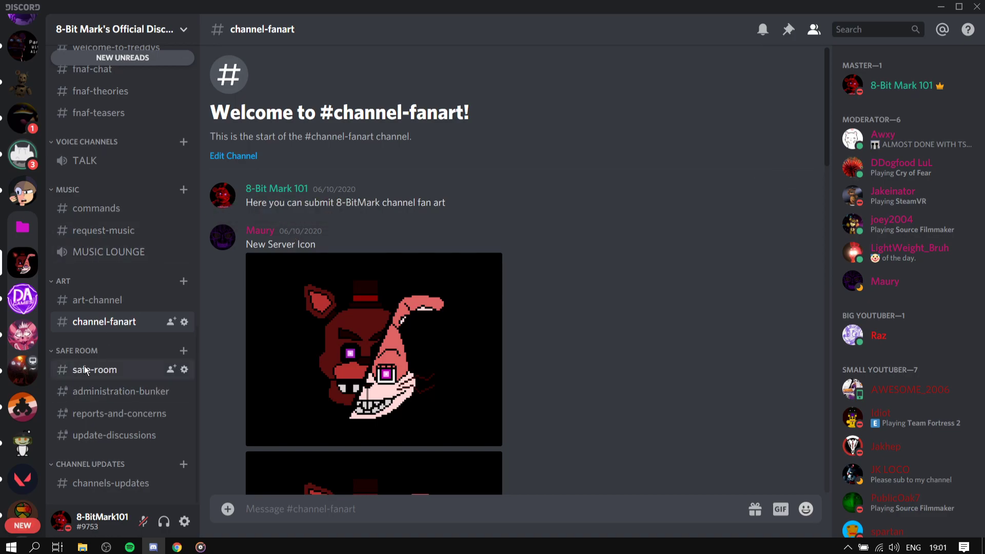
{"action": "left_click", "coordinate": [93, 369]}
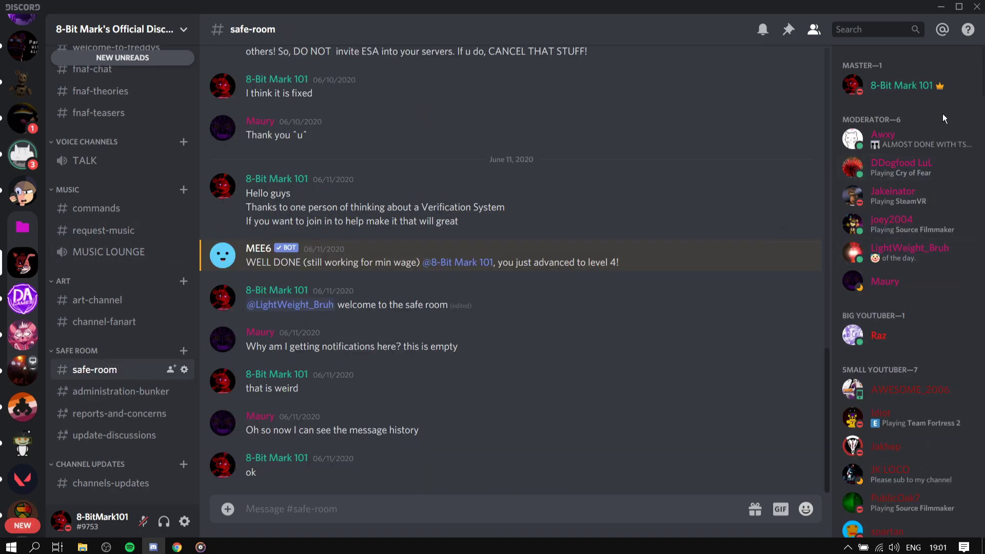
{"action": "mouse_move", "coordinate": [112, 483]}
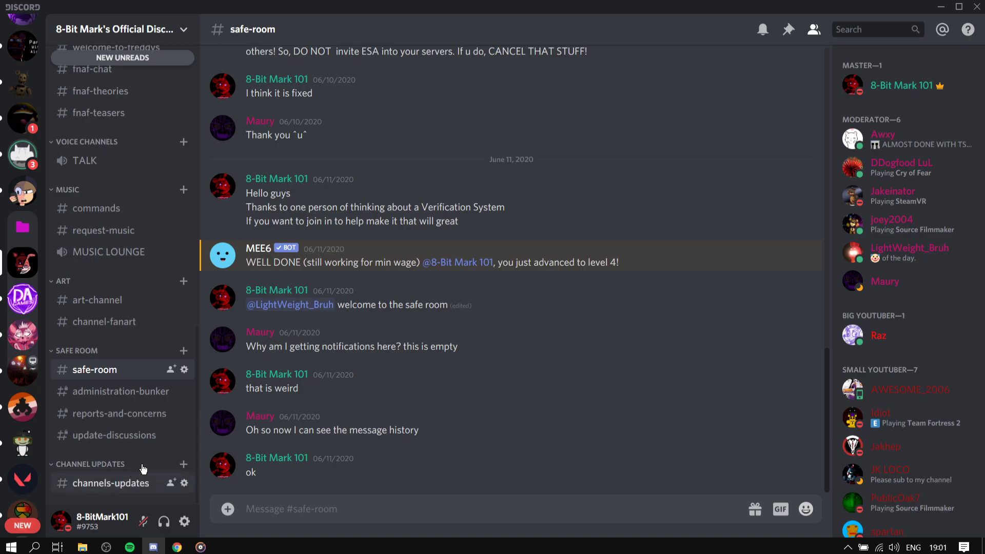
{"action": "left_click", "coordinate": [119, 391]}
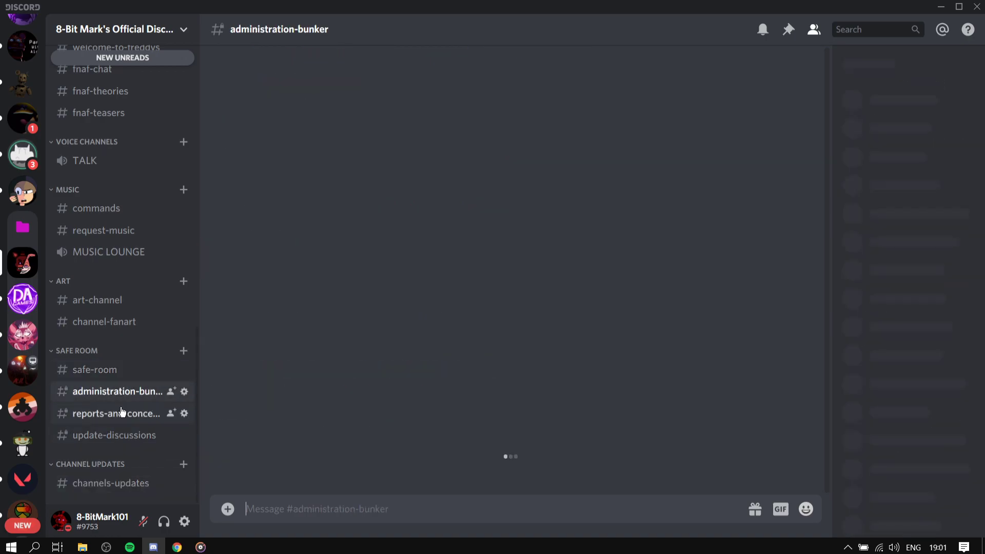
{"action": "left_click", "coordinate": [112, 482]}
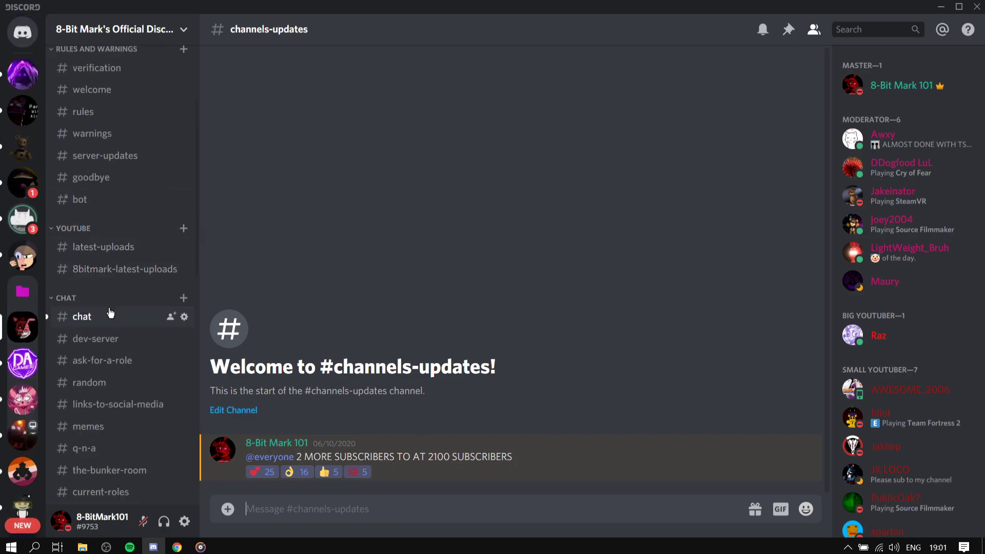
{"action": "left_click", "coordinate": [81, 316]}
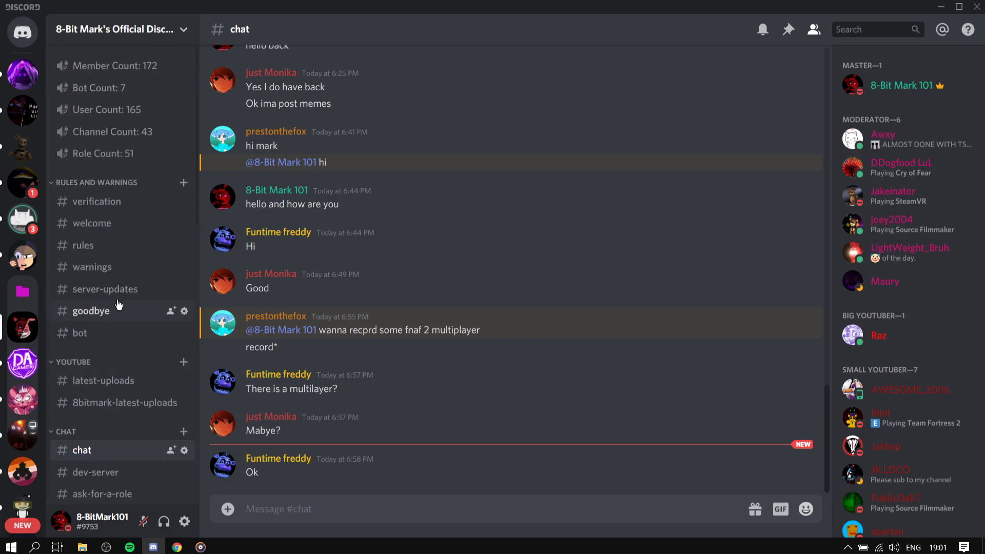
{"action": "mouse_move", "coordinate": [91, 223]}
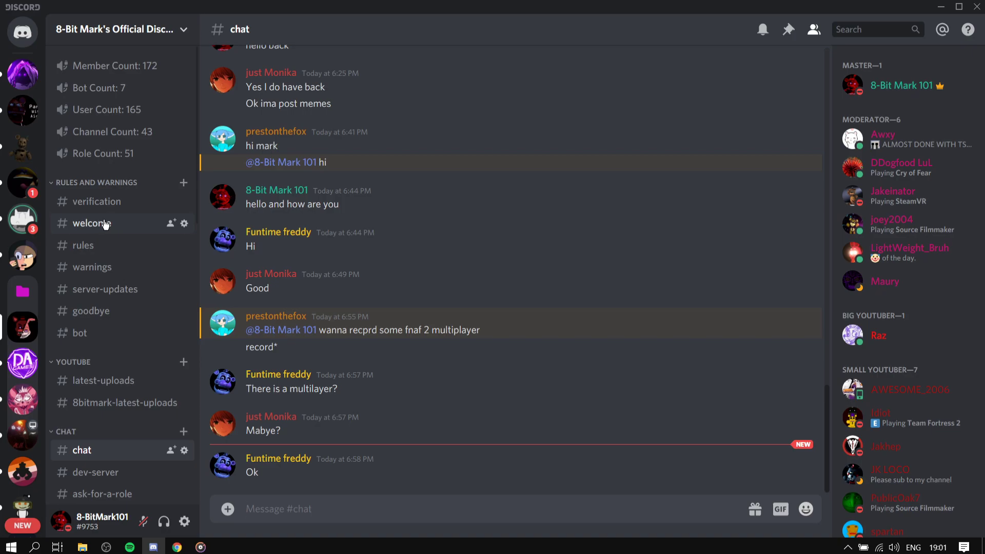
{"action": "left_click", "coordinate": [277, 509]}
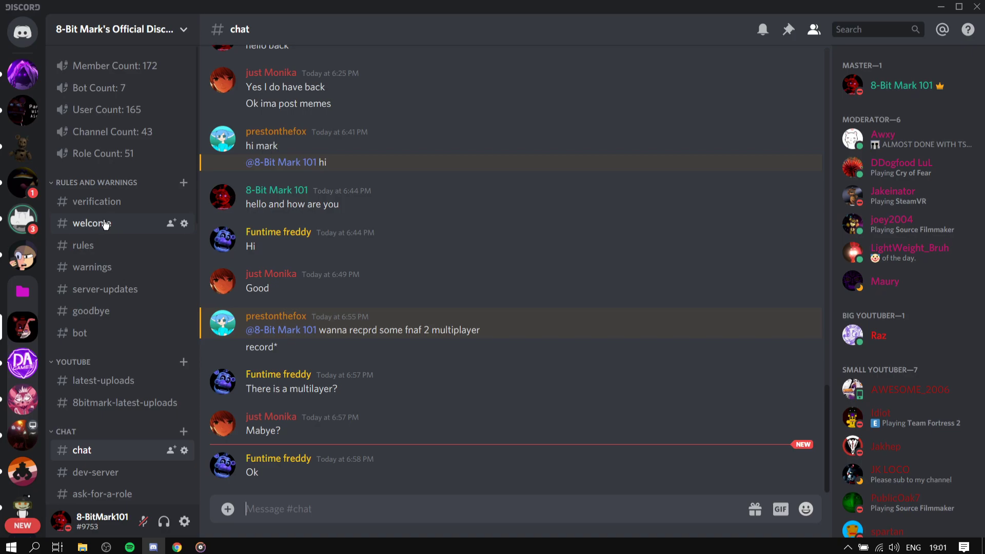
{"action": "mouse_move", "coordinate": [559, 256]}
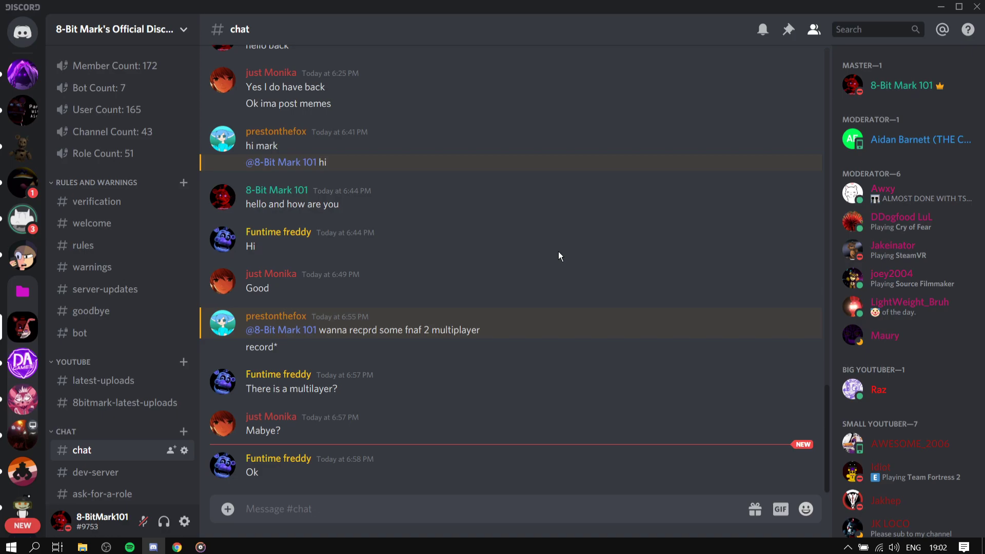
{"action": "mouse_move", "coordinate": [851, 78]}
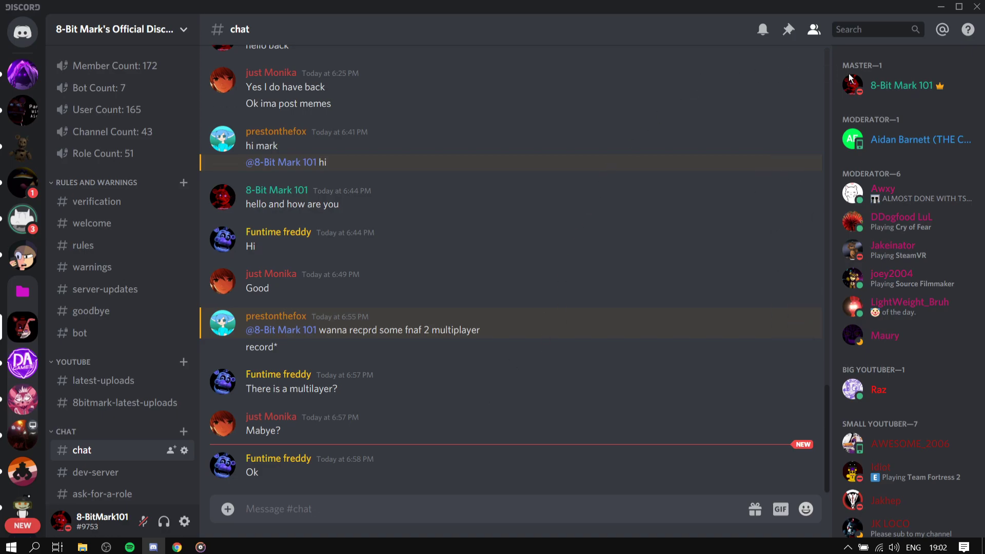
{"action": "mouse_move", "coordinate": [921, 168]}
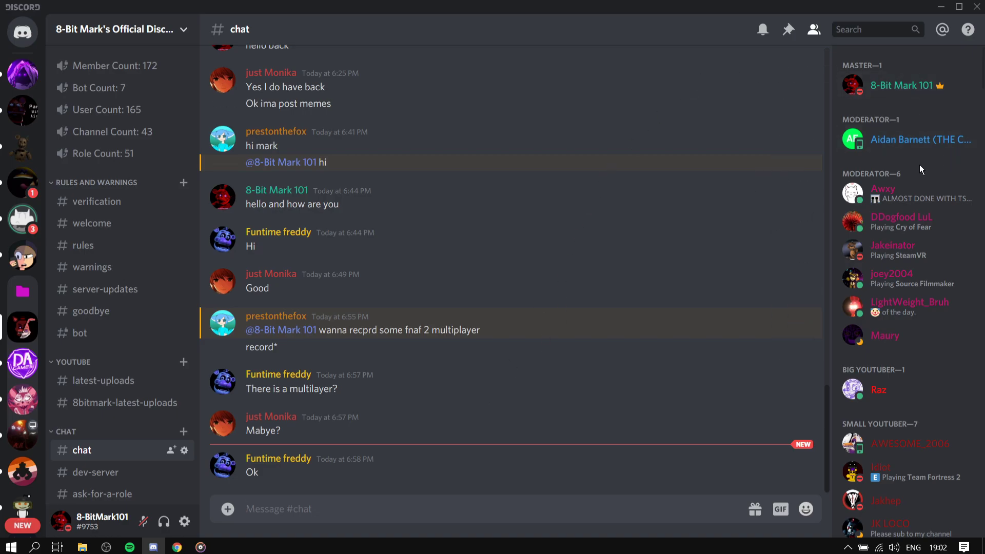
{"action": "mouse_move", "coordinate": [661, 207]}
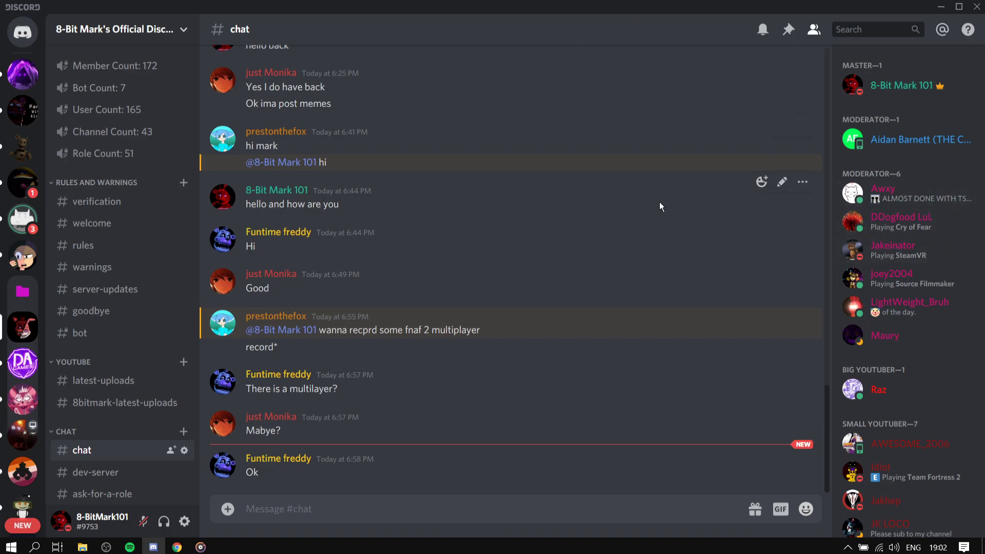
{"action": "mouse_move", "coordinate": [296, 239]}
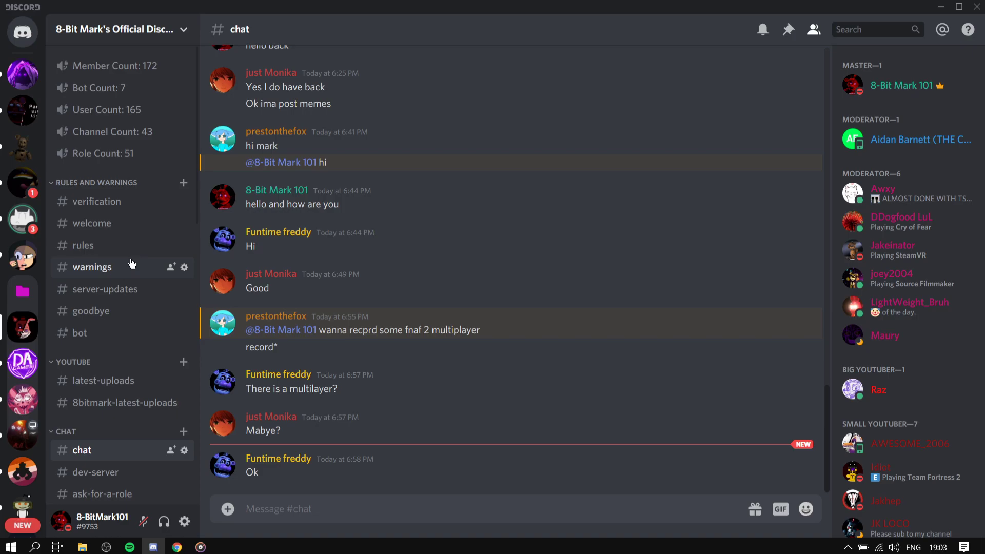
{"action": "left_click", "coordinate": [278, 509]}
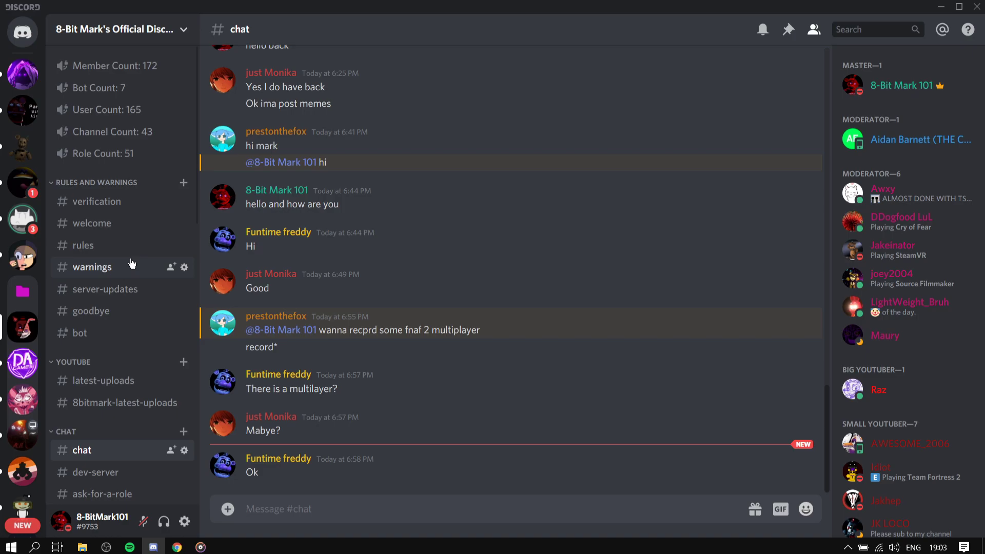
{"action": "left_click", "coordinate": [278, 509]}
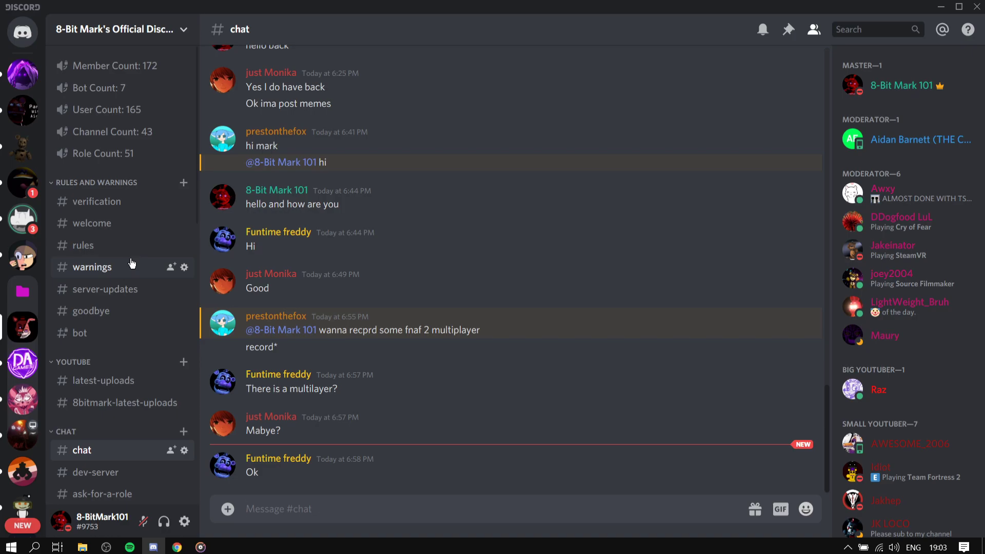
{"action": "scroll", "scroll_direction": "down", "scroll_amount": 3}
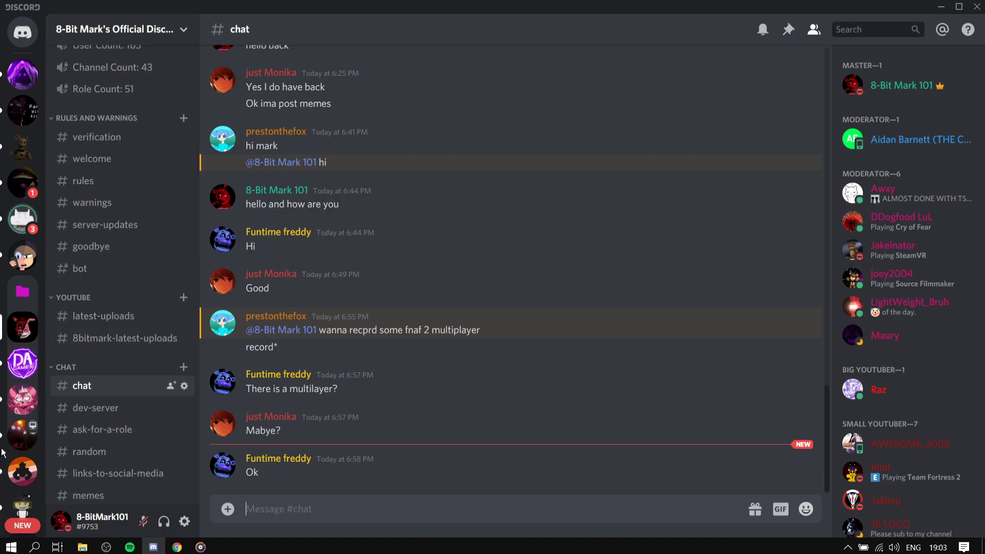
{"action": "mouse_move", "coordinate": [22, 434]}
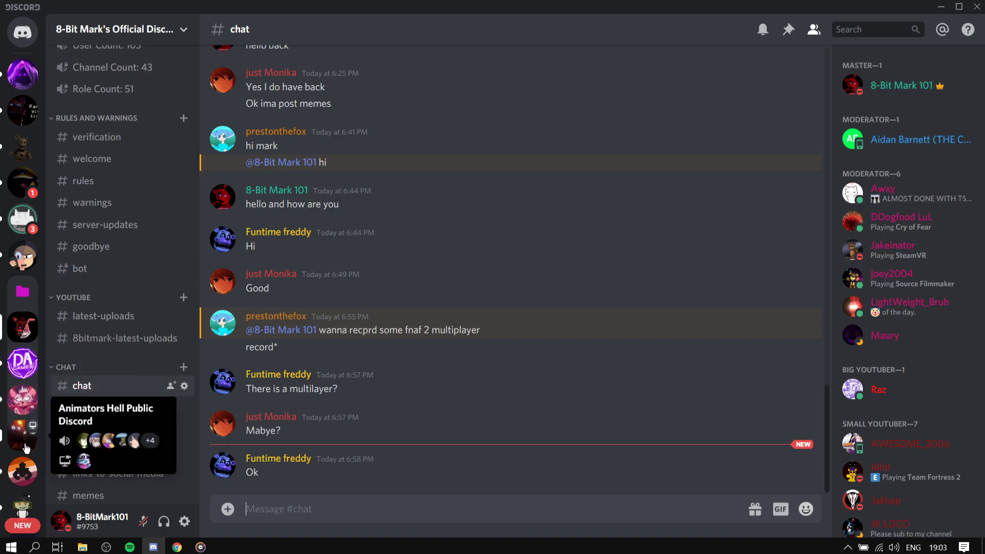